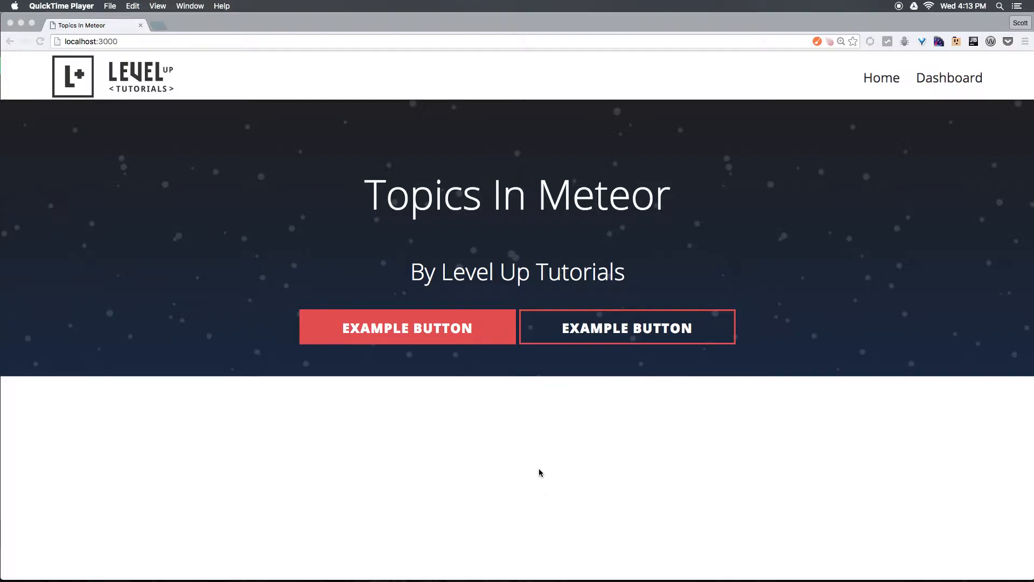
mouse_move(651, 405)
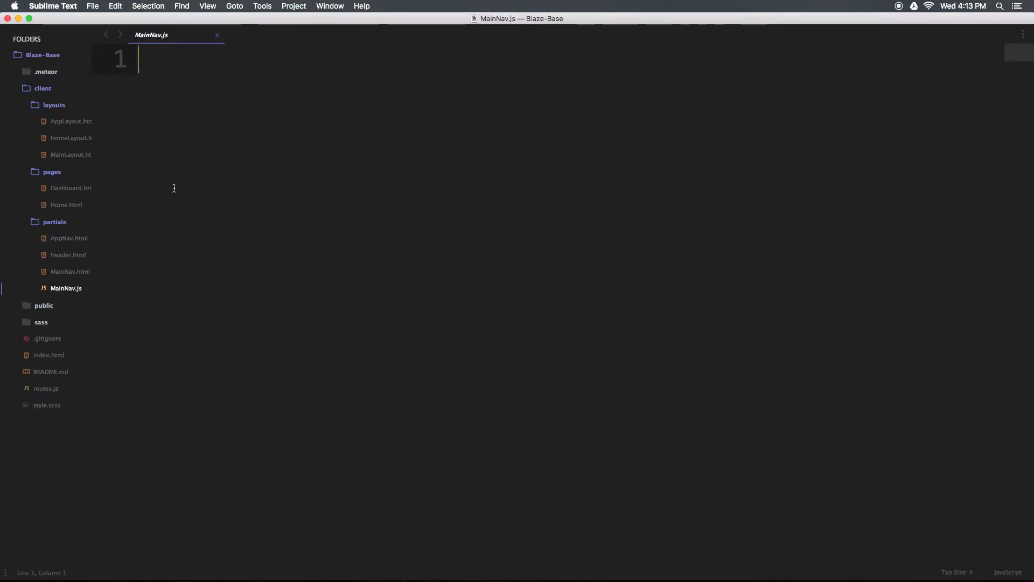
mouse_move(369, 211)
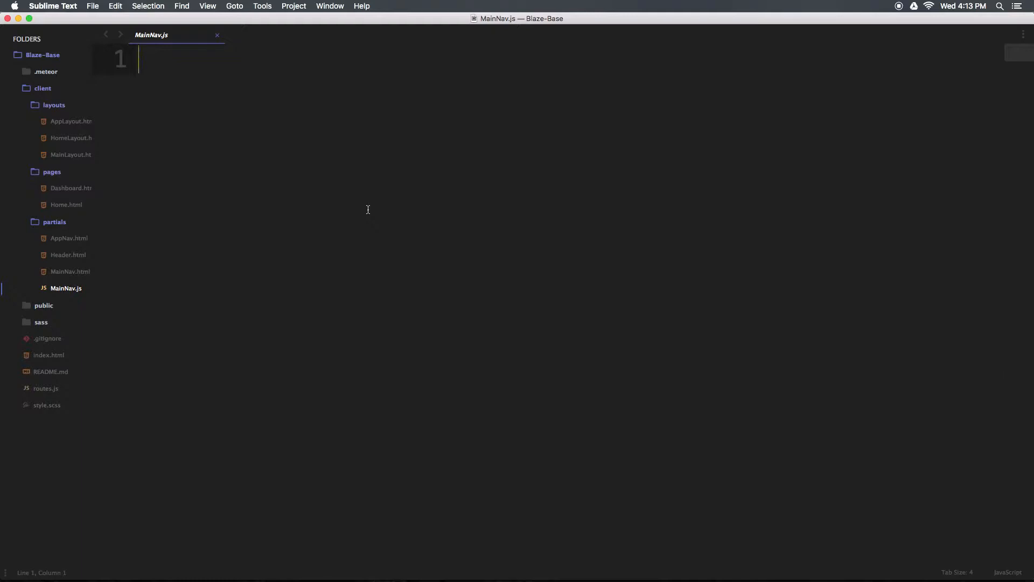
mouse_move(371, 251)
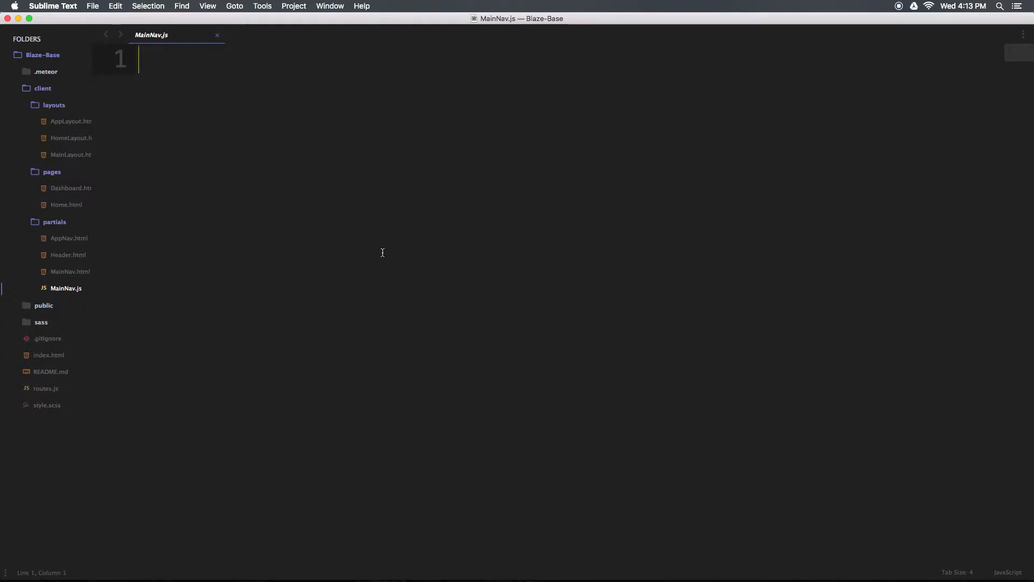
mouse_move(376, 242)
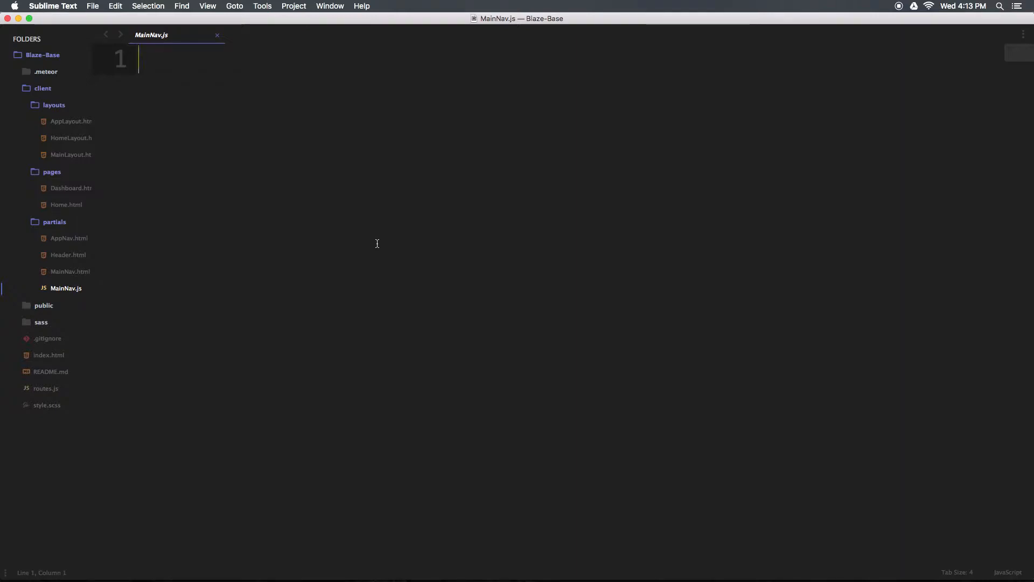
Step: Expand the .meteor folder in the sidebar to list its files
left_click(45, 71)
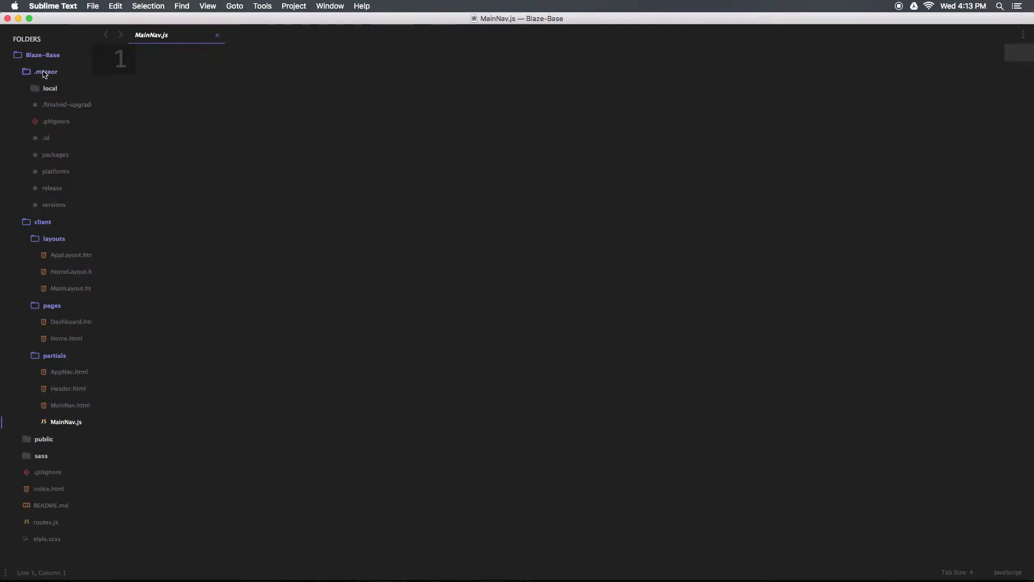
Step: View the .meteor packages file down to the raix:handlebar-helpers line at its end
left_click(55, 154)
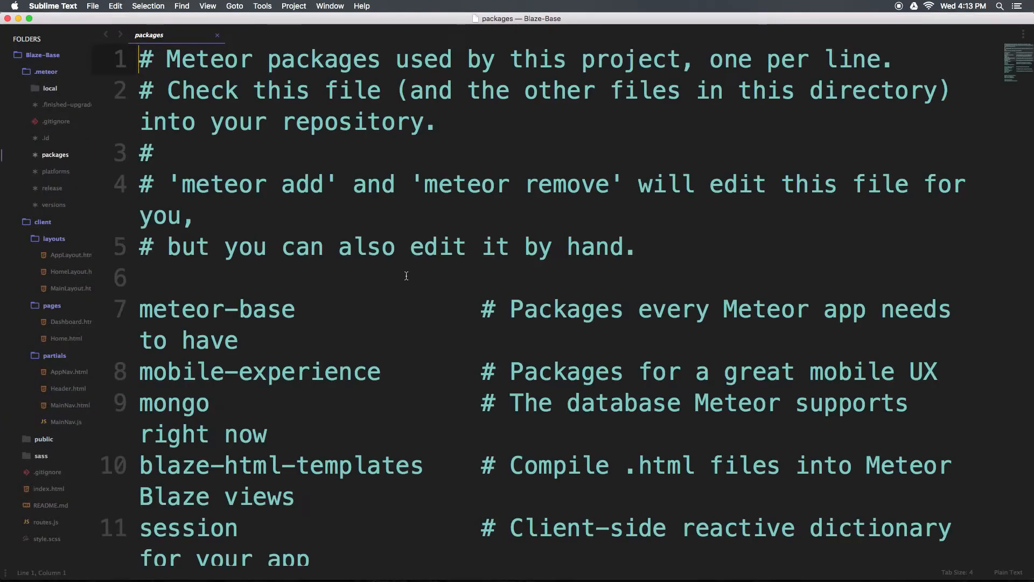
scroll("down", 3)
type("raix:handlebar-helpers")
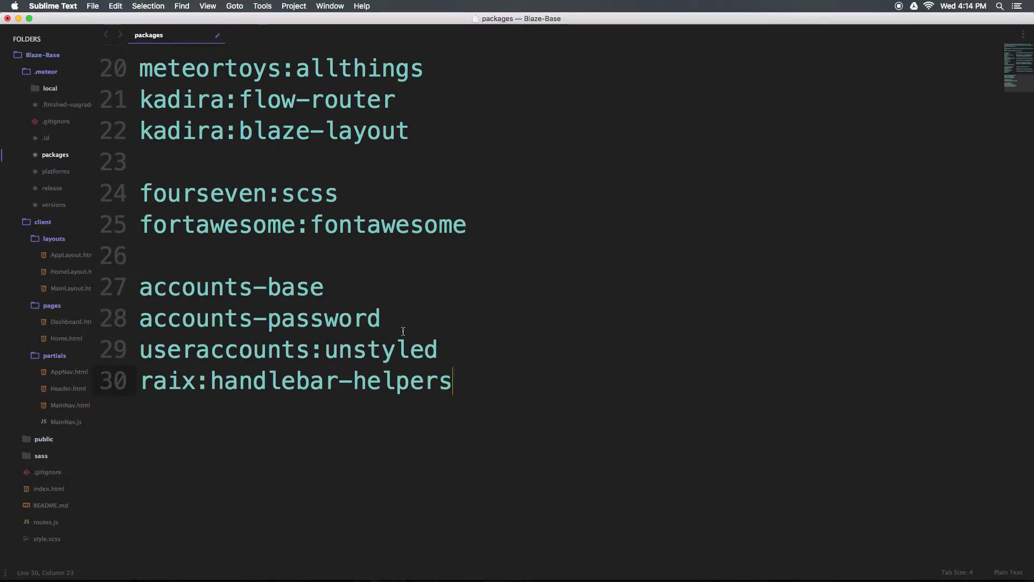
double_click(223, 349)
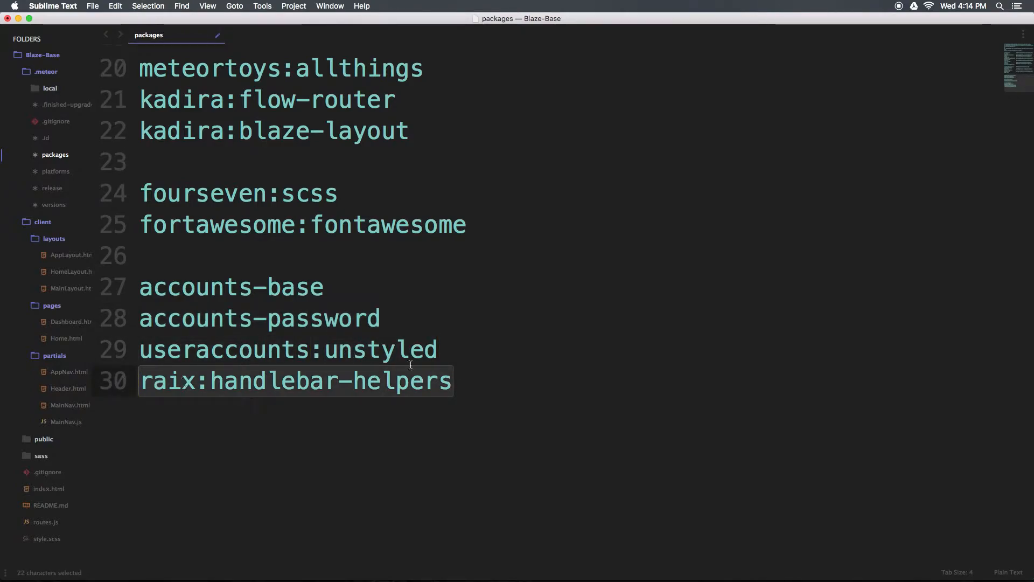
left_click(457, 349)
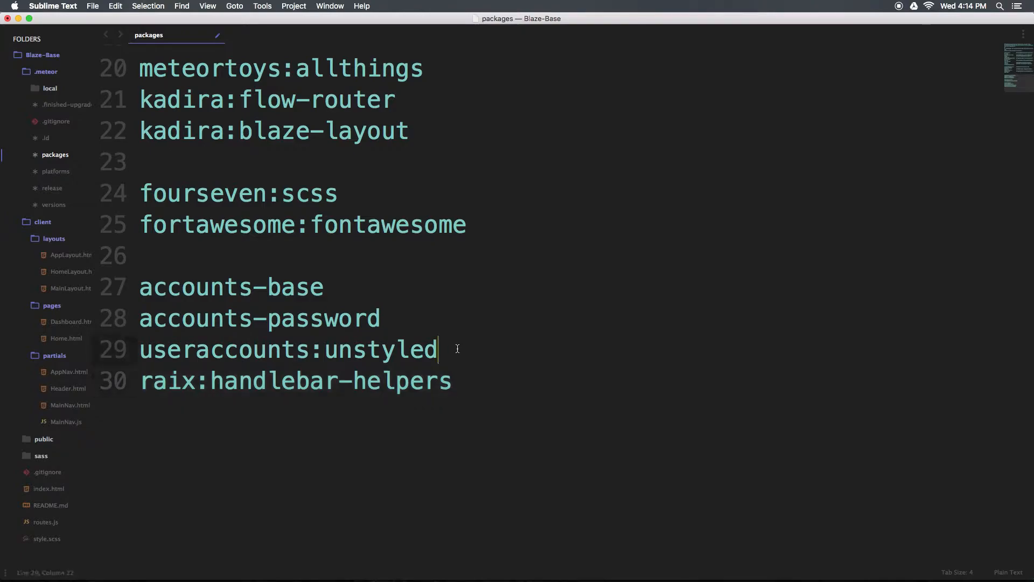
Step: Save the packages file before leaving it
key("cmd+s")
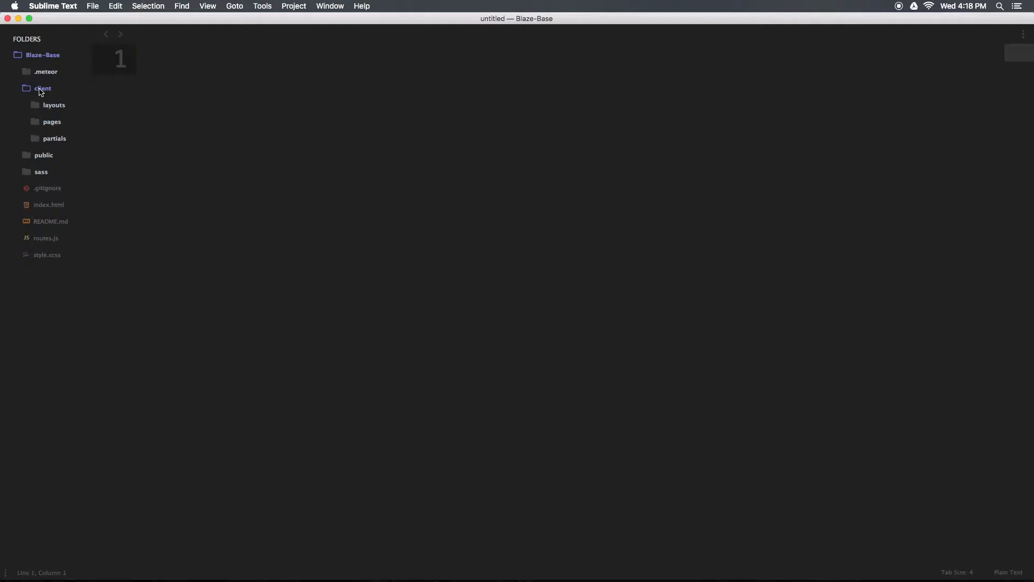
mouse_move(44, 92)
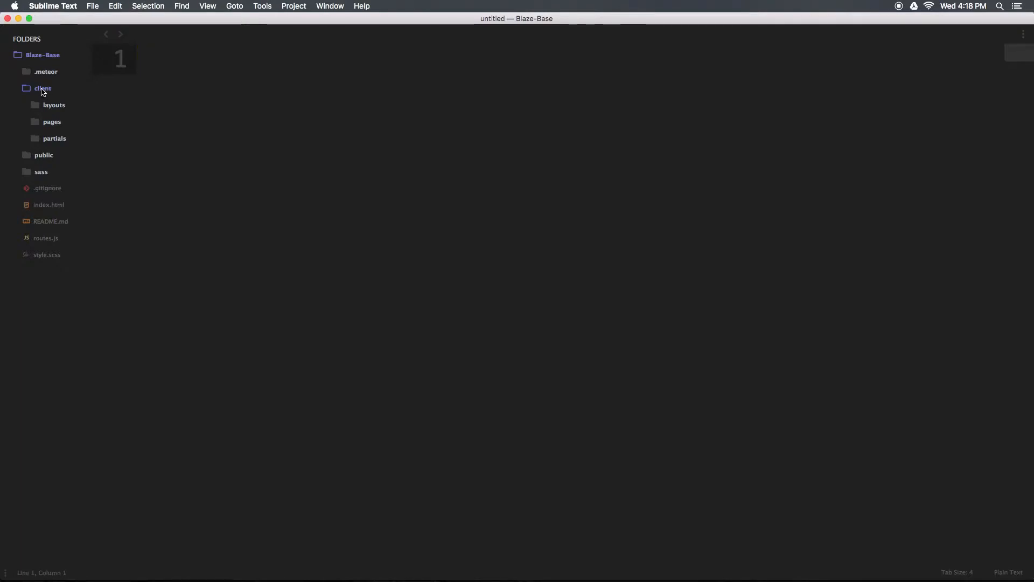
Step: Create an accounts folder under client and a new LoginModal.html file inside it
right_click(41, 88)
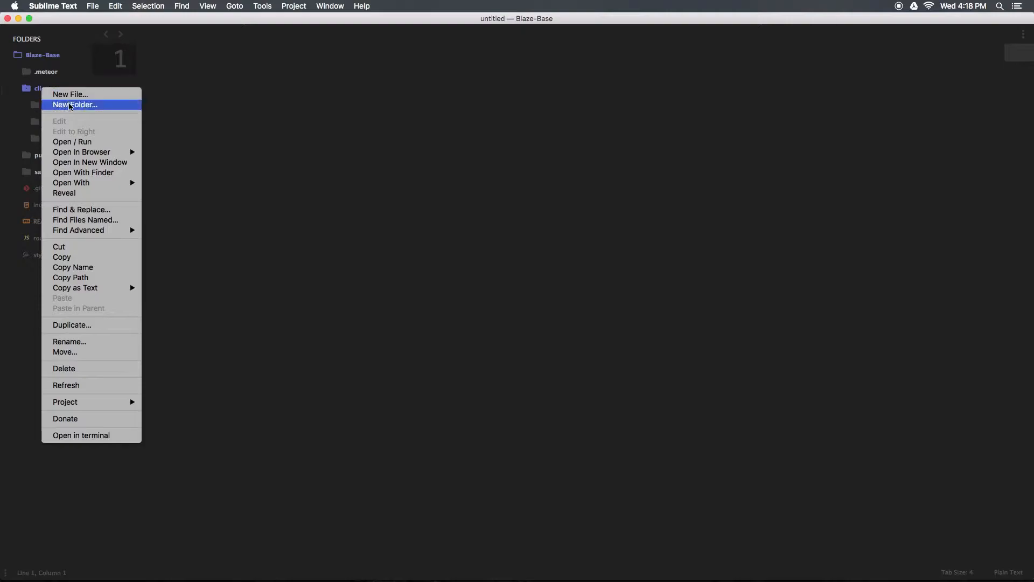
left_click(74, 104)
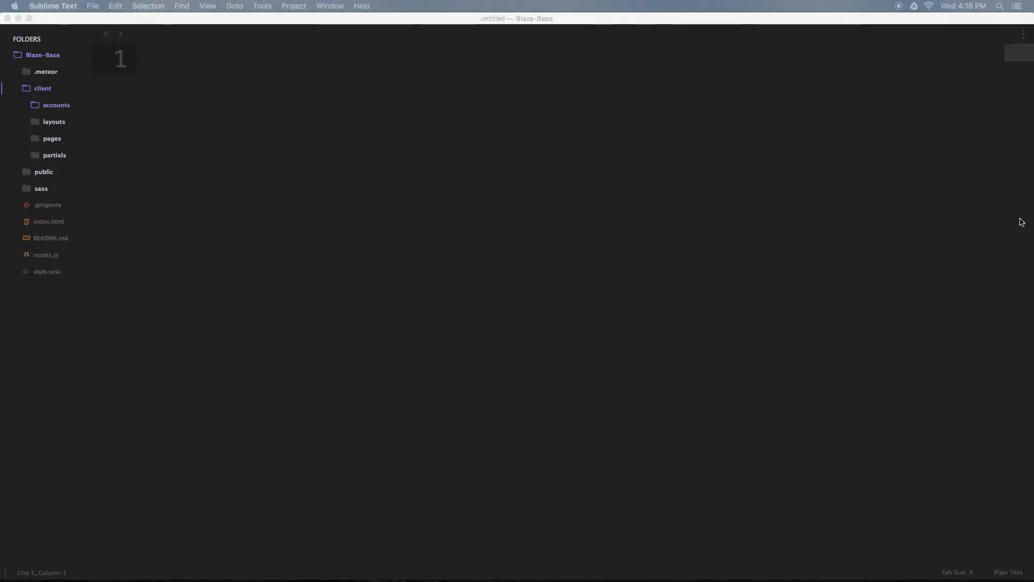
right_click(56, 105)
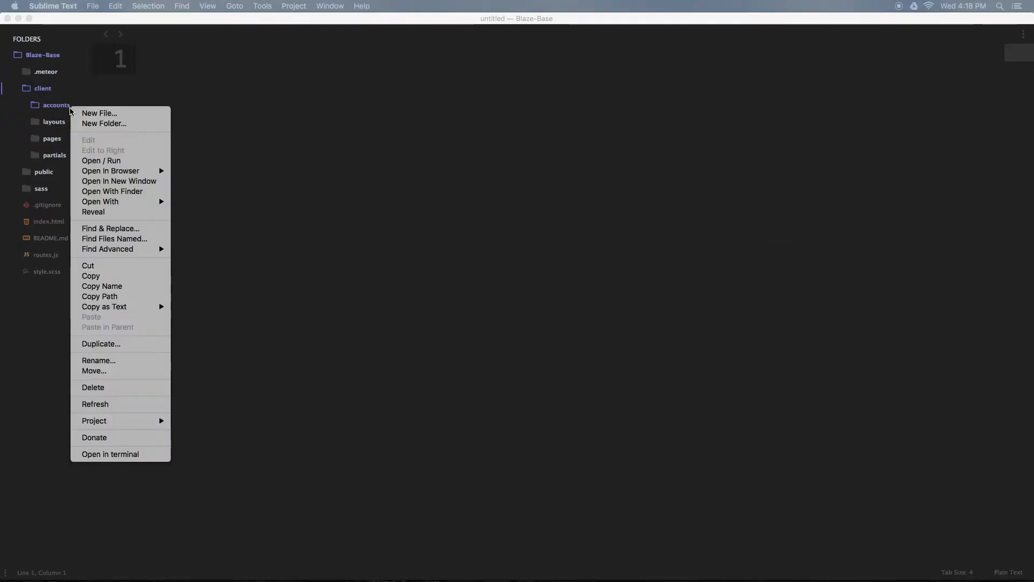
left_click(99, 113)
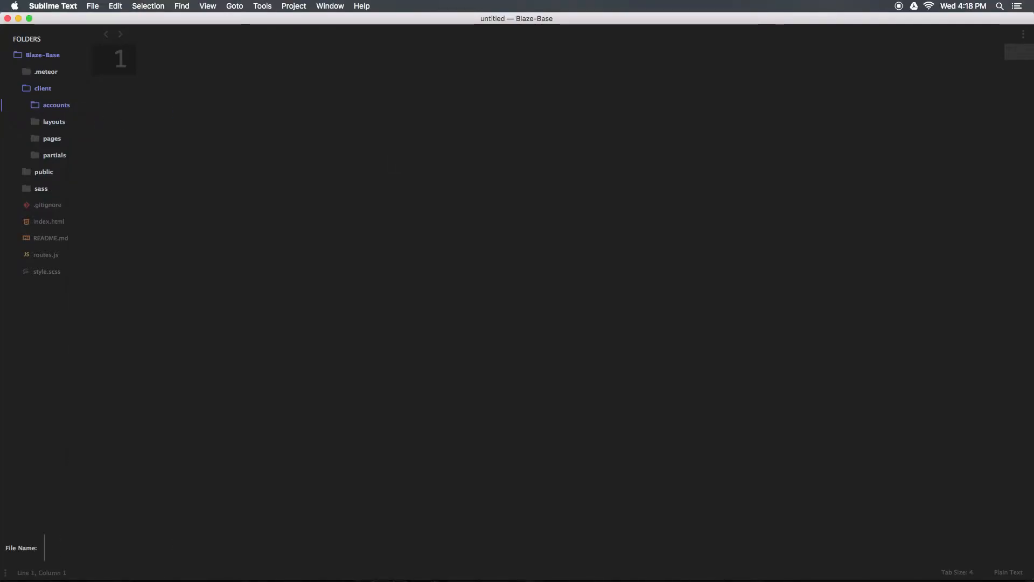
type("LoginModa")
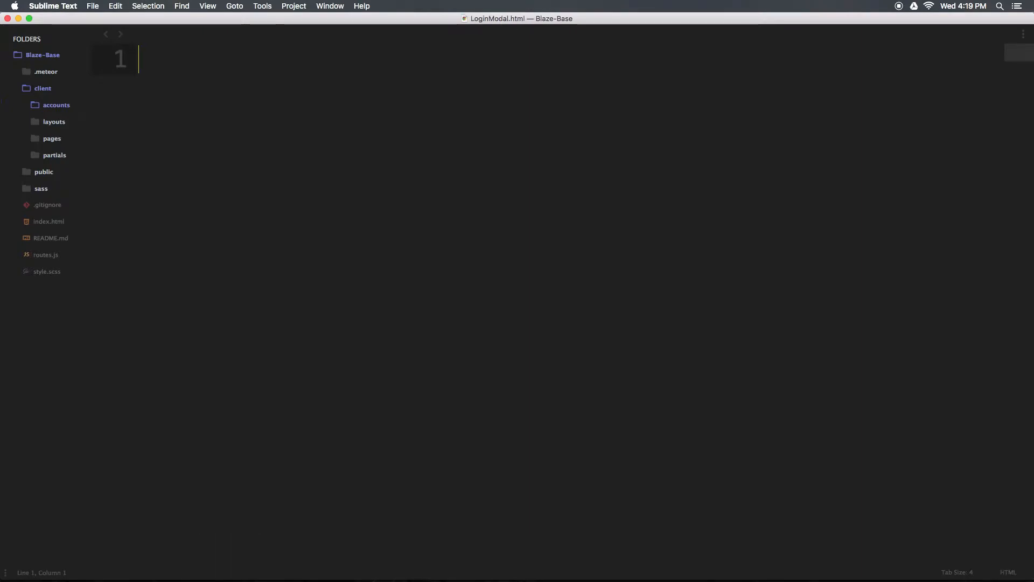
Step: Add a template block named "LoginModal" to LoginModal.html
type("temp")
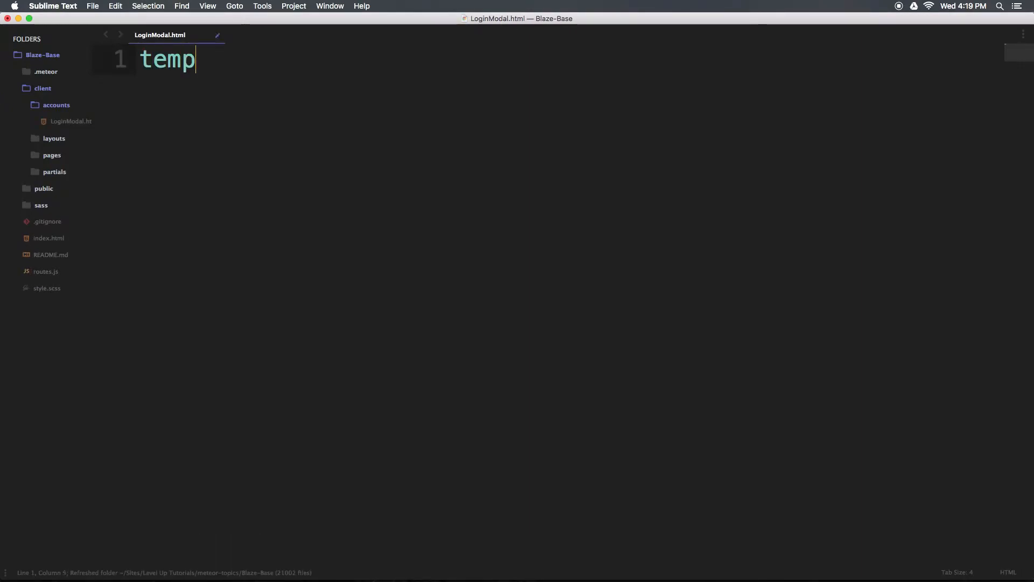
key("Tab")
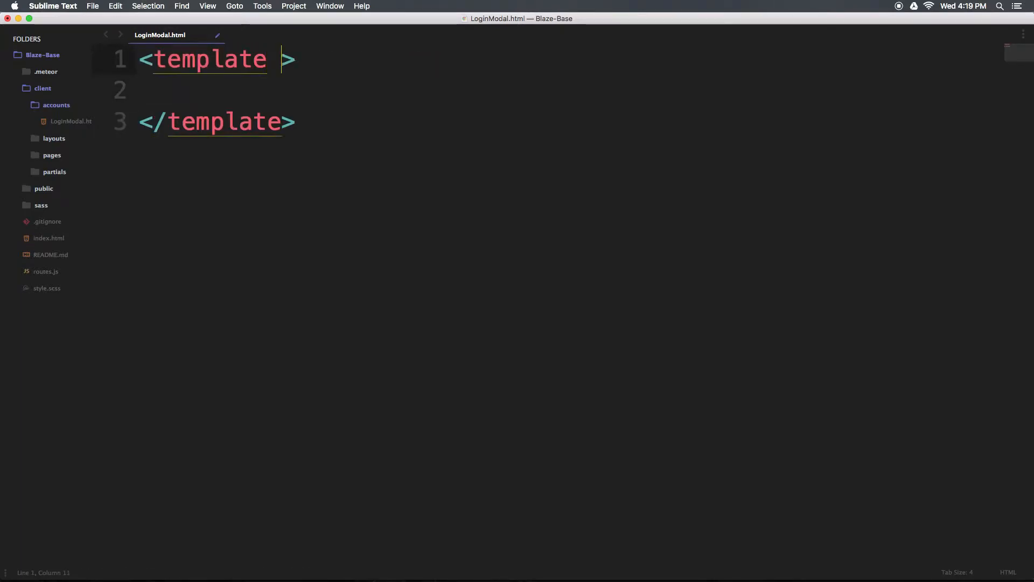
type("name=")
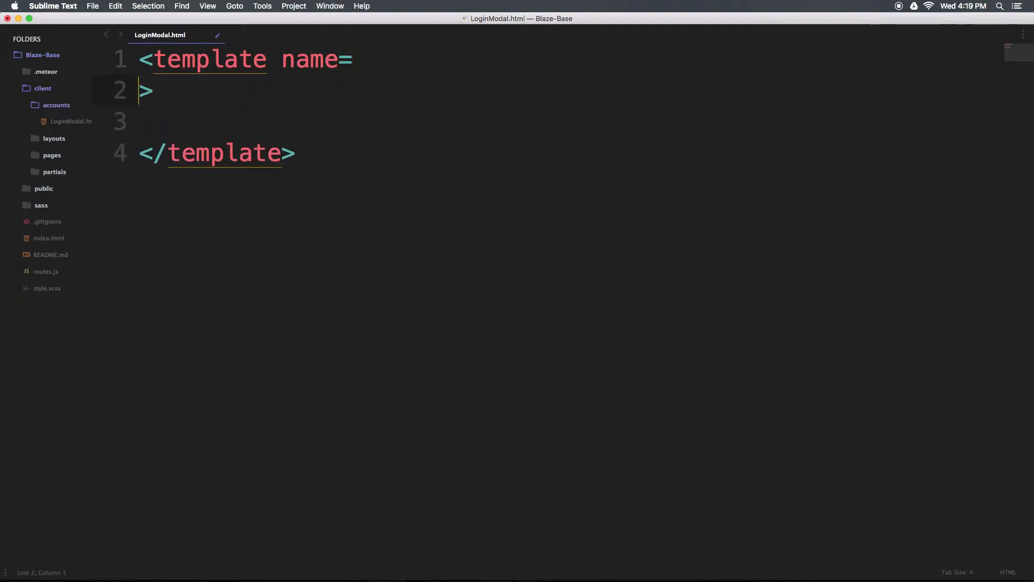
type("\"Log\">")
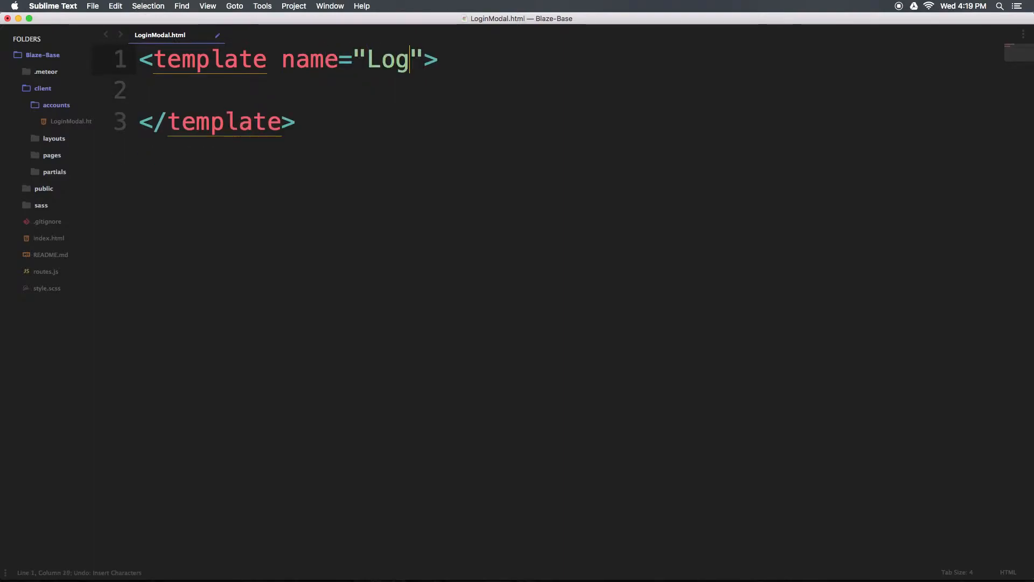
type("inModal")
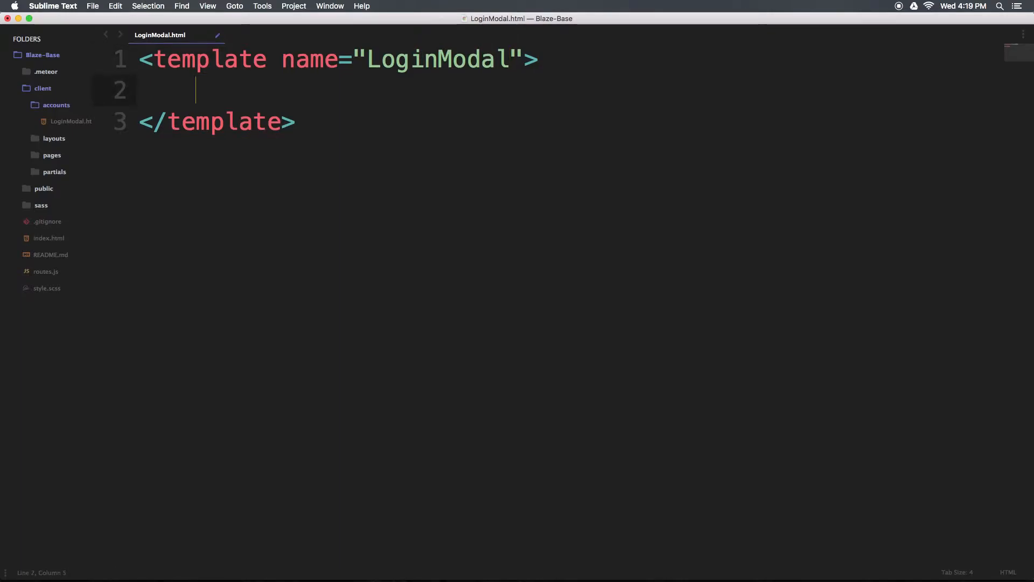
Step: Add a login-modal div containing the Emmet shorthand i.fa.fa-close
type("<div></div>")
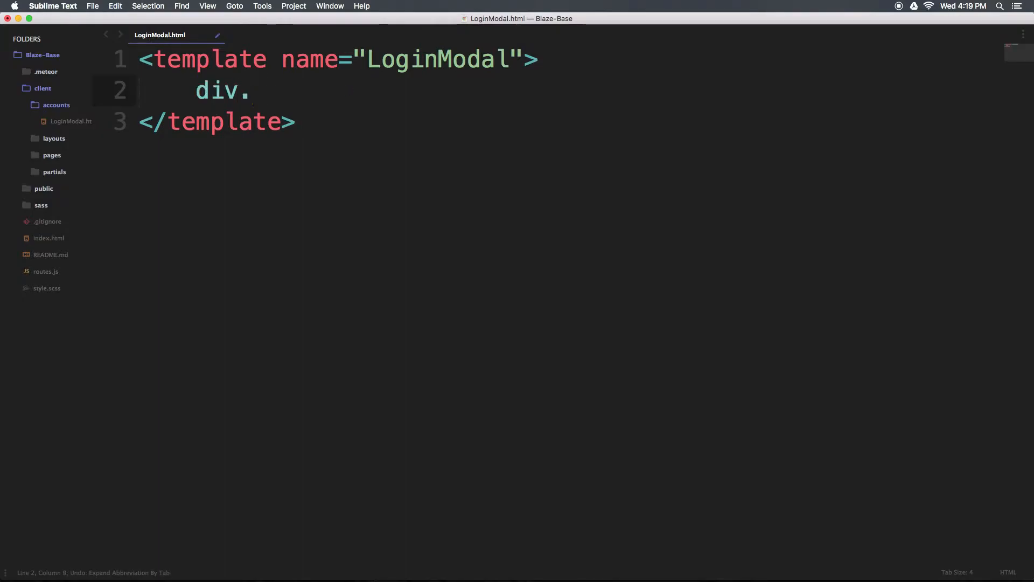
type("login-")
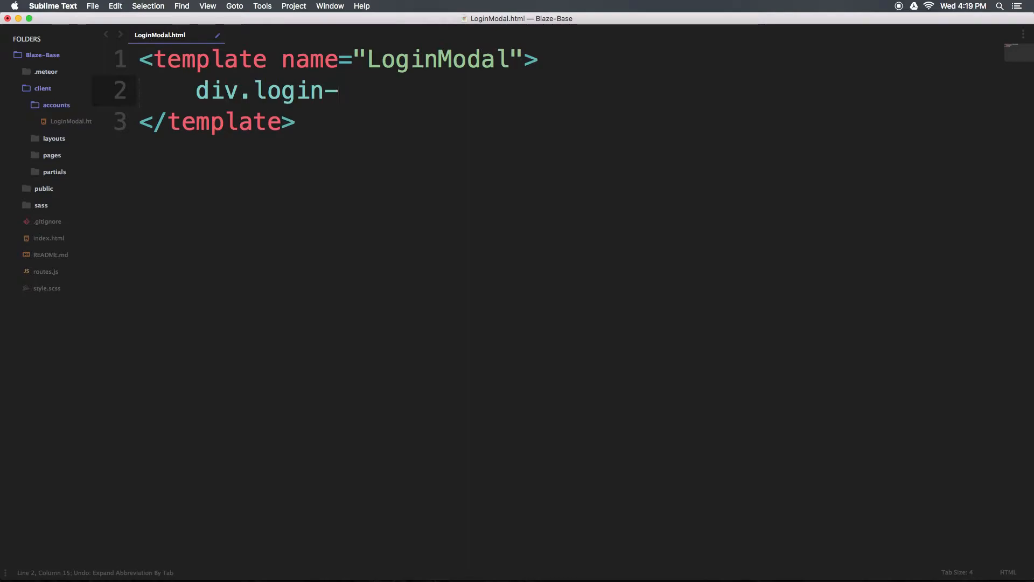
key("tab")
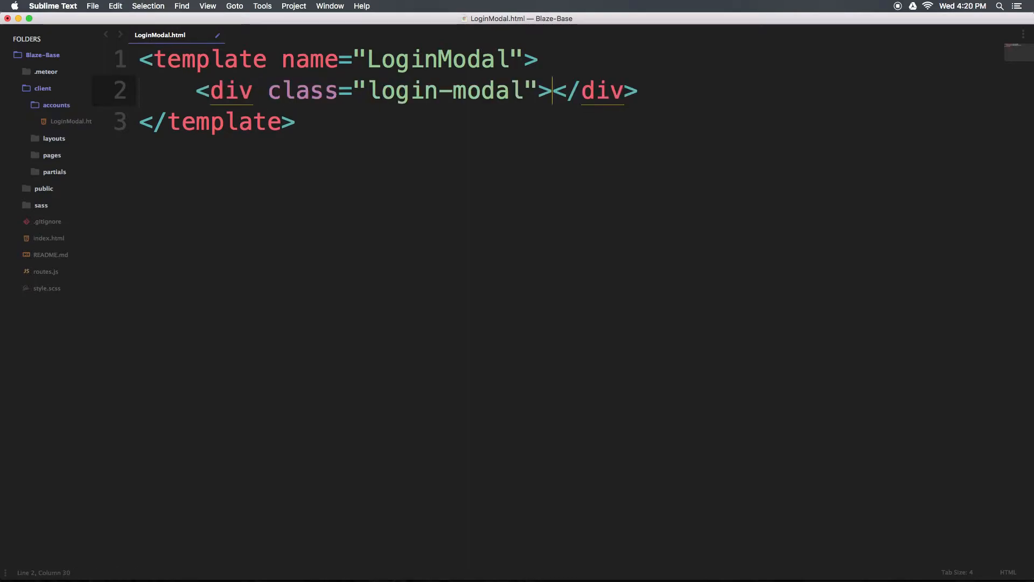
key("enter")
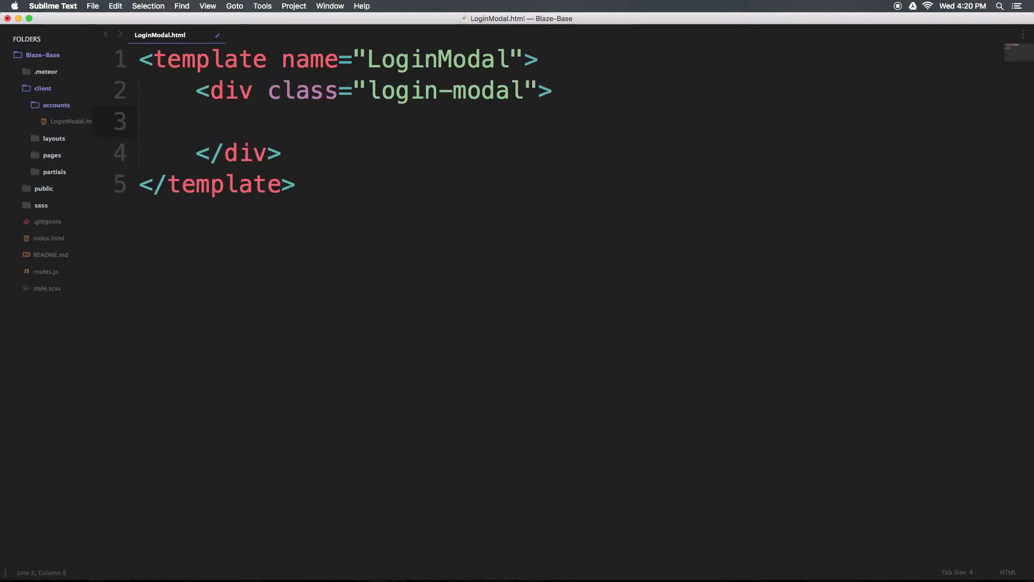
type("i.")
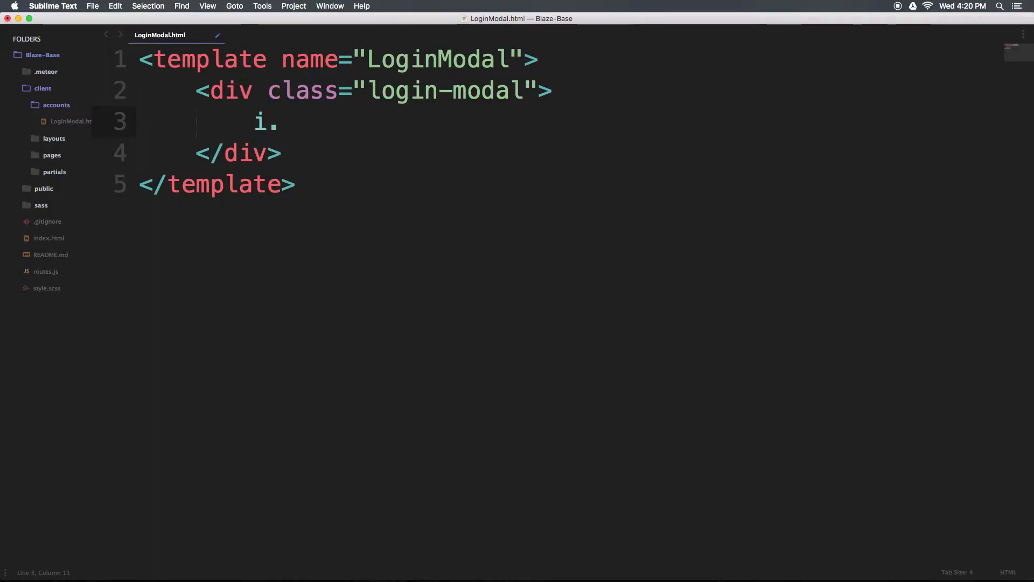
type("fa.")
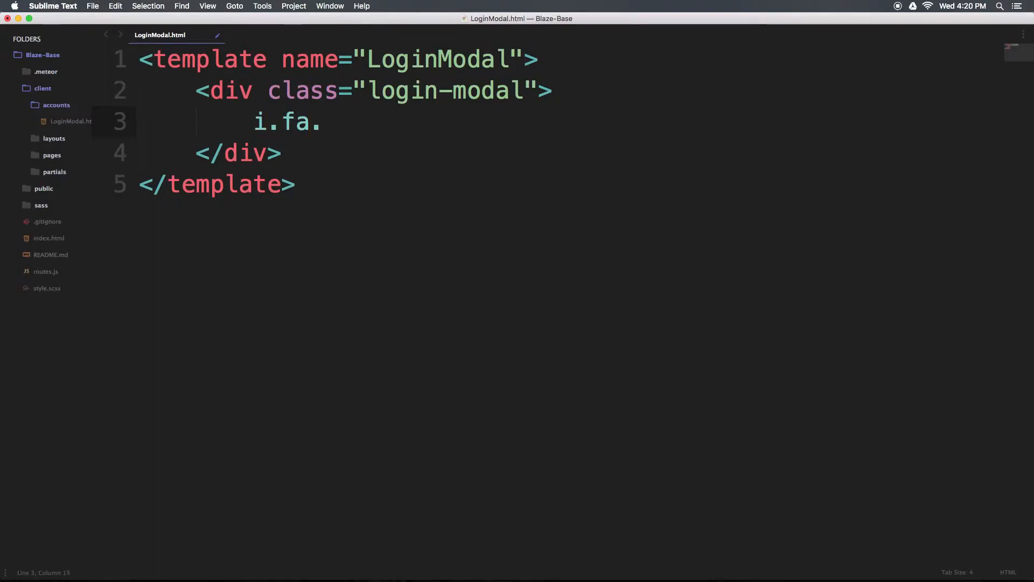
type("fa-cl")
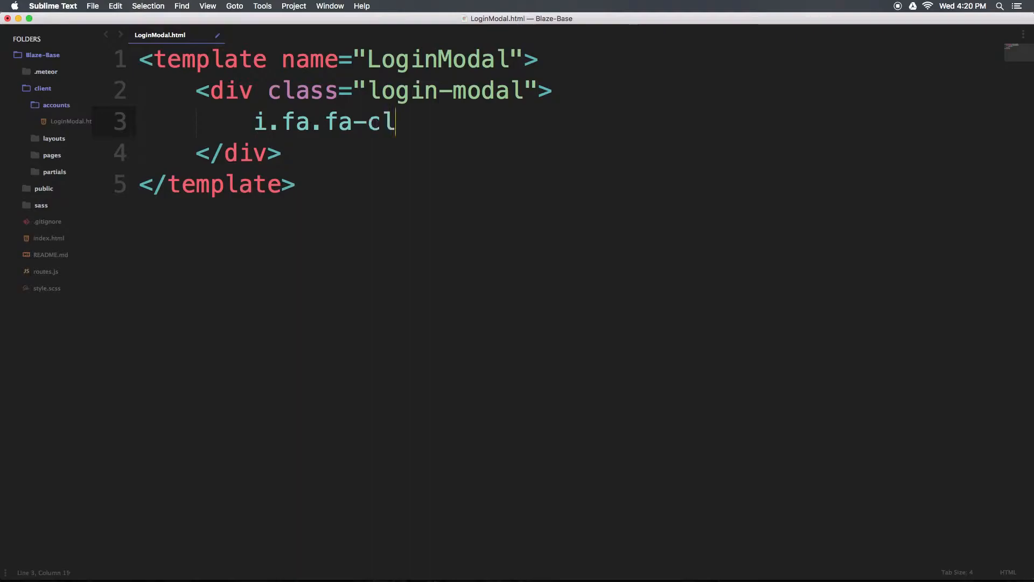
type("ose")
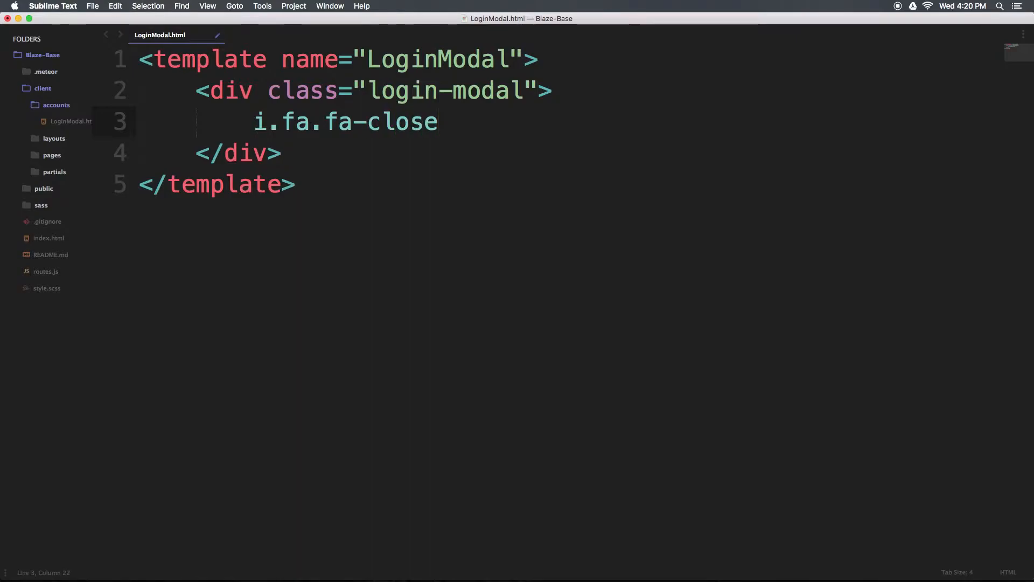
Step: Expand the shorthand into an i element with classes fa fa-close close-login and a blank line below
type(".close-login\"></i>")
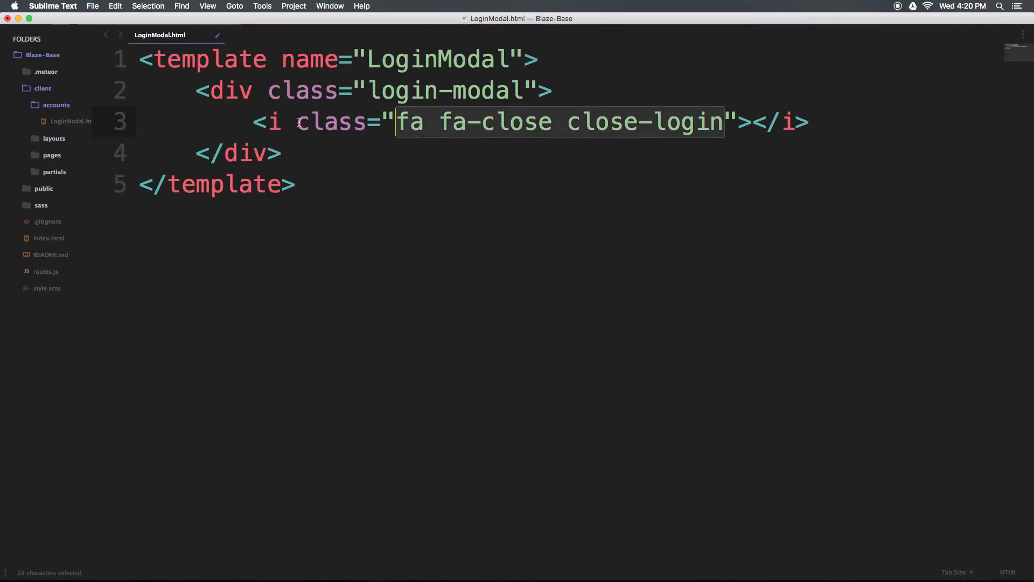
left_click(496, 121)
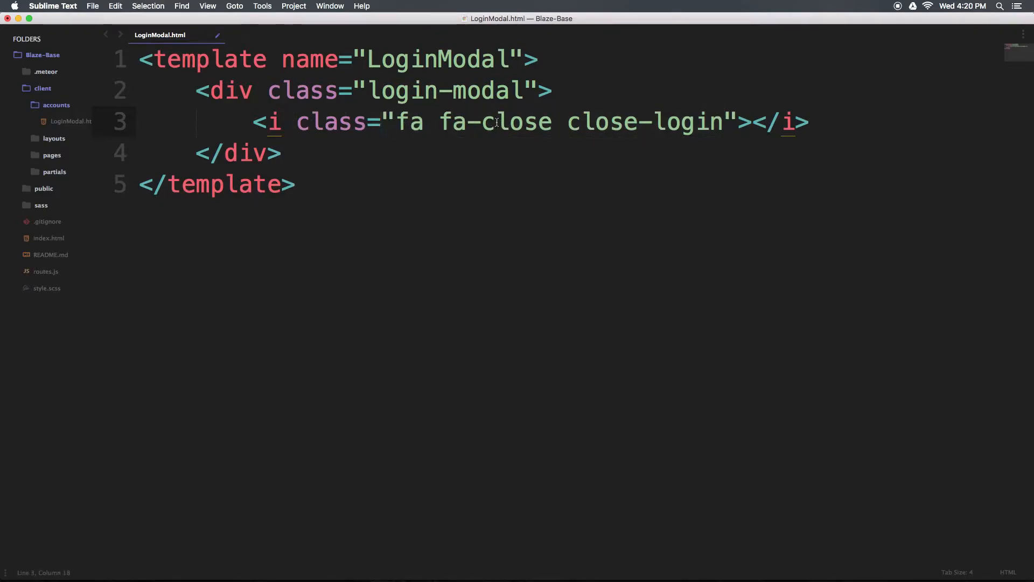
left_click_drag(287, 122, 809, 123)
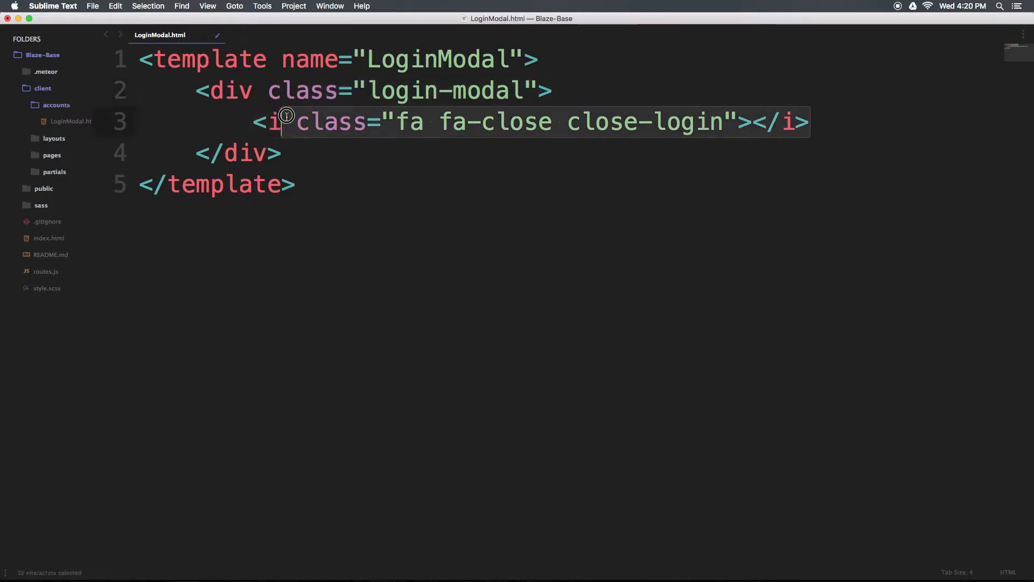
left_click(839, 122)
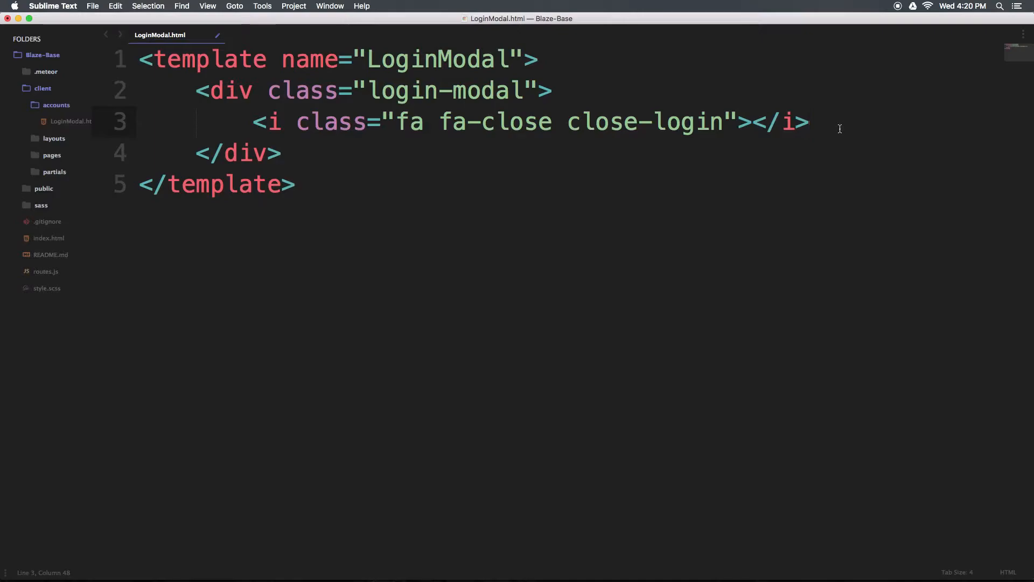
key("enter")
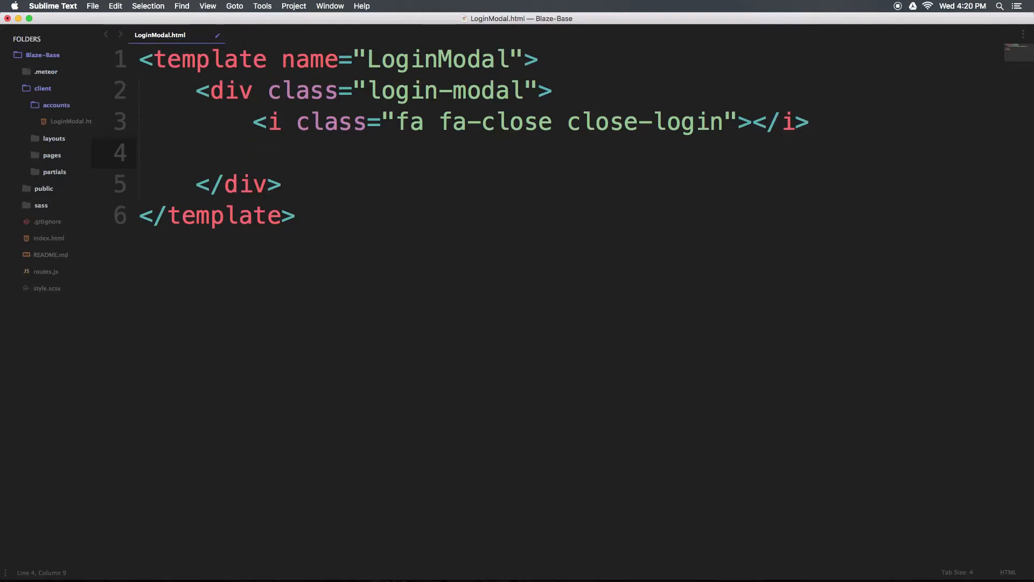
Step: Include {{> atForm}} below the close icon, save, and select the LoginModal name
type("{{>}}")
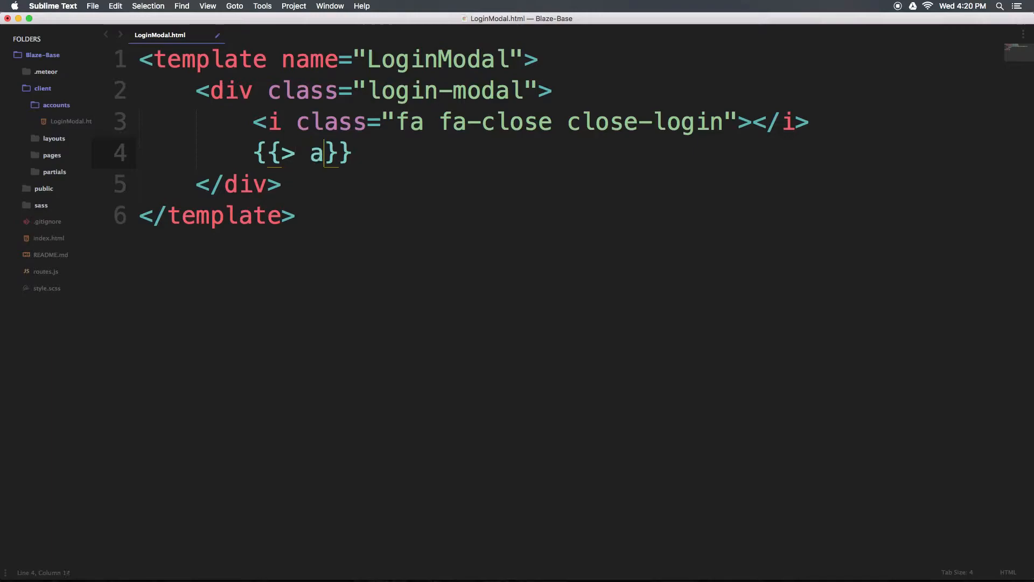
type("tForm")
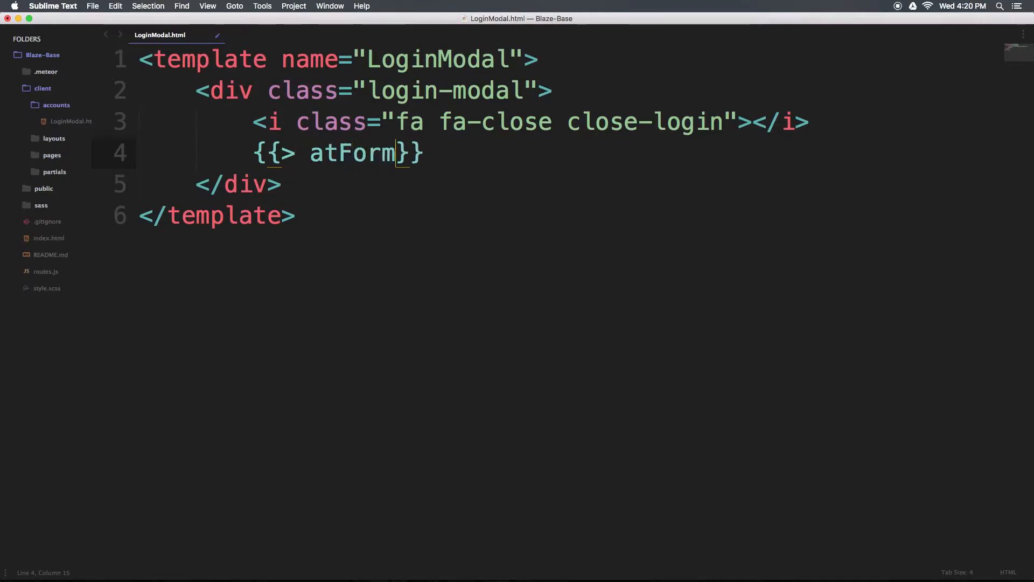
key("cmd+s")
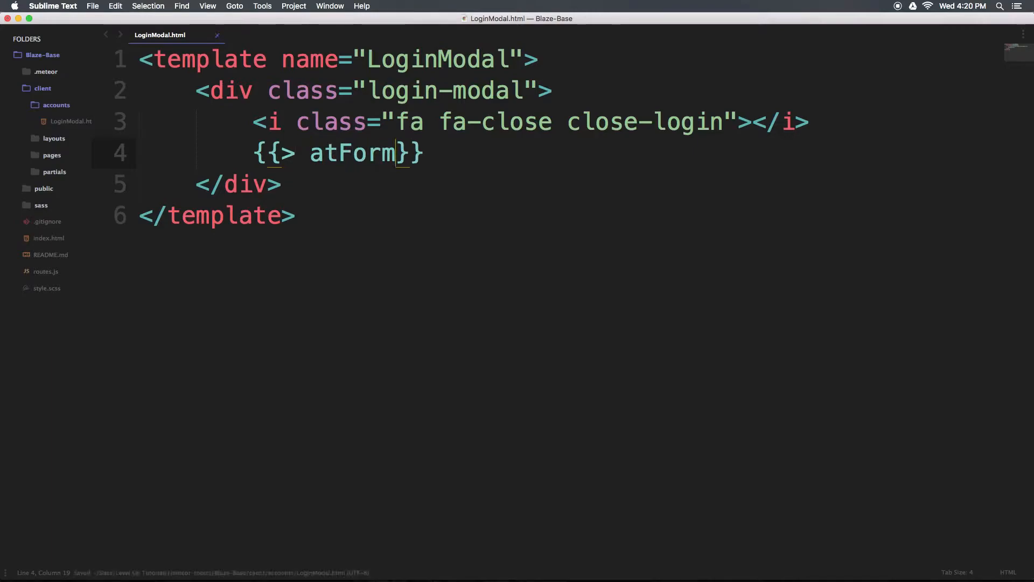
key("cmd+s")
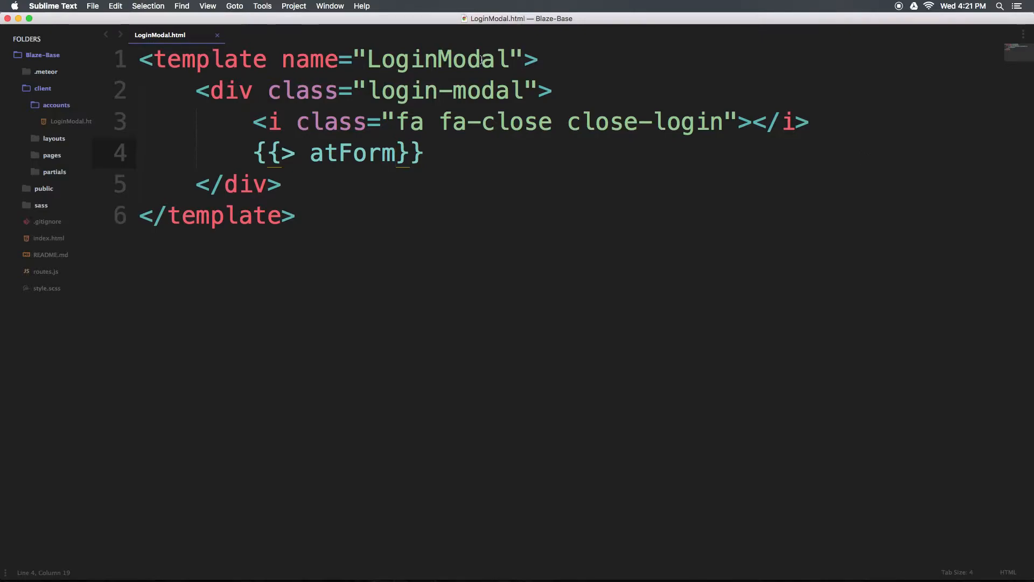
double_click(437, 59)
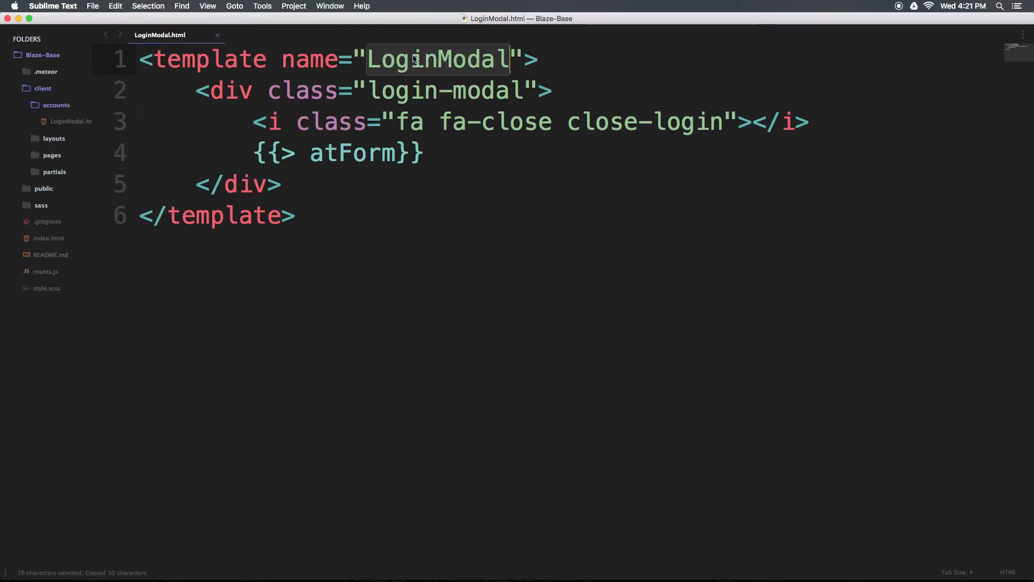
mouse_move(424, 73)
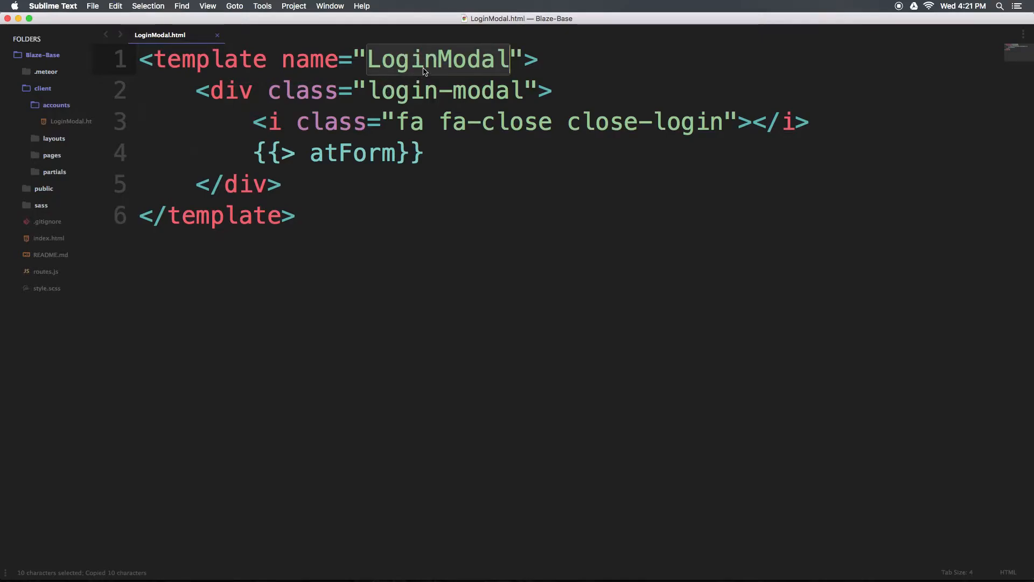
Step: Add {{> LoginModal}} to Header.html in the partials folder after </header>
left_click(54, 172)
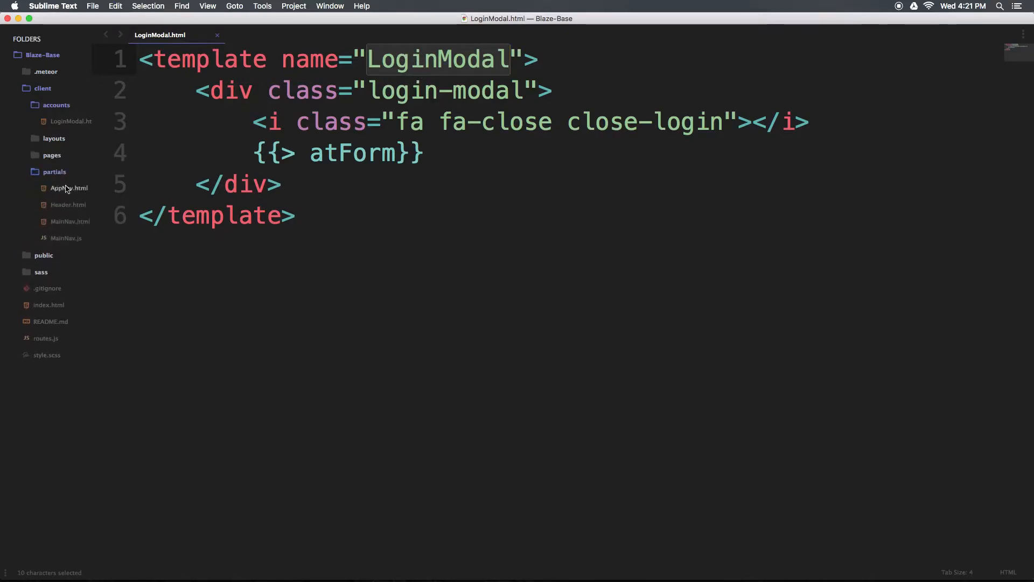
left_click(68, 205)
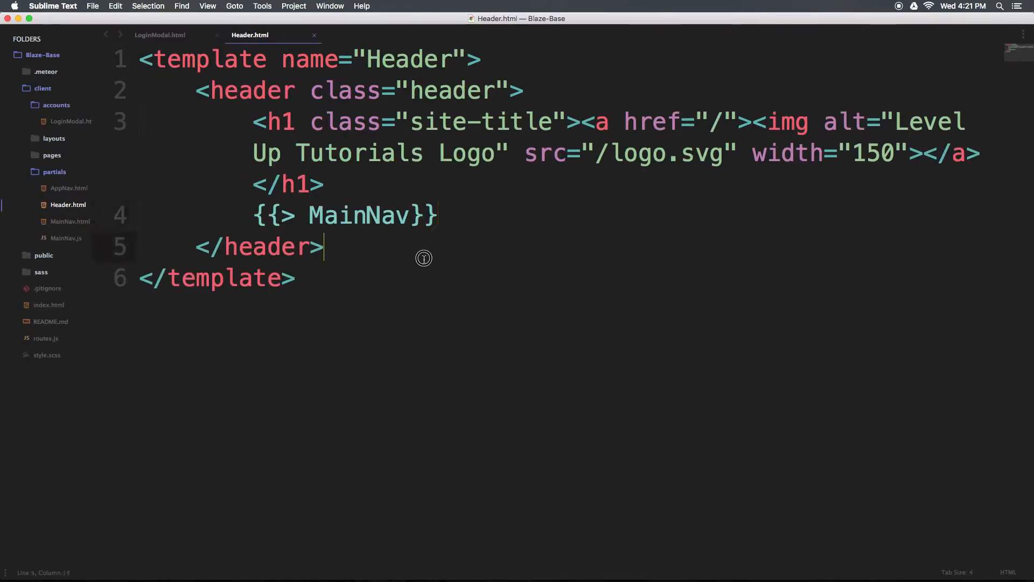
type("LoginModal")
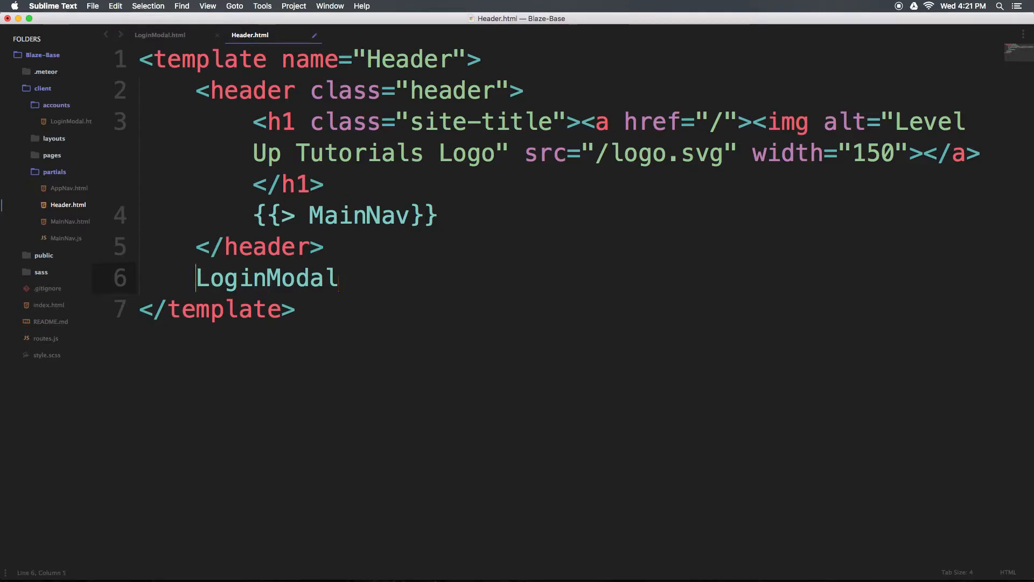
type("{{>")
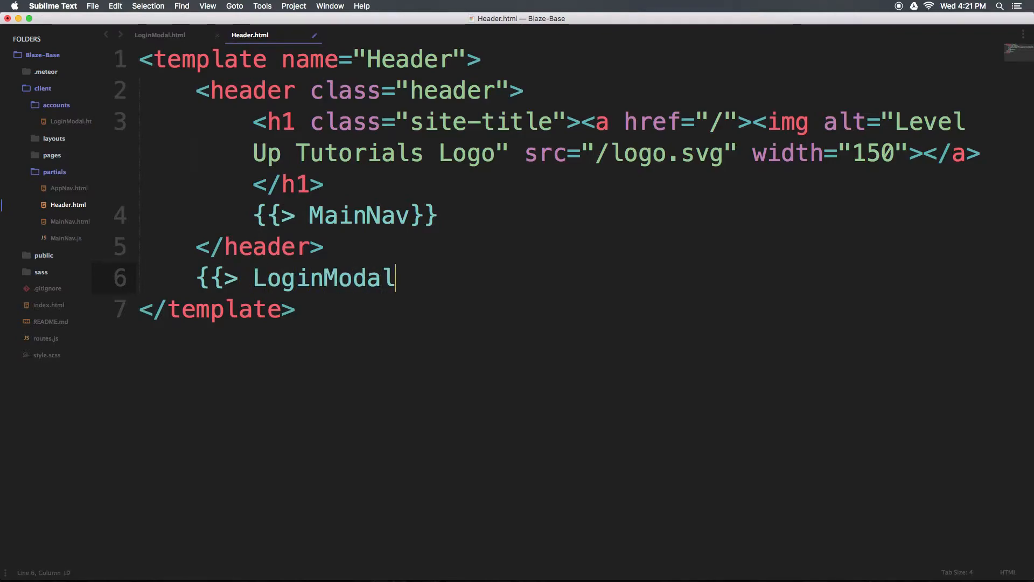
type("}}")
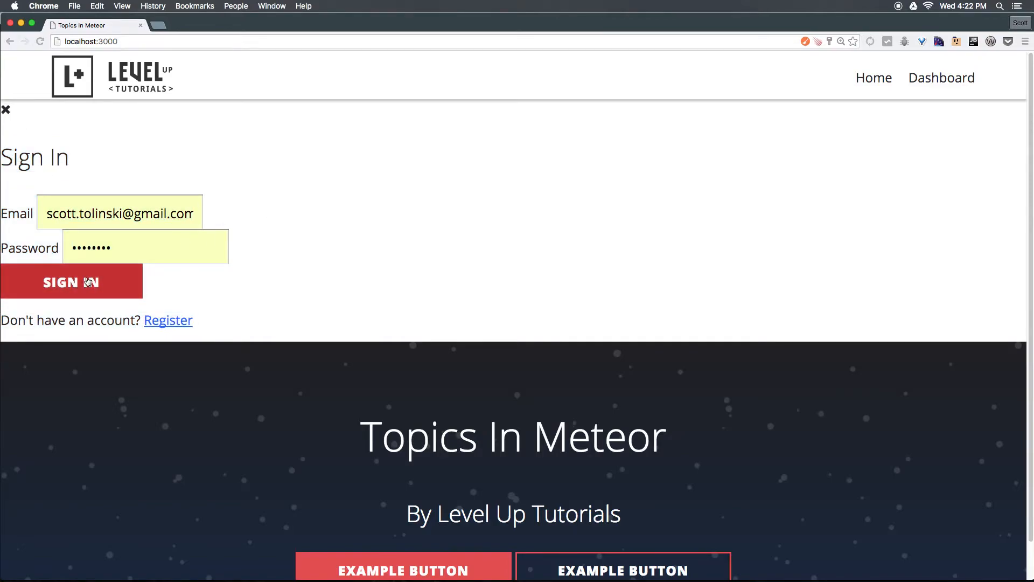
Step: On localhost:3000, switch the Sign In form to Create an Account and back
right_click(112, 280)
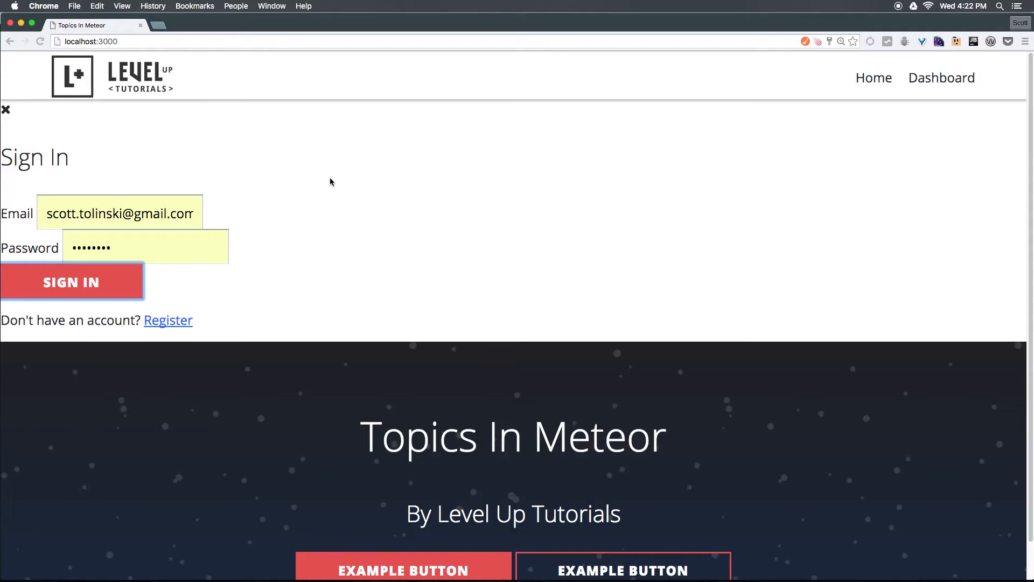
mouse_move(691, 161)
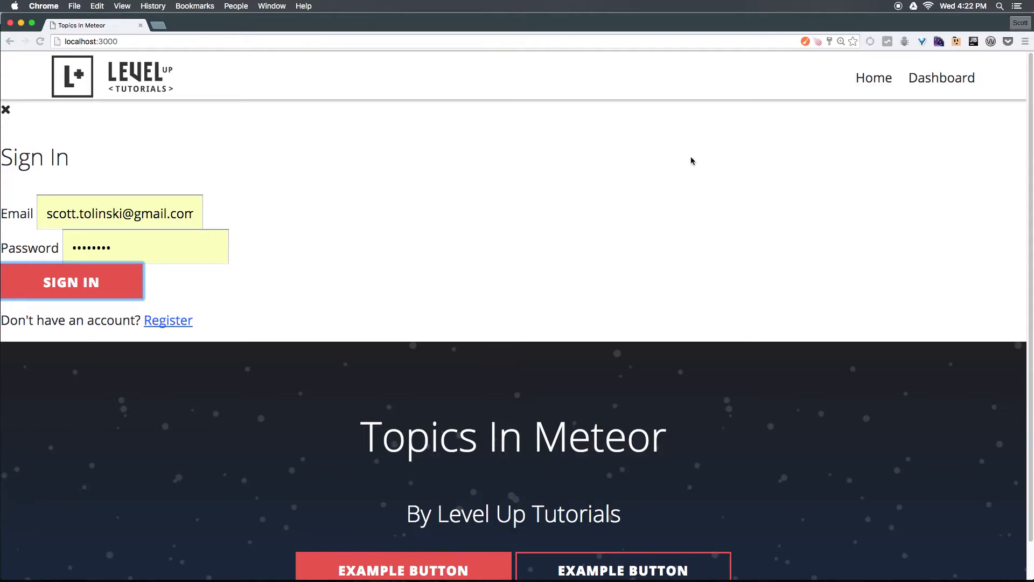
scroll("down", 3)
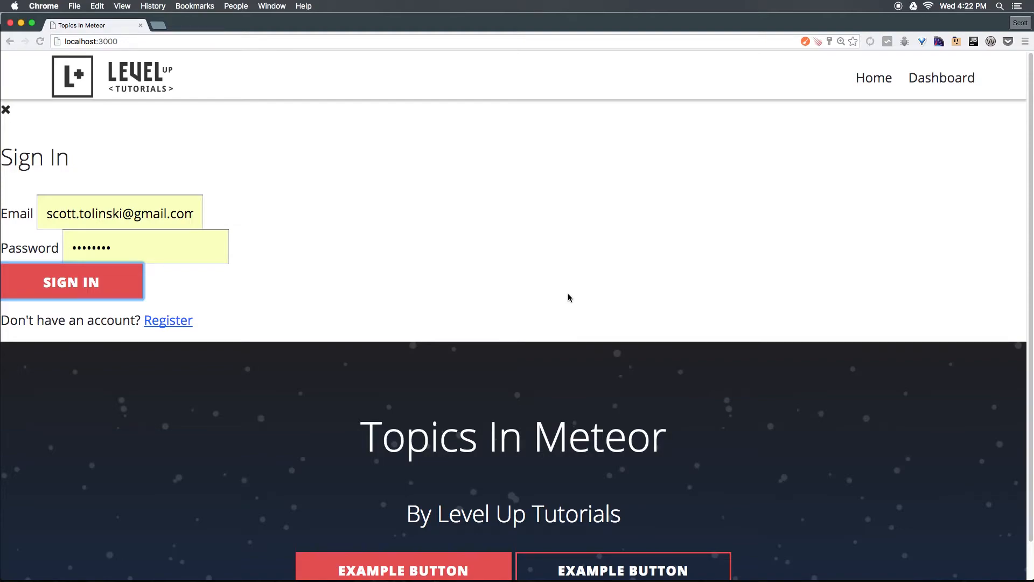
mouse_move(323, 294)
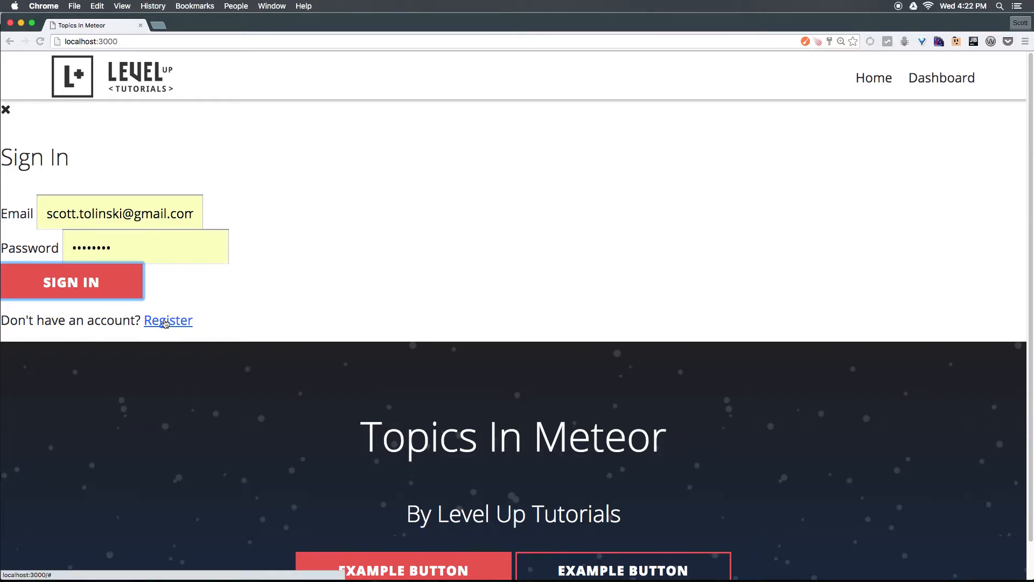
left_click(167, 320)
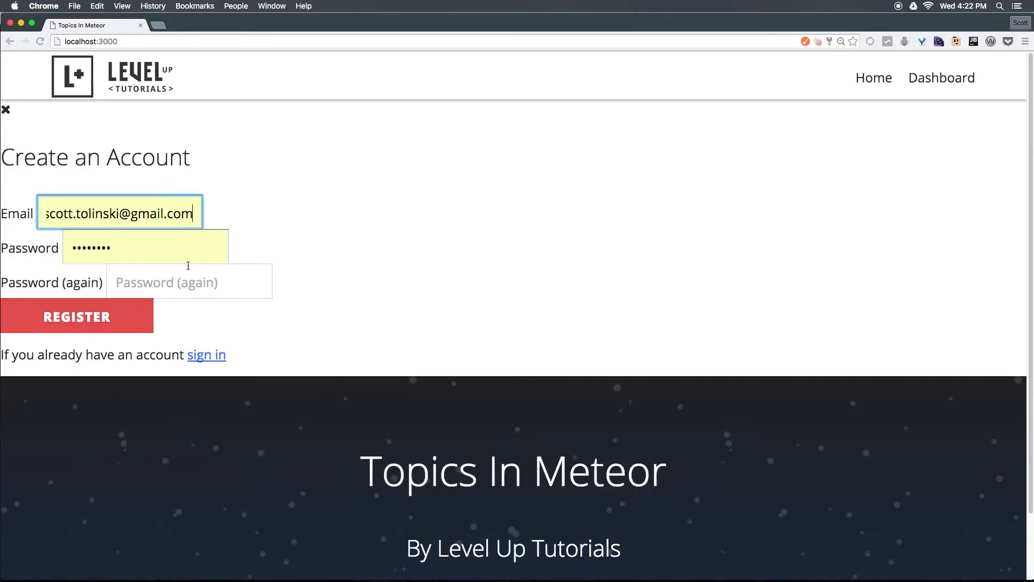
left_click(206, 355)
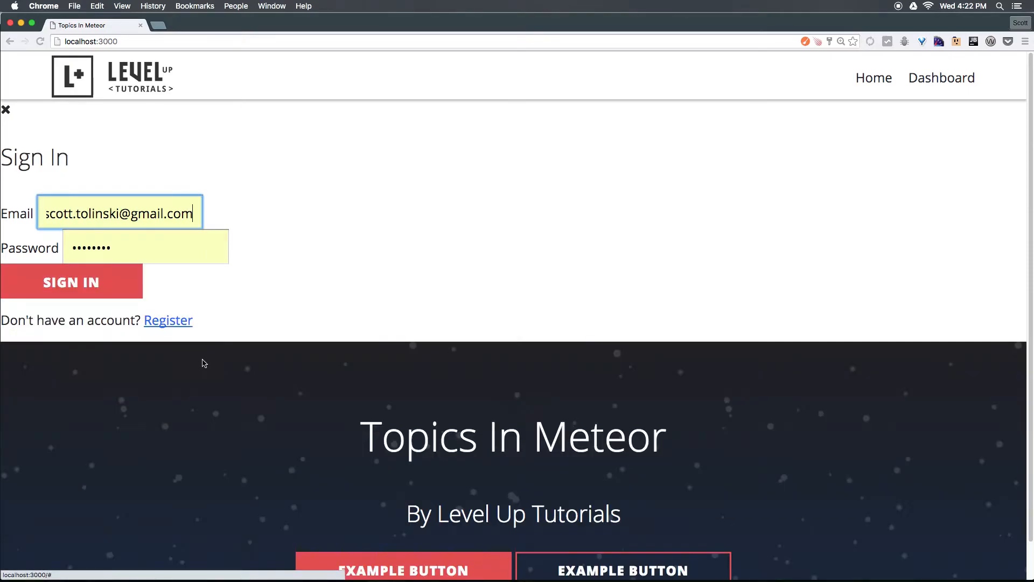
mouse_move(130, 152)
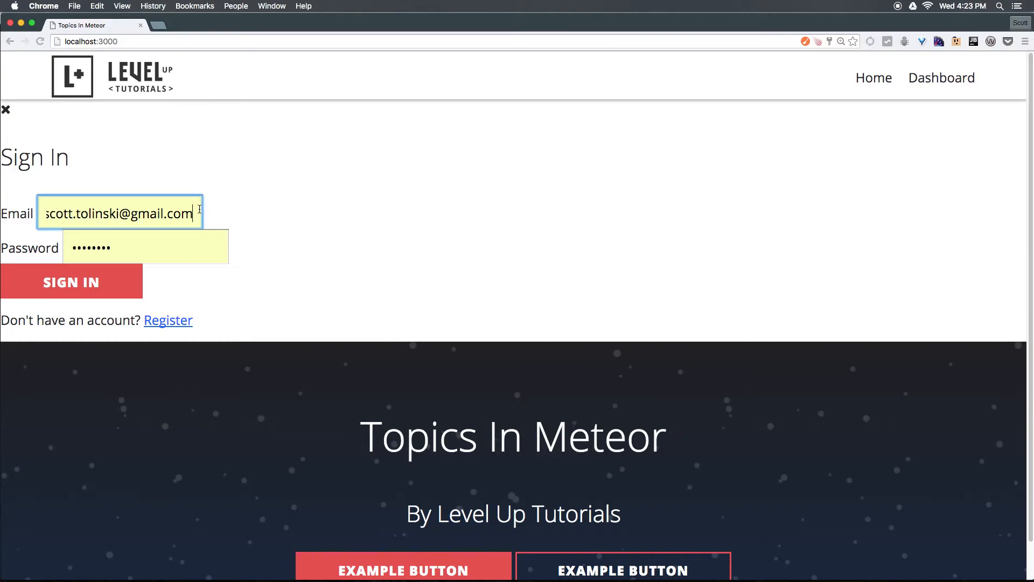
mouse_move(278, 207)
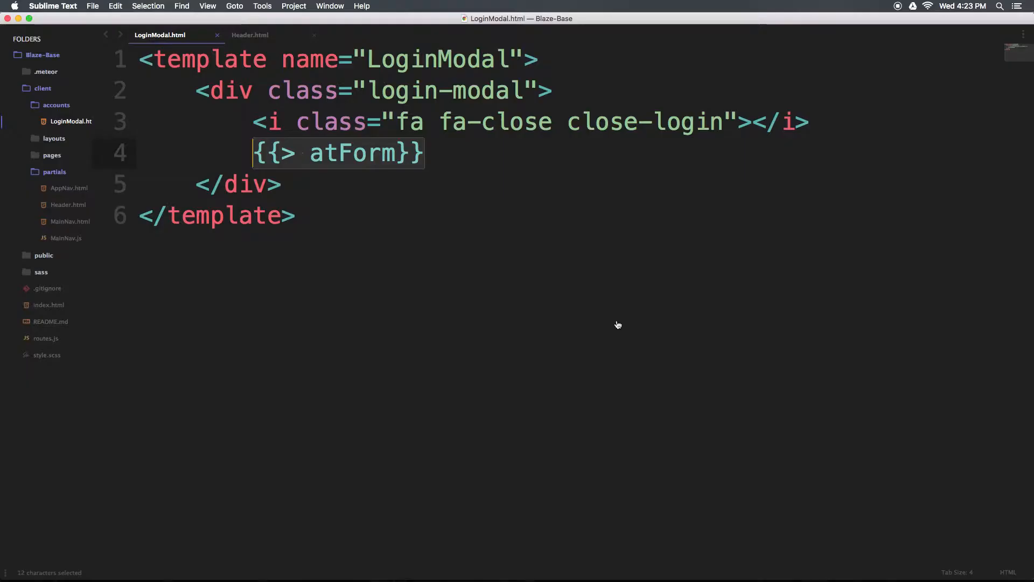
Step: Start a new file in the accounts folder with its name beginning 'L'
right_click(56, 105)
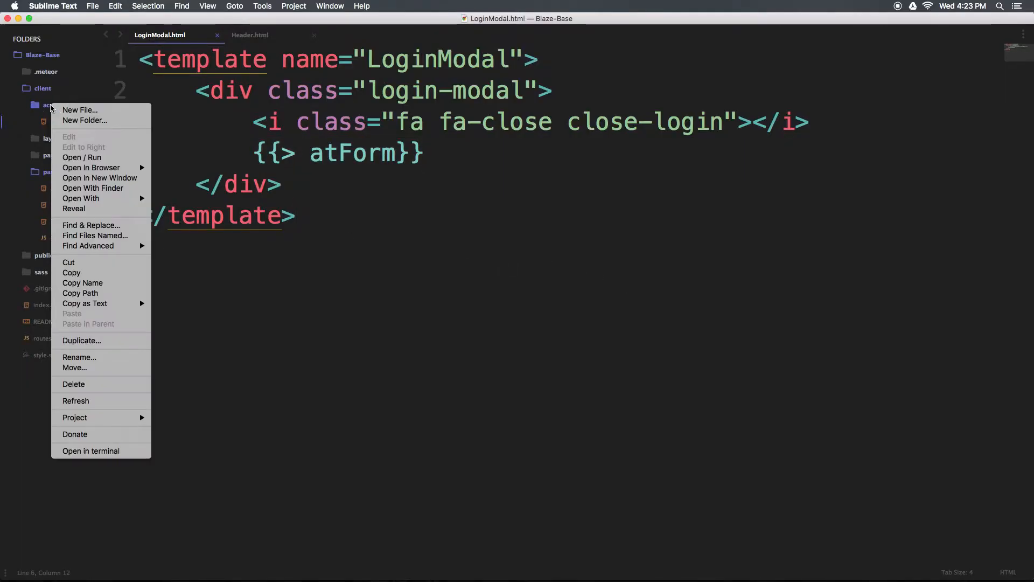
left_click(79, 109)
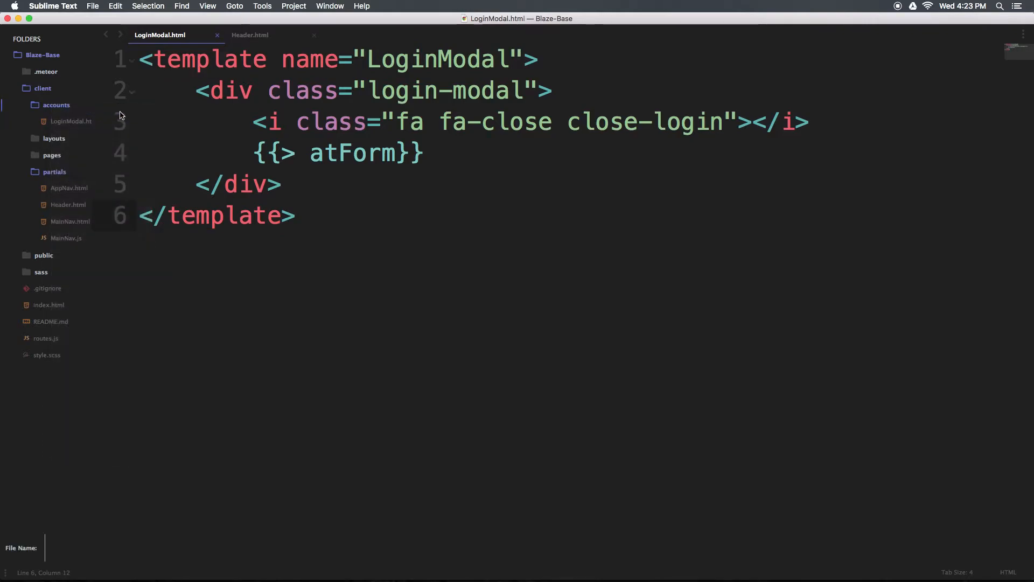
type("L")
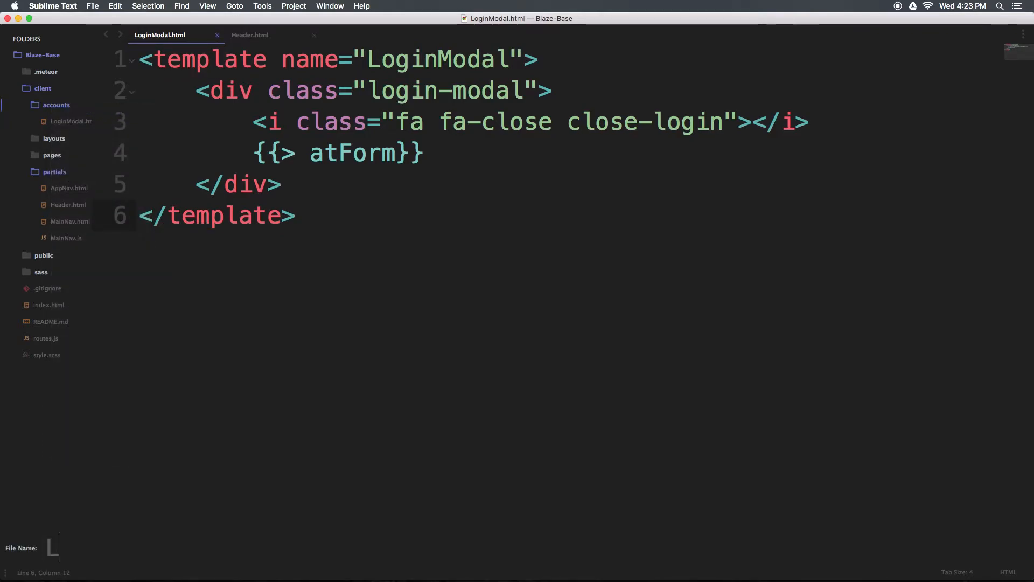
Step: Write Template.LoginModal.events with a 'click .close-login' arrow-function handler
type("Tem")
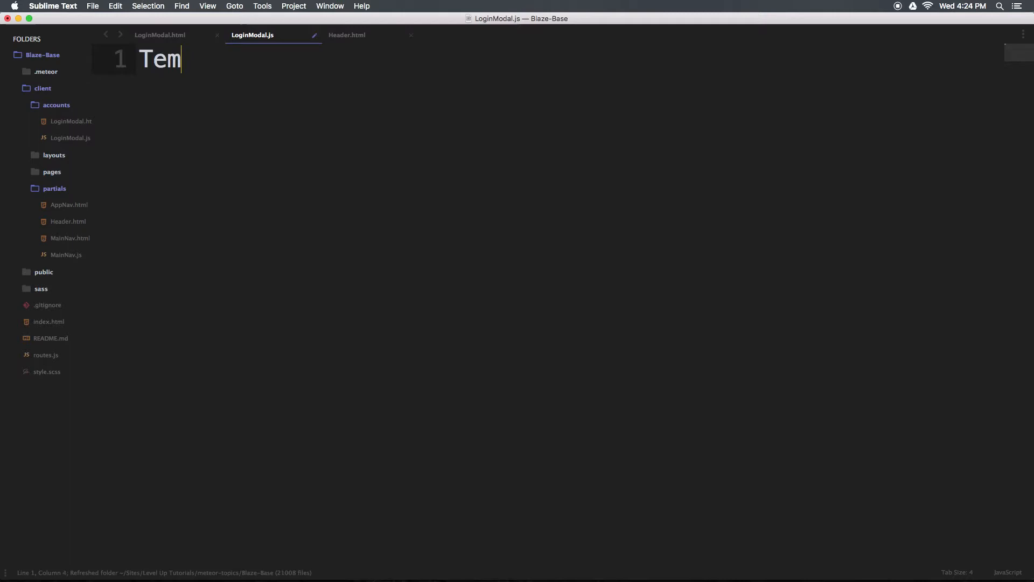
type("plate.Log")
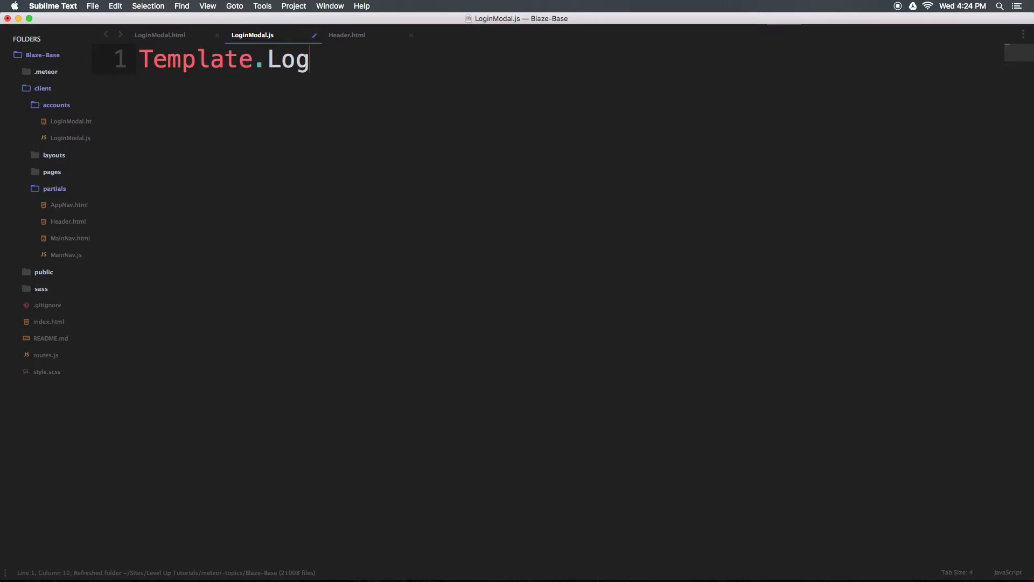
type("inModal.even")
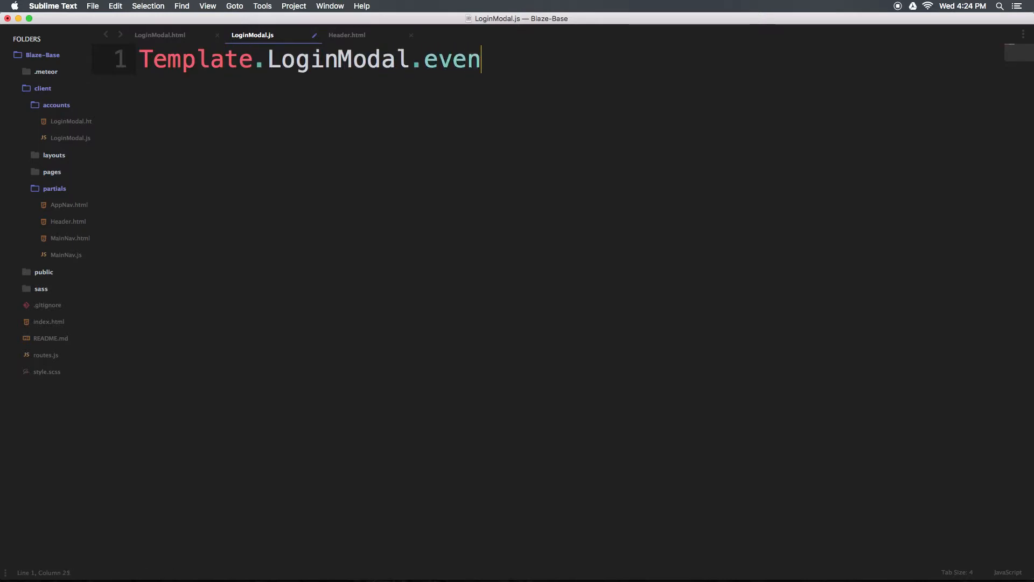
type("ts()")
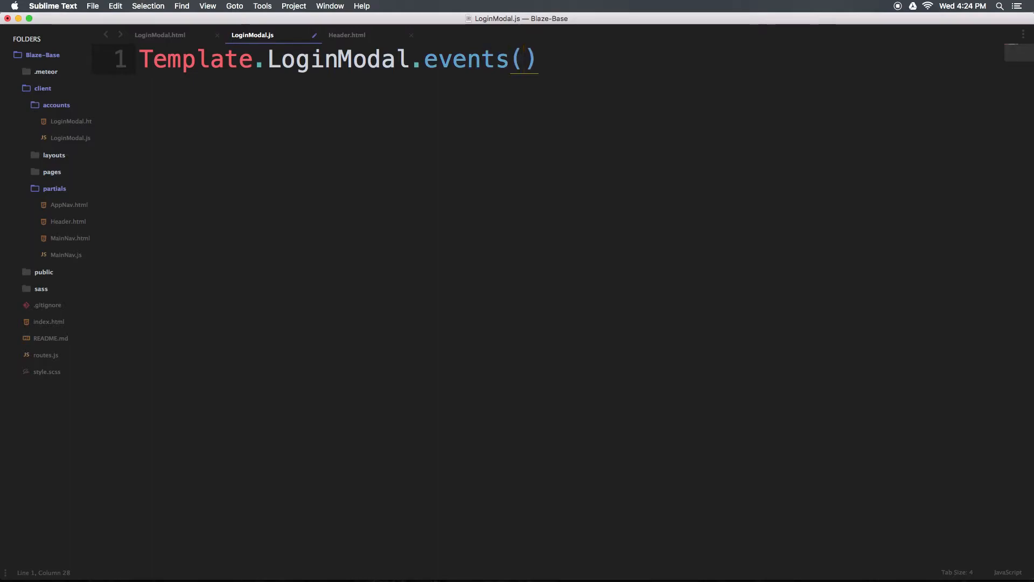
type("{}")
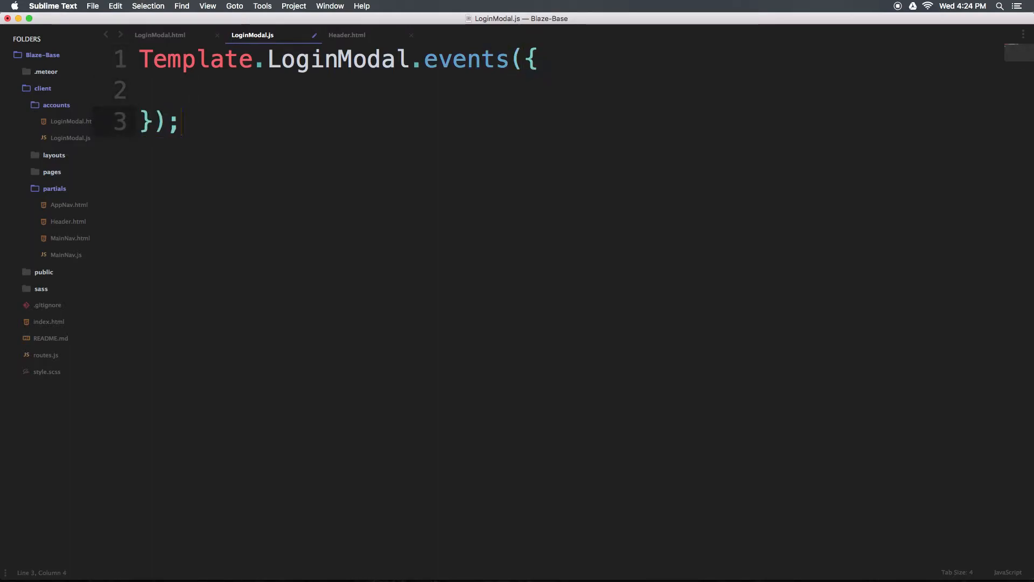
type("''")
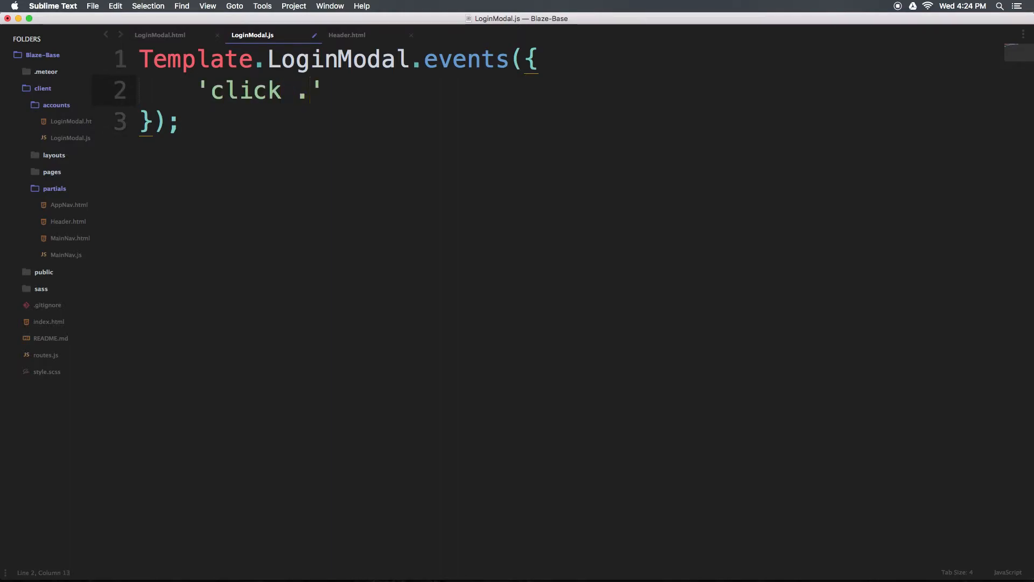
type("close-logi")
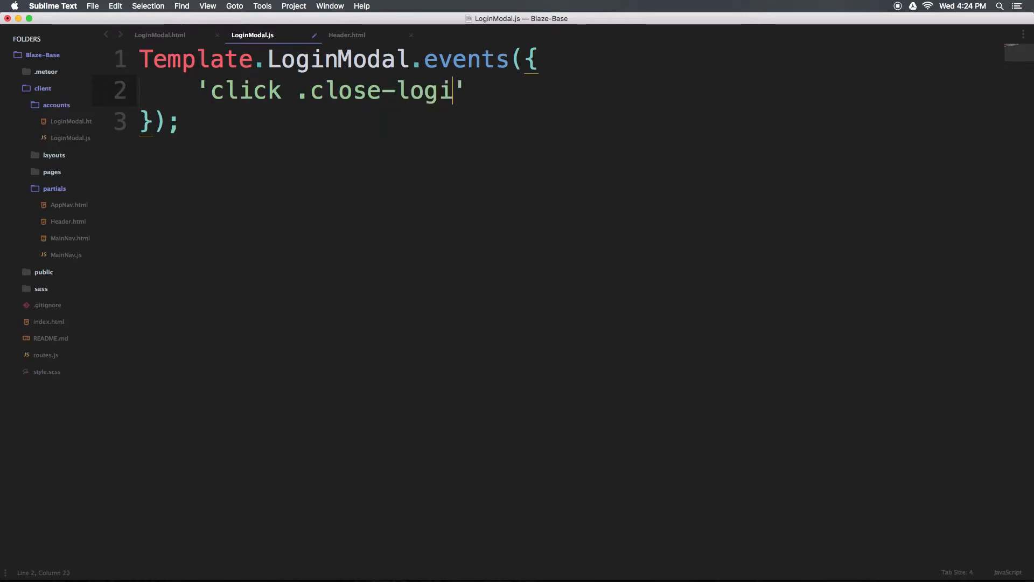
type("n':")
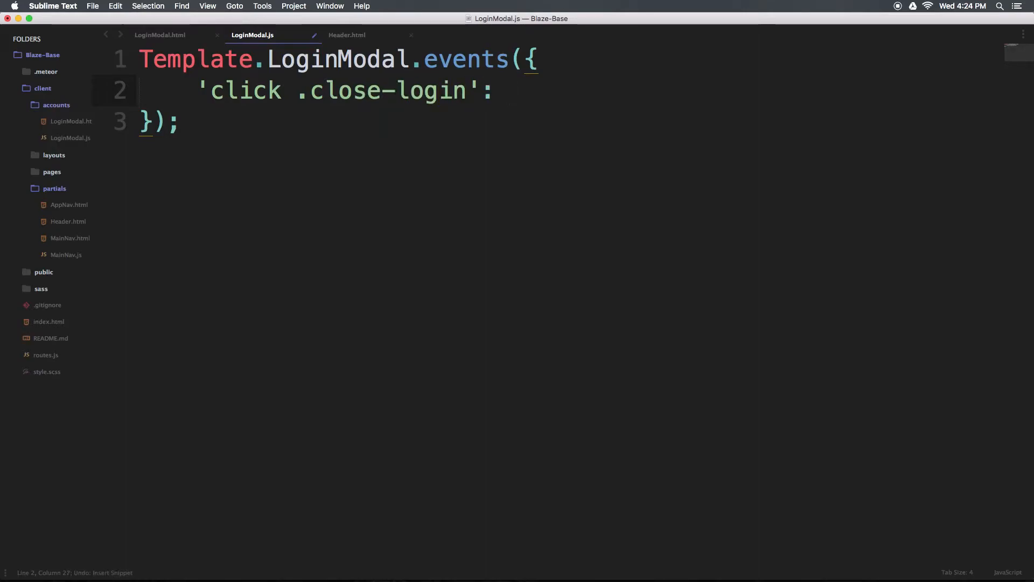
type("()=>")
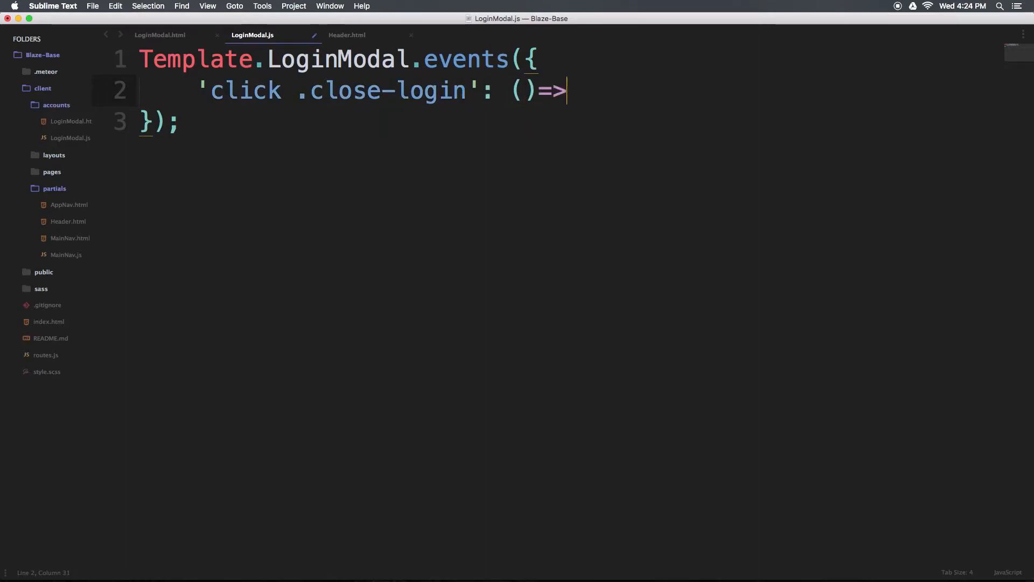
type("{")
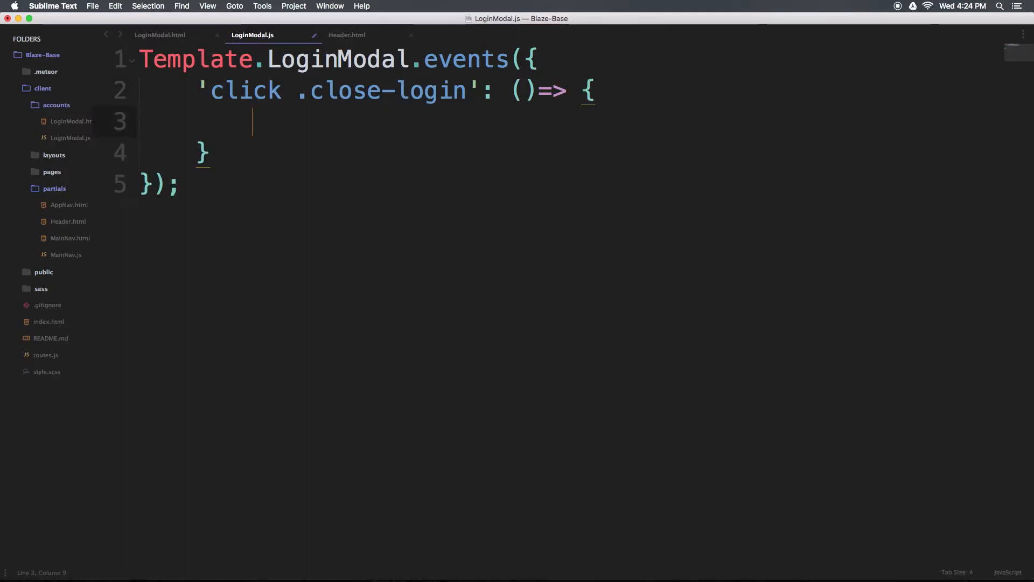
Step: Have the handler call Session.set('nav-toggle', '') to clear the toggle value
type("Session")
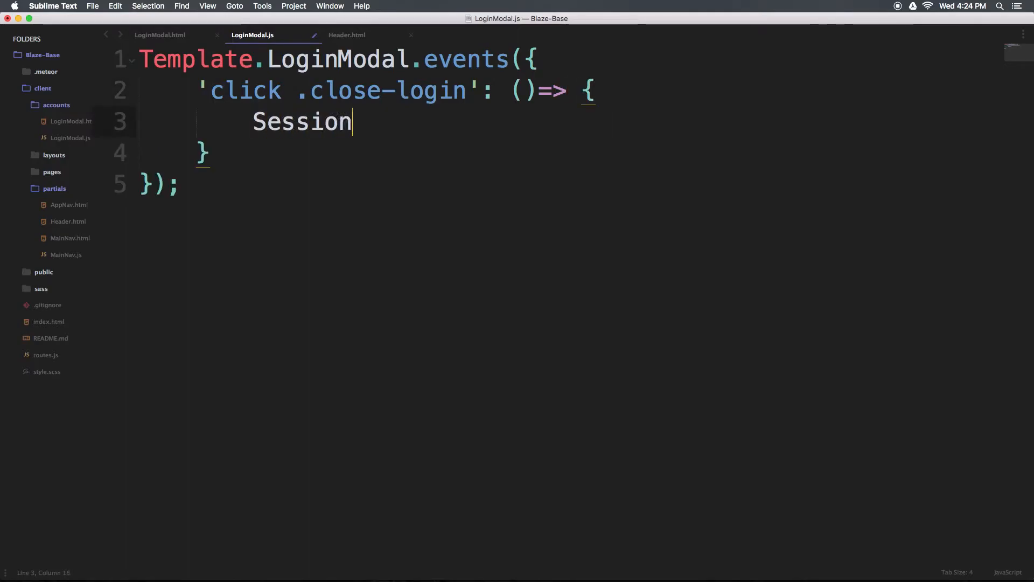
type(".set()")
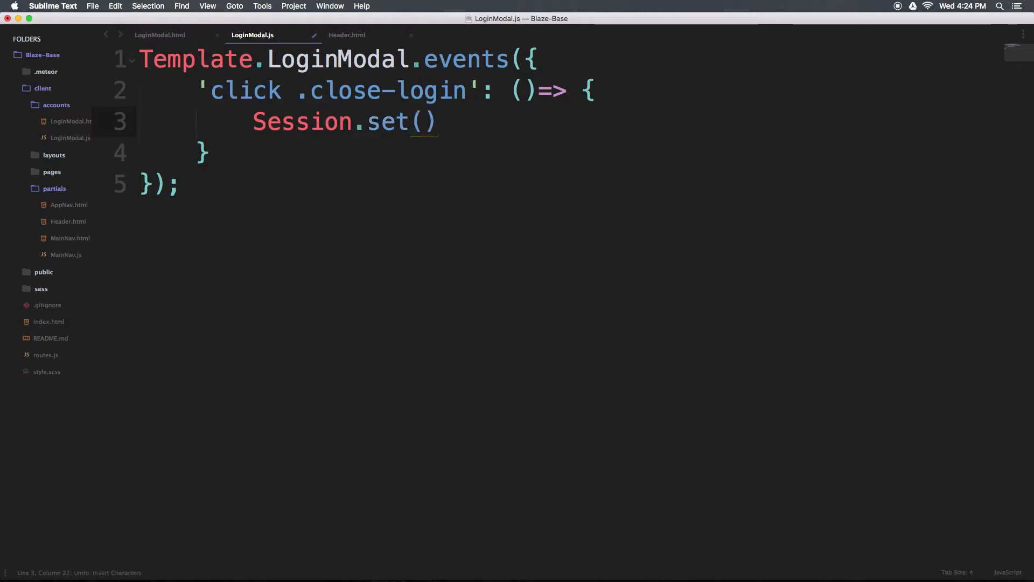
type("'nav'")
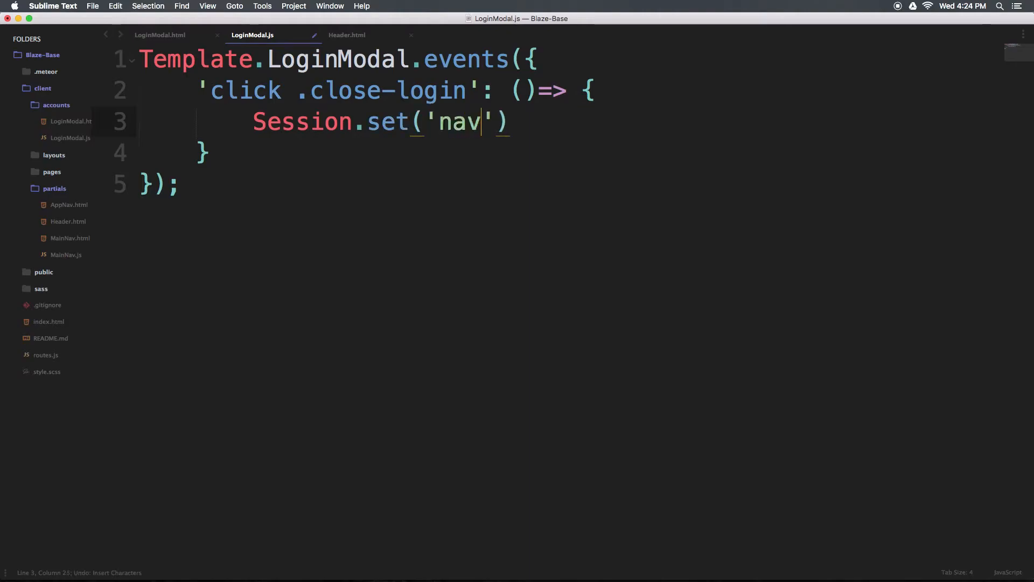
type("-")
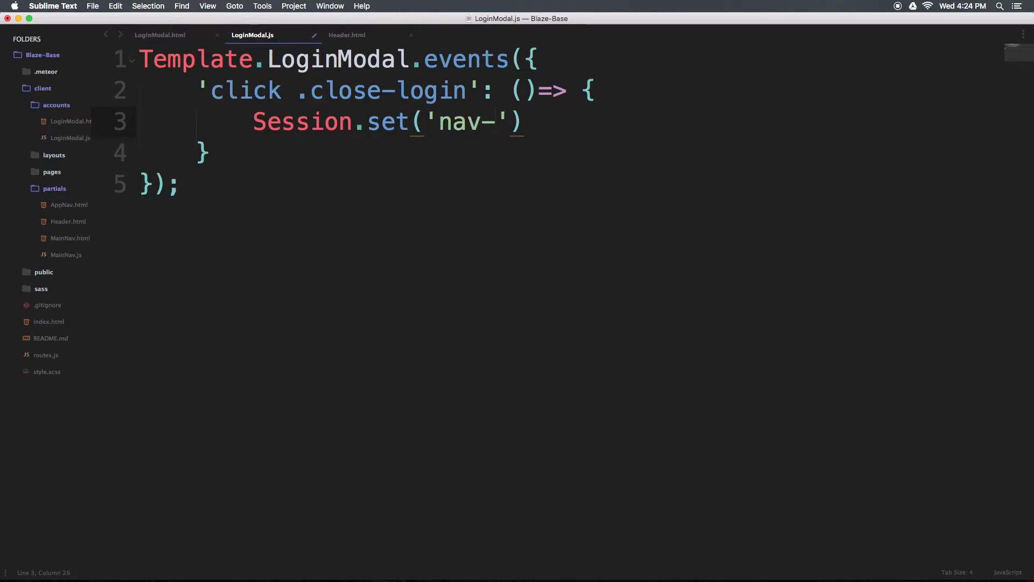
type("toggle")
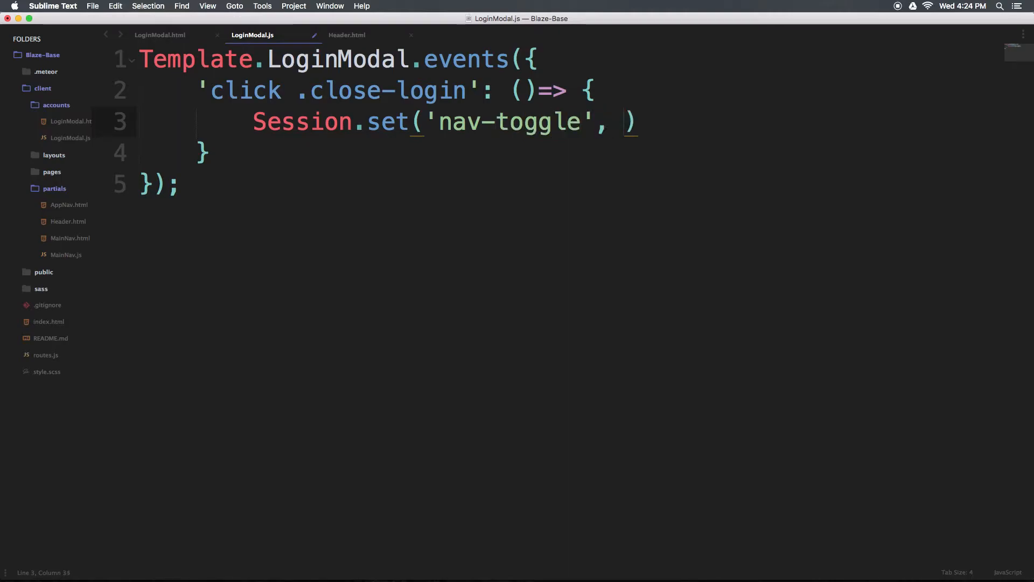
type("''")
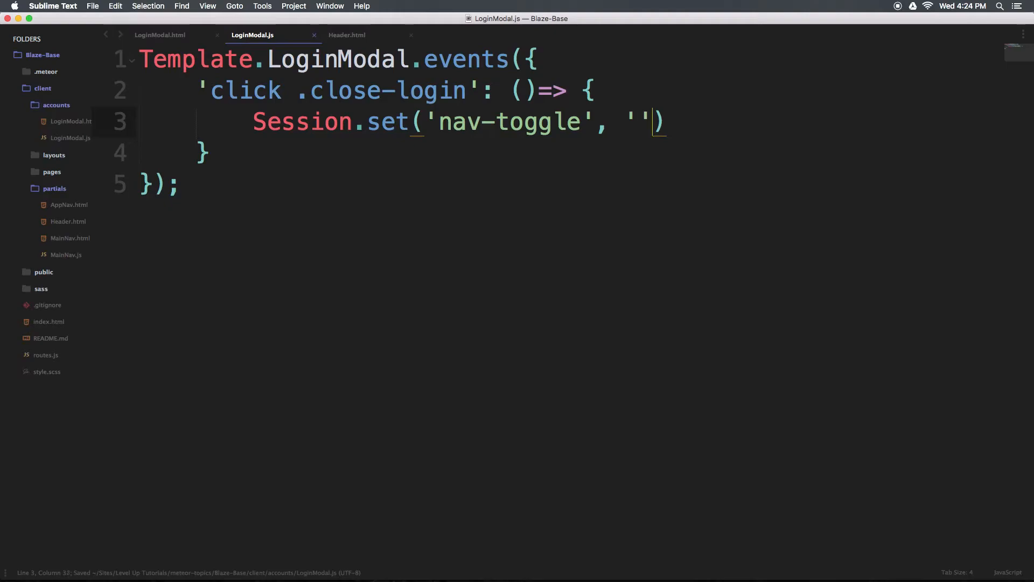
type(";")
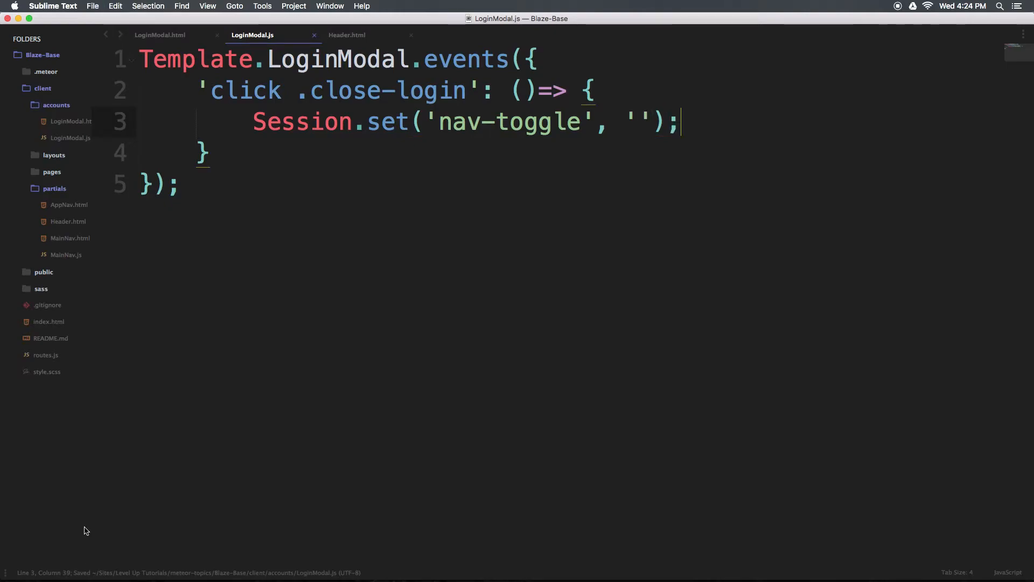
double_click(538, 122)
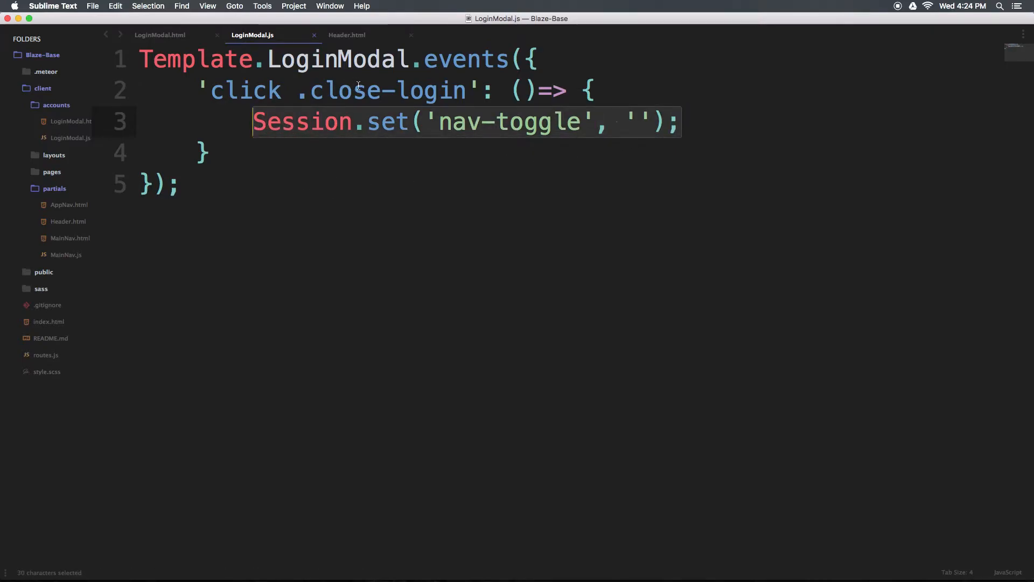
double_click(344, 91)
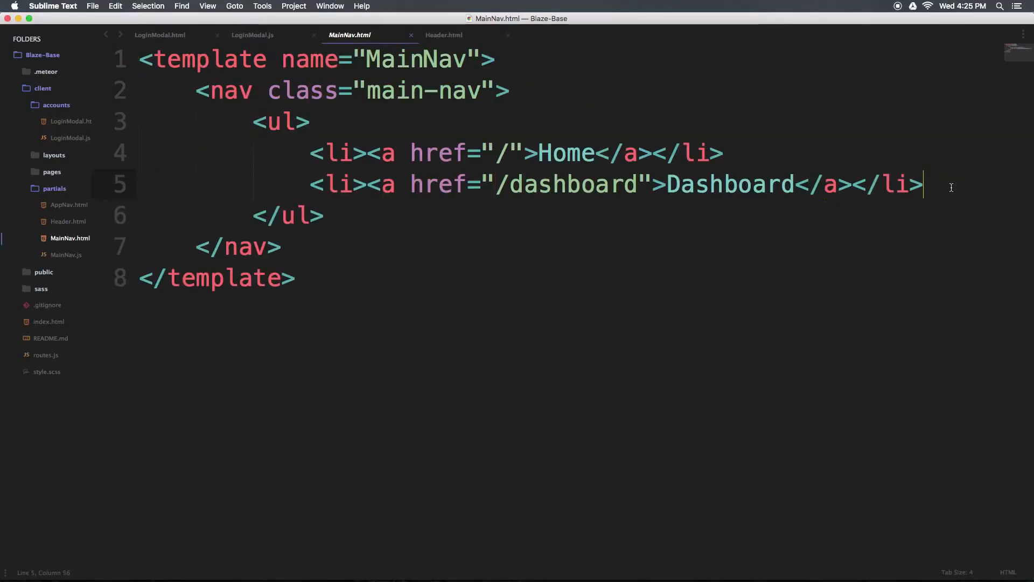
Step: Add <li class="login-toggle">Login/Sign-up</li> after the Dashboard item and save MainNav.html
key("enter")
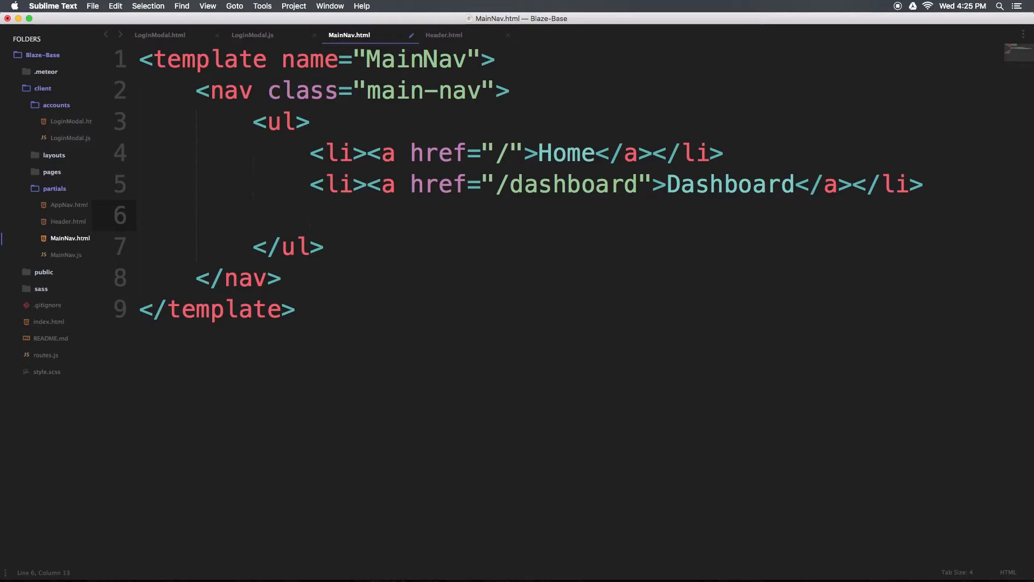
type("<li></li>")
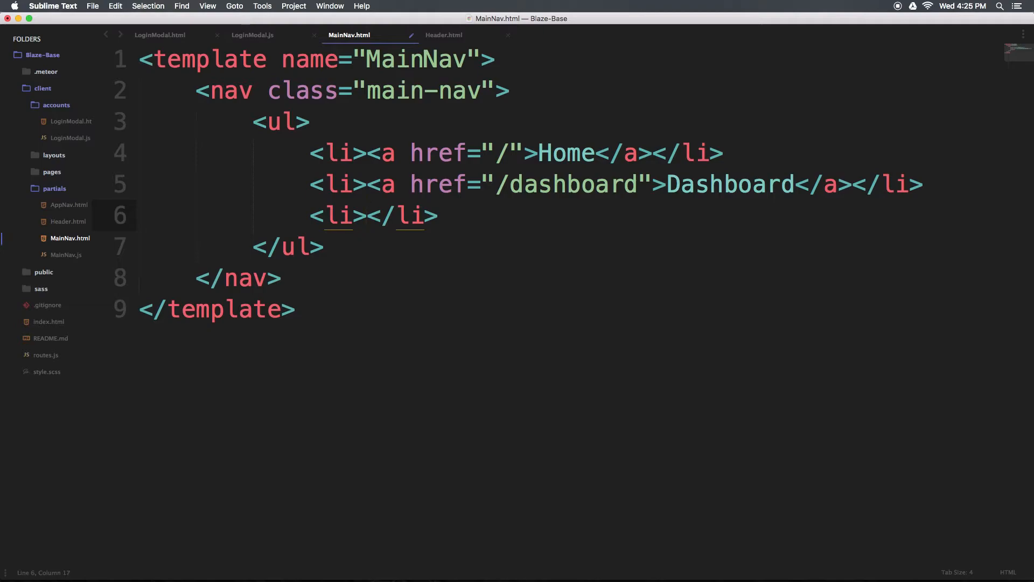
type("Login/Sig")
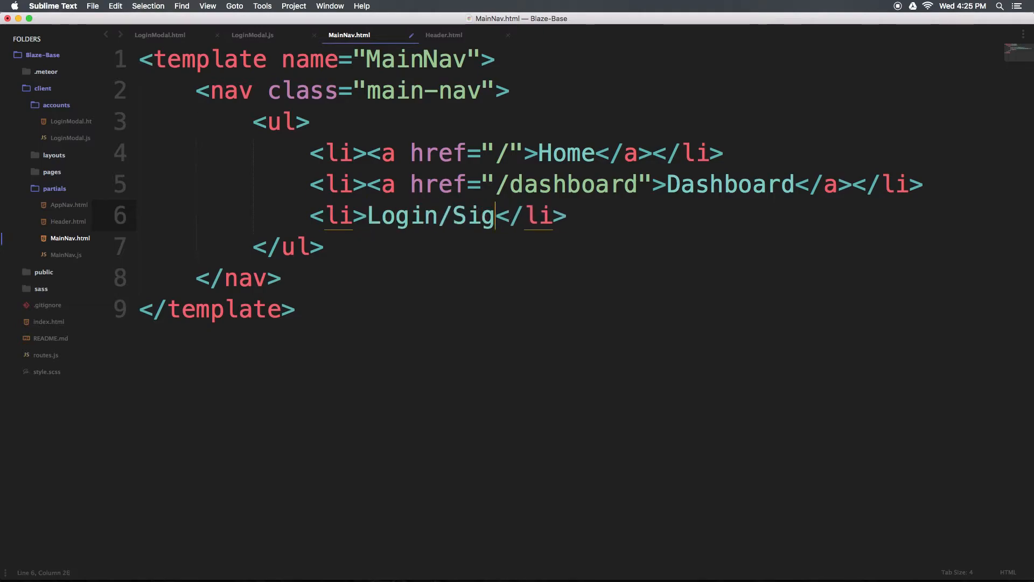
type("nup")
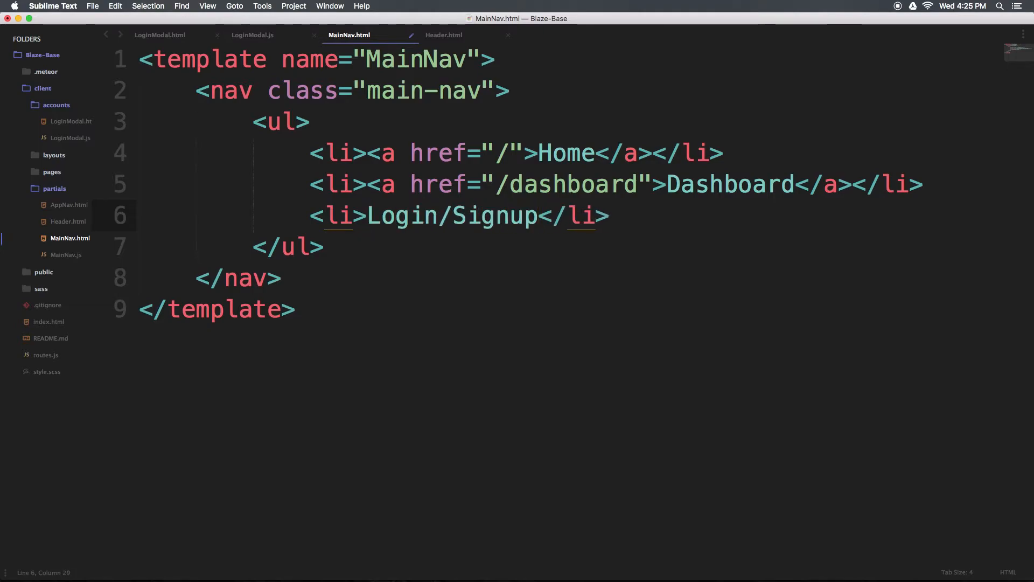
type("=")
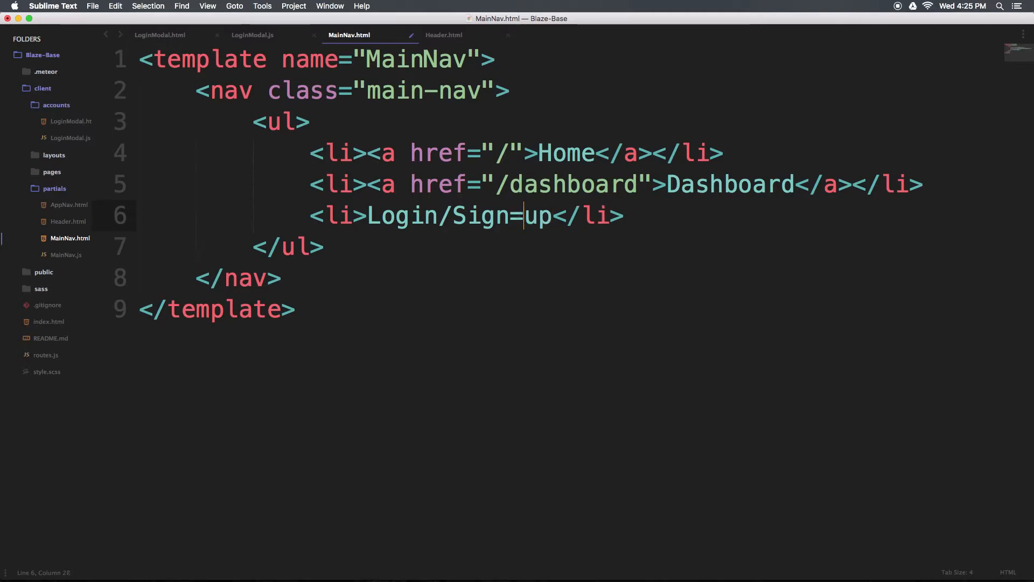
type("-")
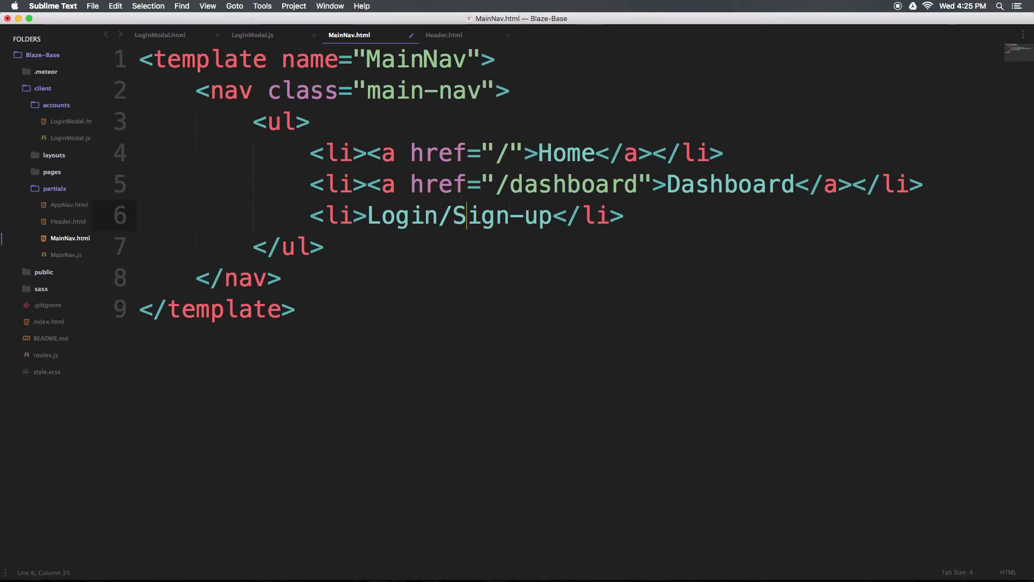
type("clas")
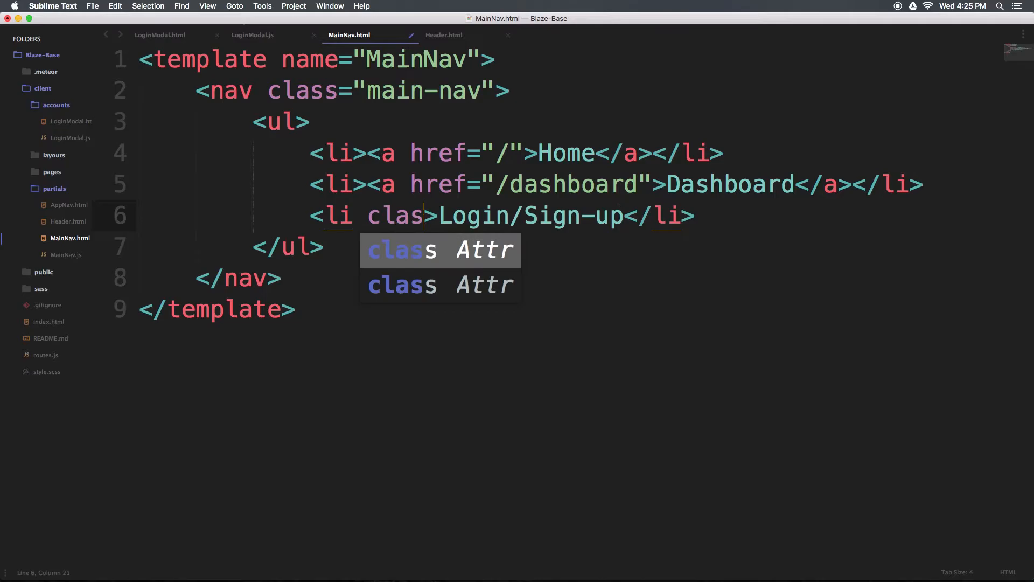
key("Tab")
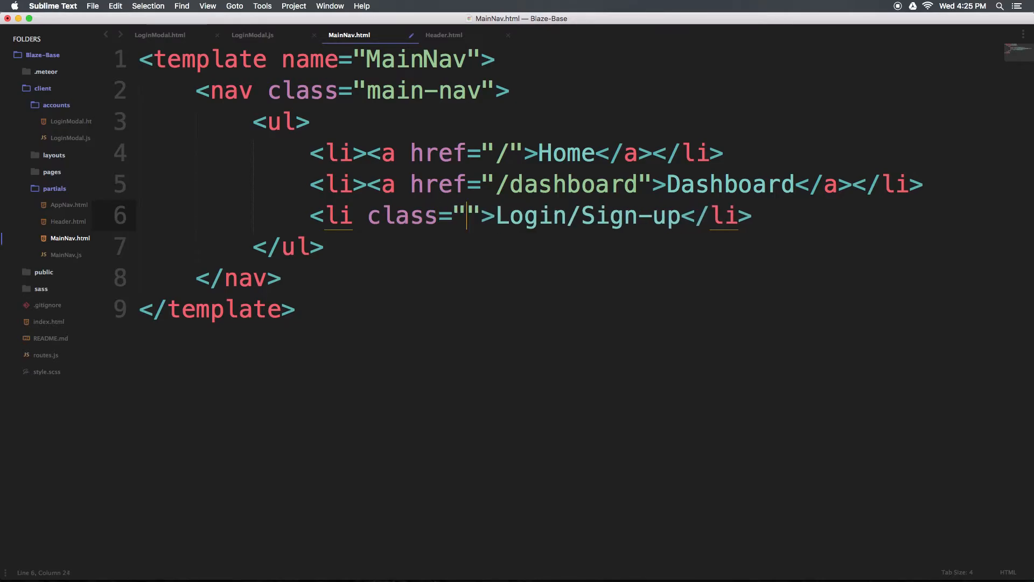
type("logi")
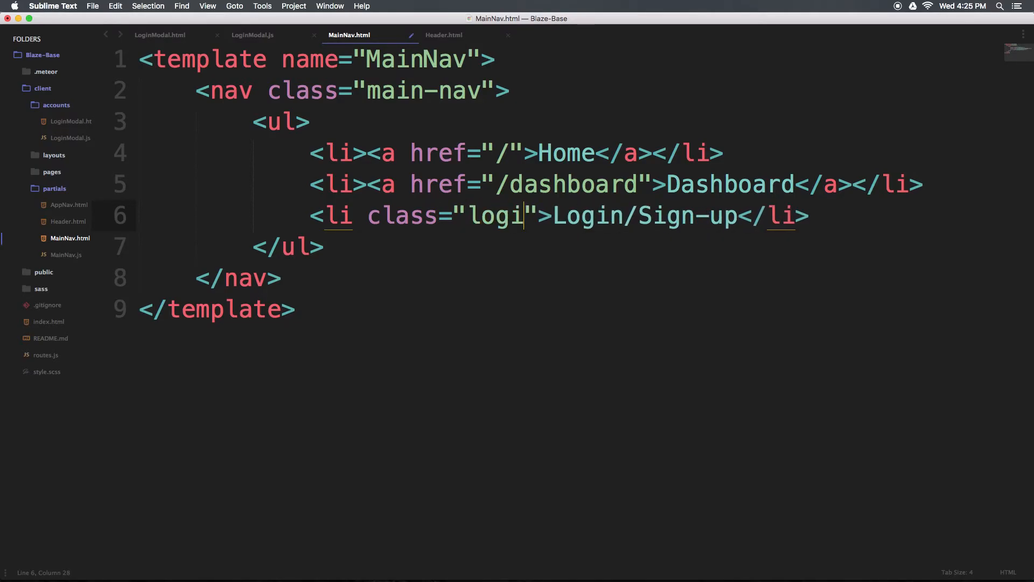
type("n-toggle")
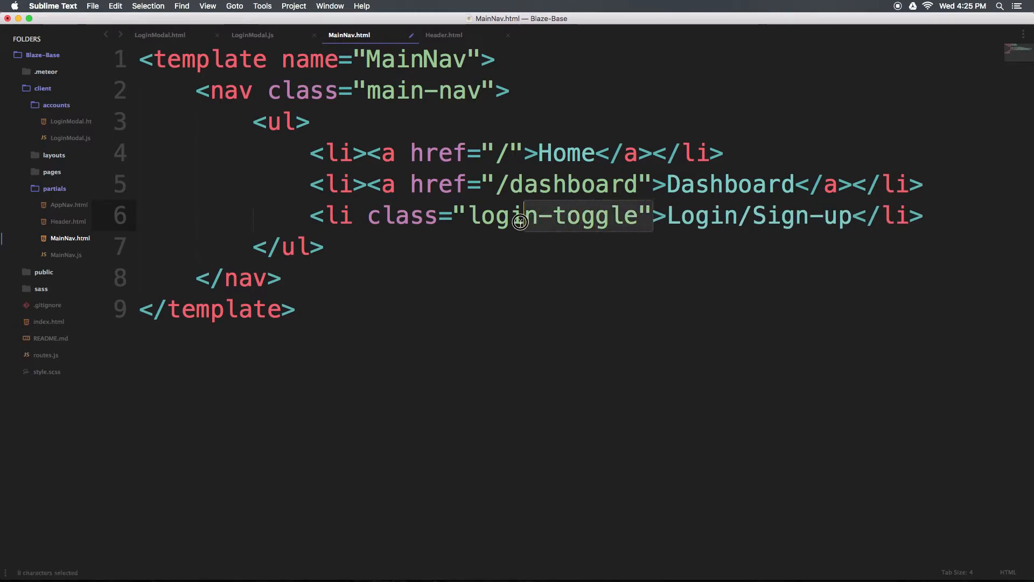
key("cmd+s")
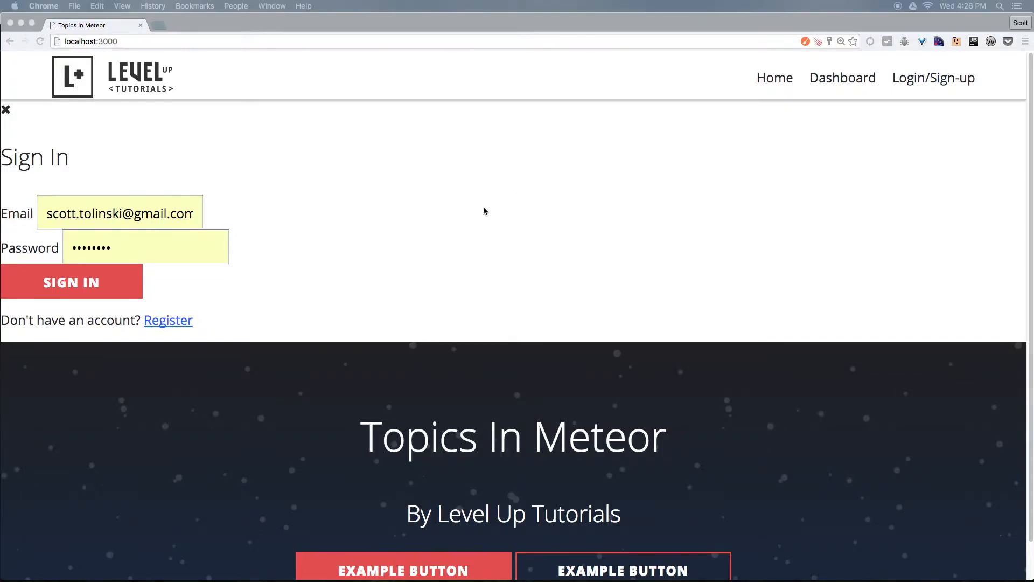
Step: Look over the Sign In modal at localhost:3000, then return to Sublime Text
left_click(118, 213)
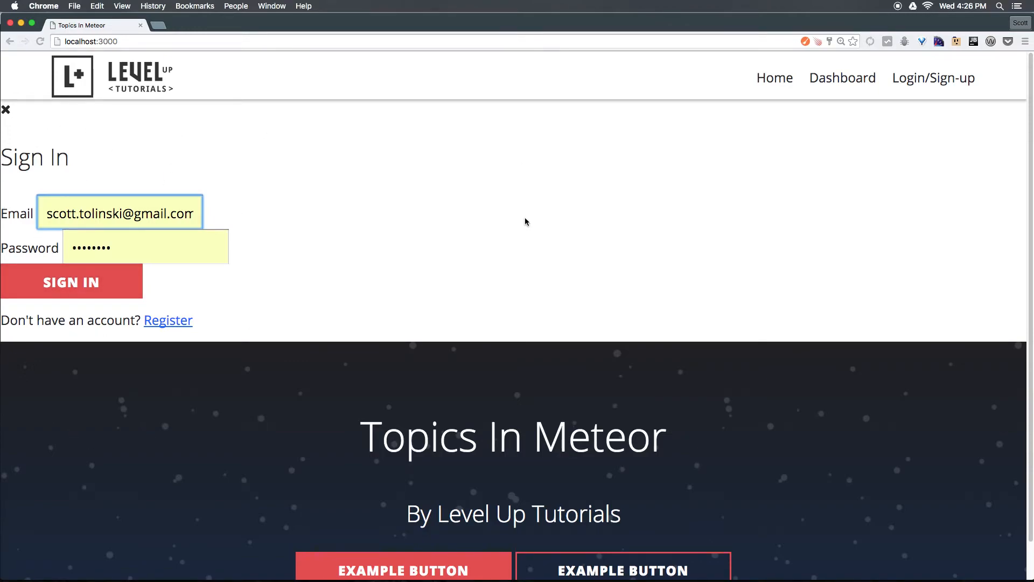
mouse_move(952, 197)
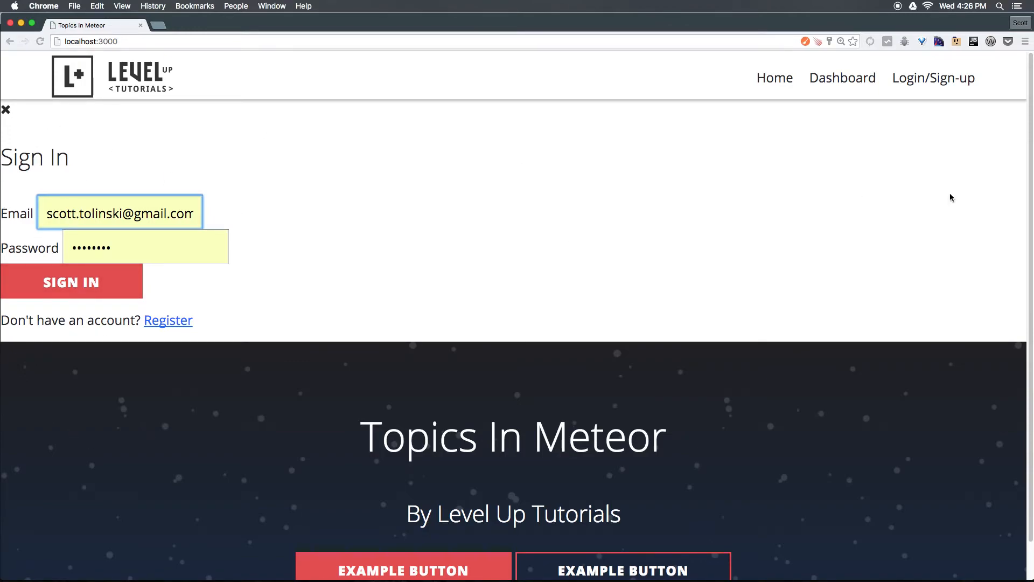
mouse_move(145, 473)
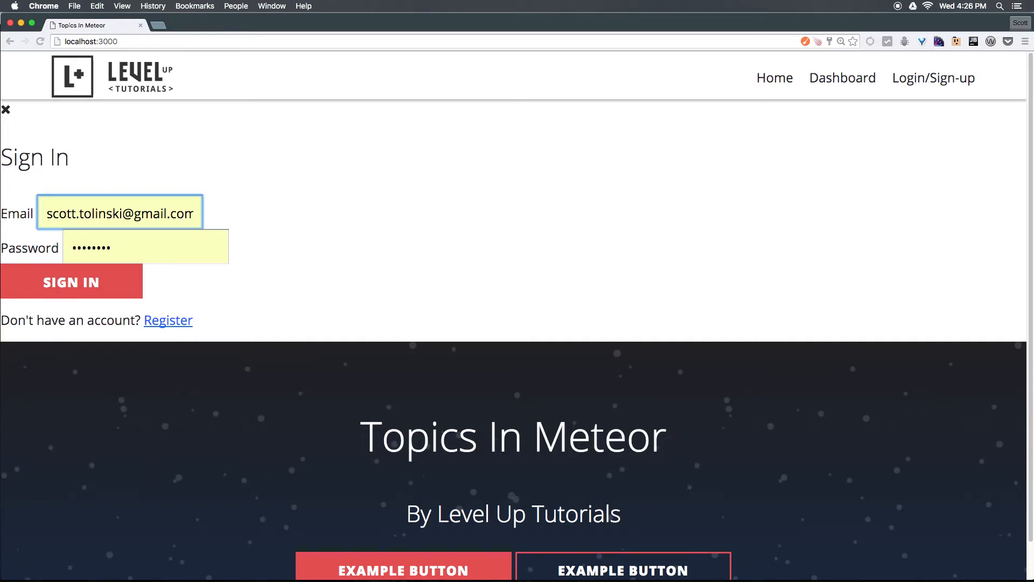
mouse_move(881, 161)
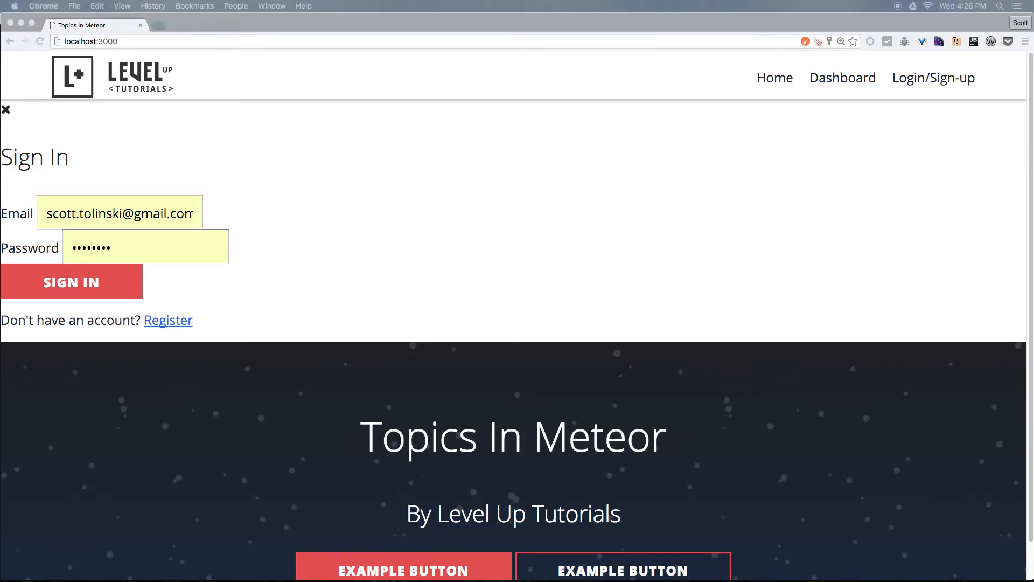
mouse_move(812, 247)
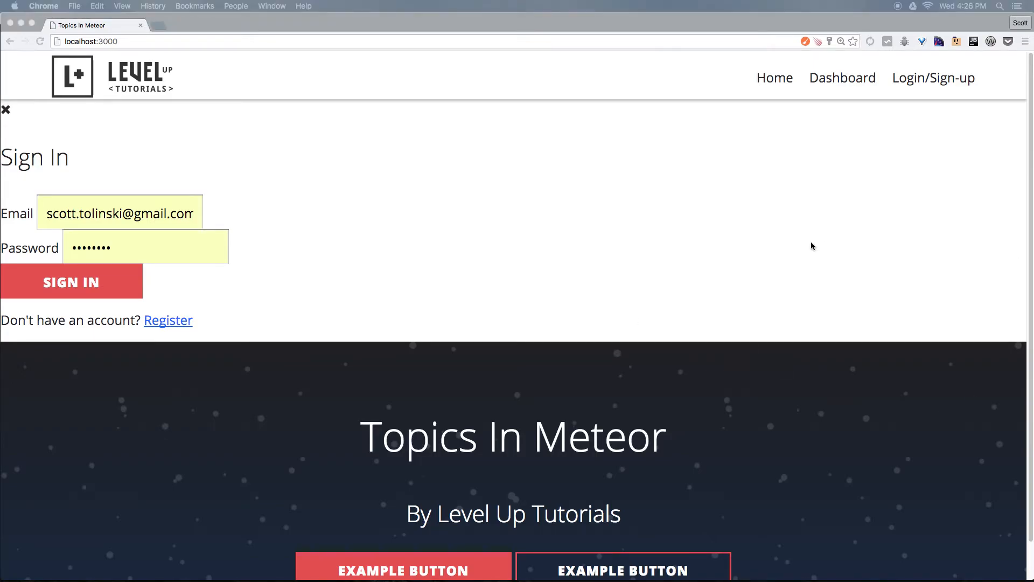
mouse_move(746, 244)
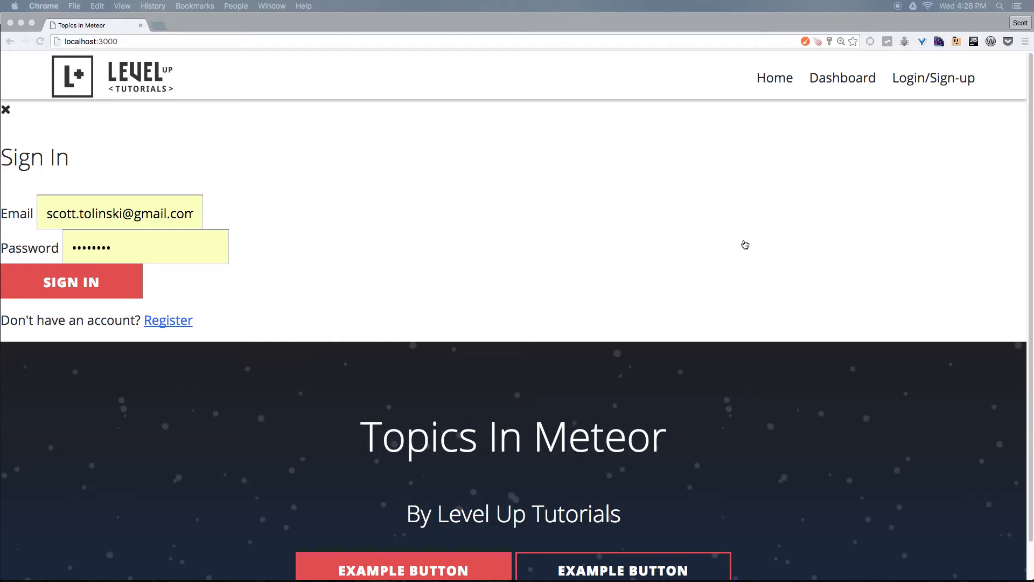
key("cmd+tab")
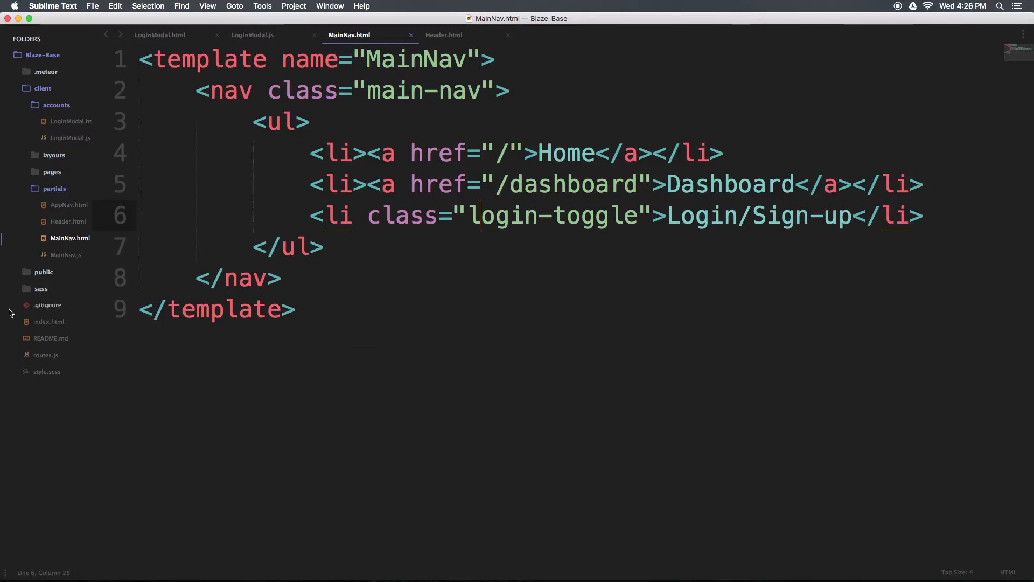
Step: Open accounts.scss from the sass folder and scroll through the .login-modal rules
left_click(41, 288)
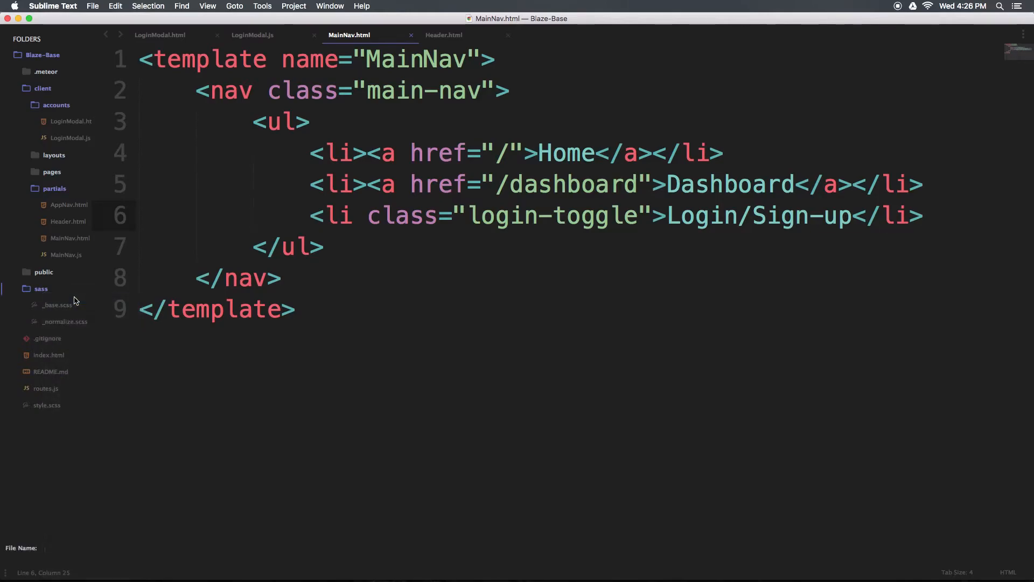
type("accounts.")
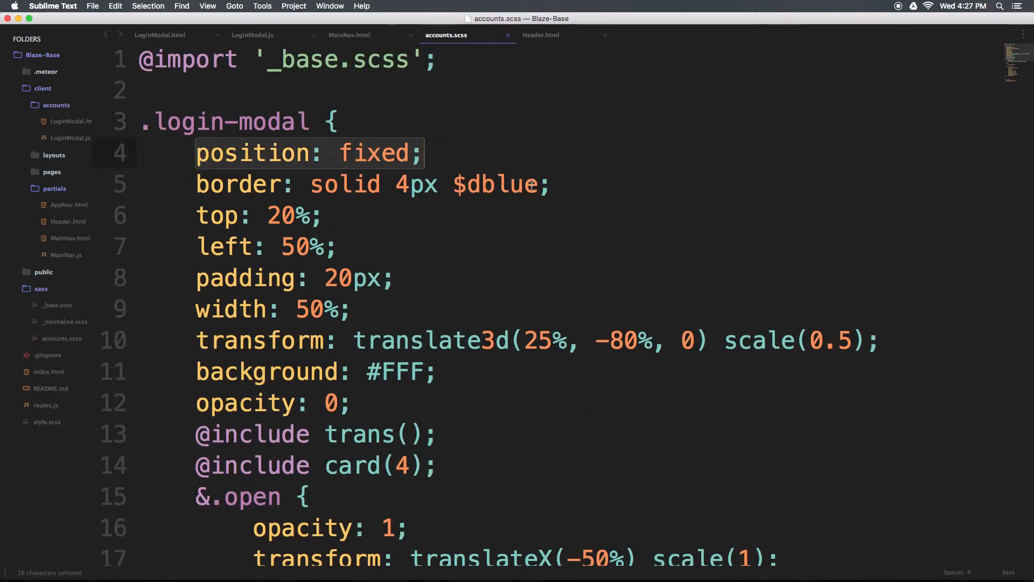
scroll("down", 3)
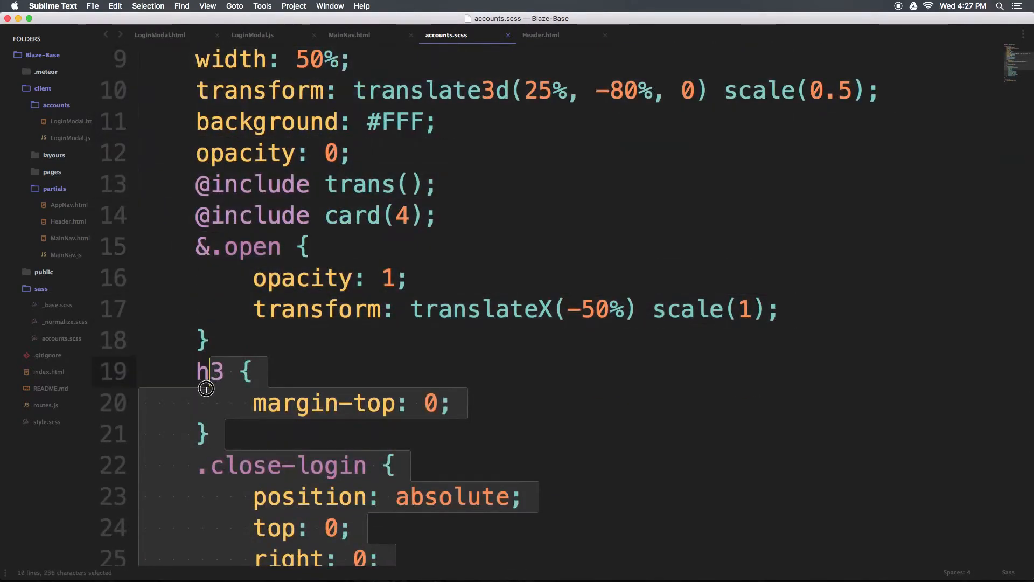
scroll("down", 3)
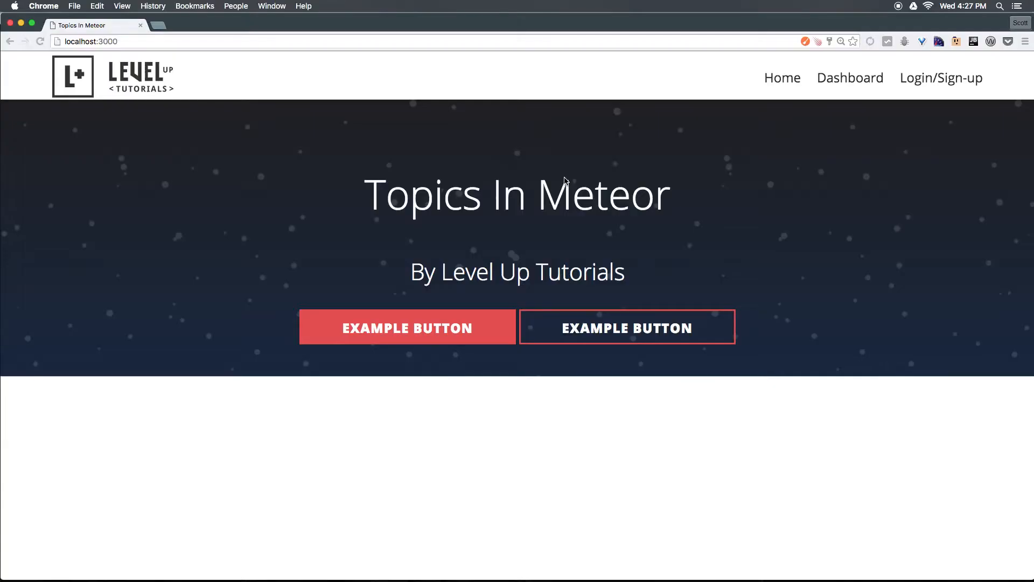
mouse_move(535, 106)
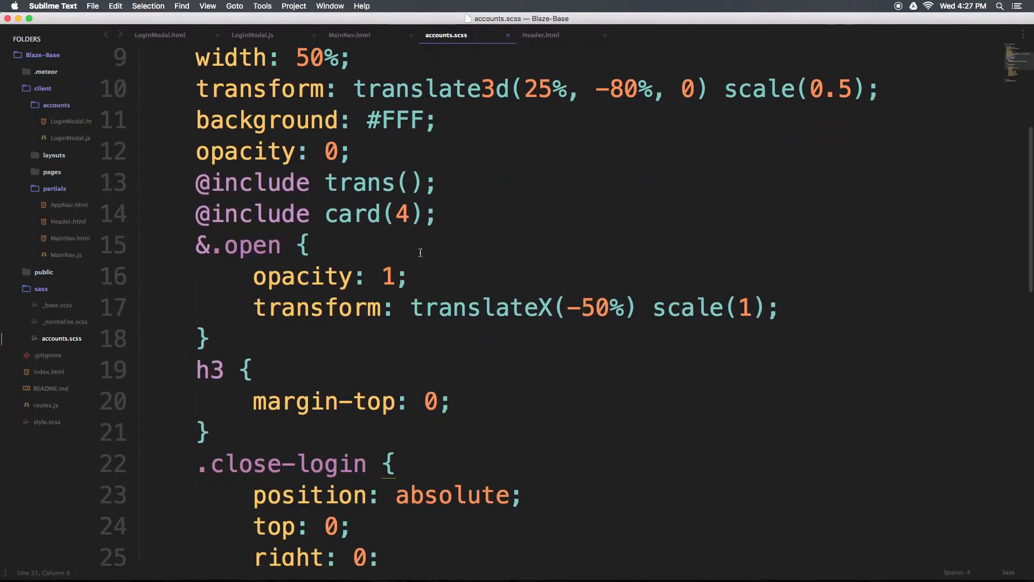
Step: Note the &.open rule in accounts.scss, then return to the MainNav template
double_click(251, 244)
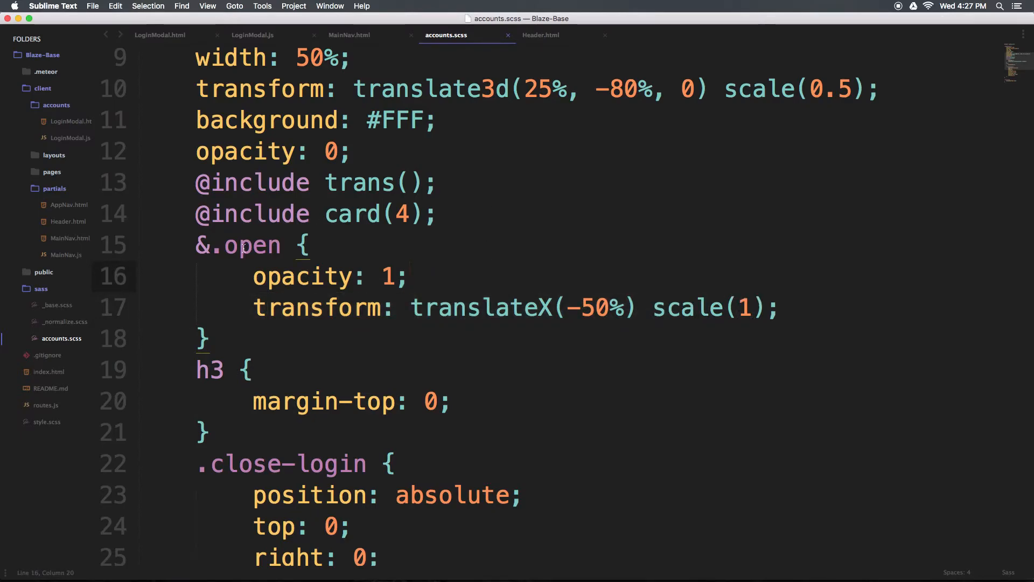
double_click(252, 244)
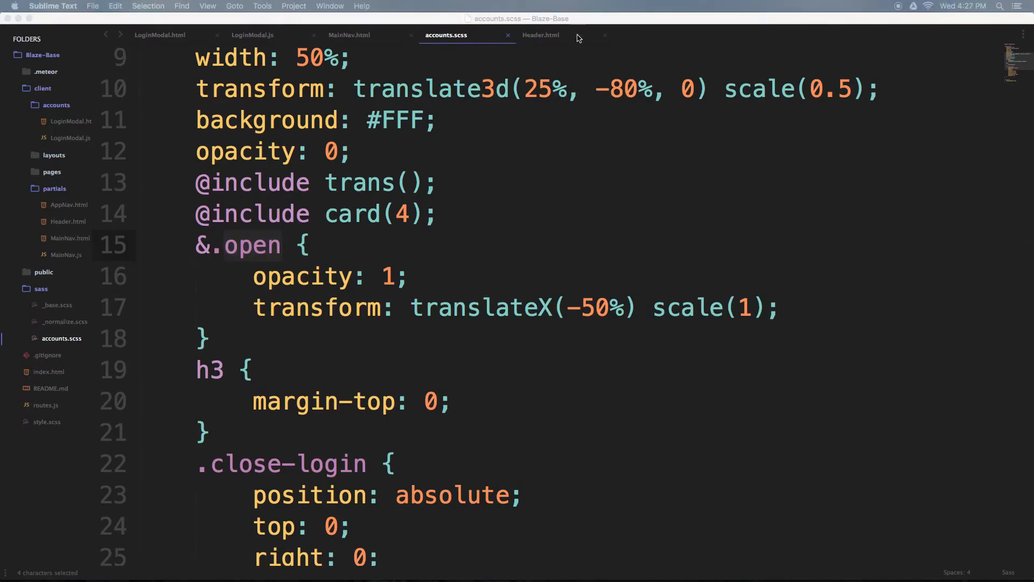
left_click(349, 35)
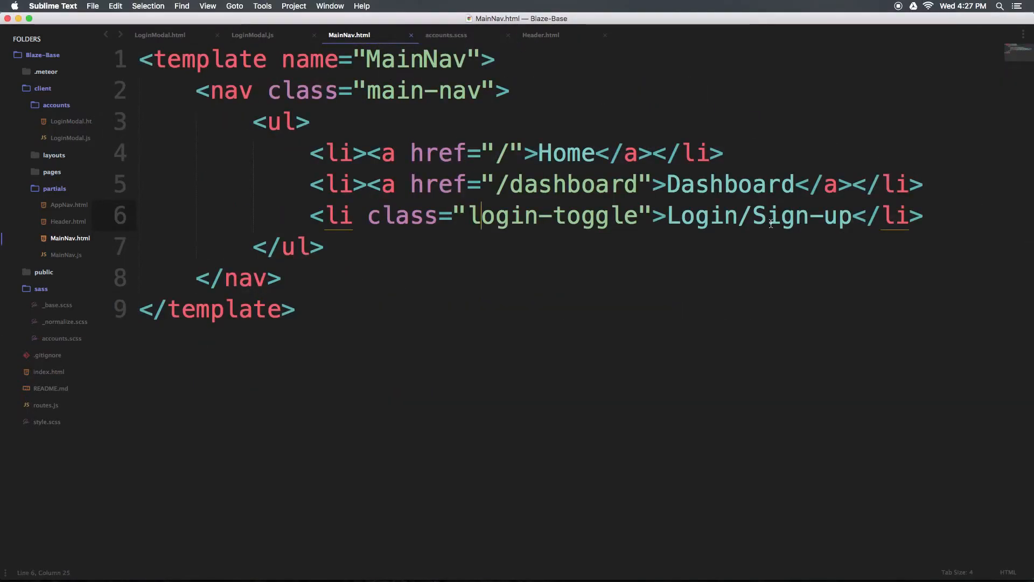
double_click(544, 215)
type("T")
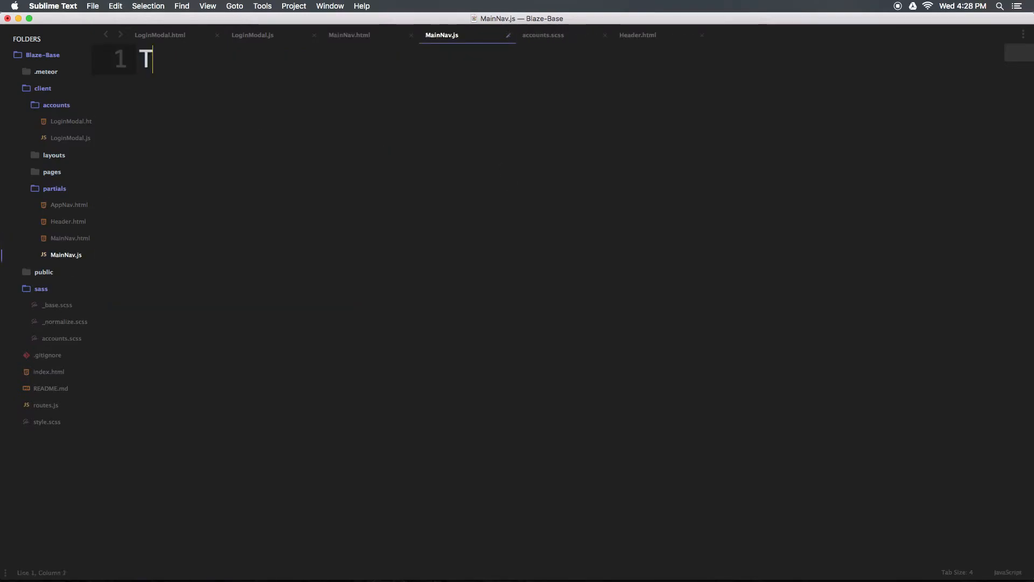
Step: Write Template.MainNav.events with a 'click .login-toggle' arrow-function handler
type("emplate.")
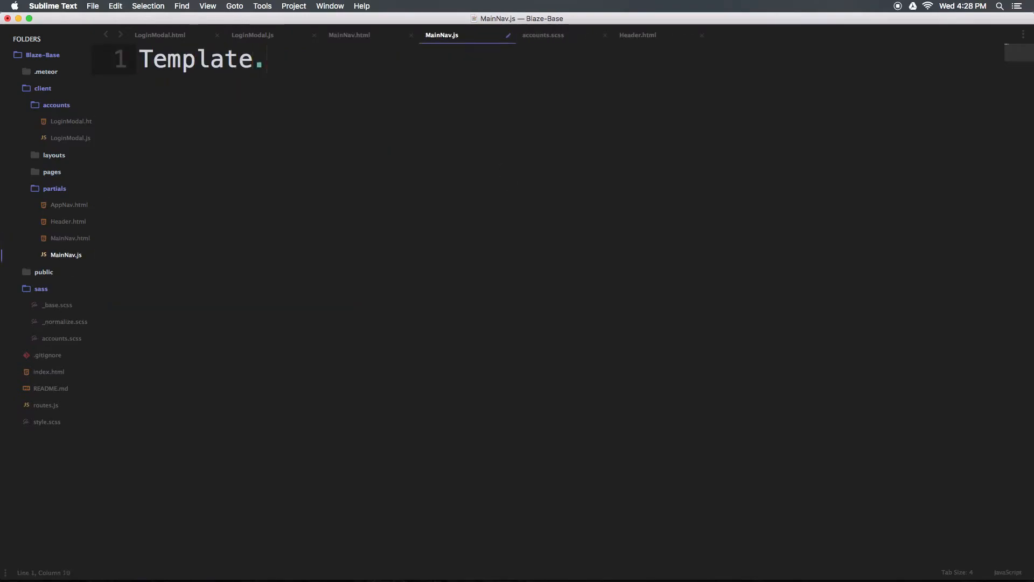
type("MainNav")
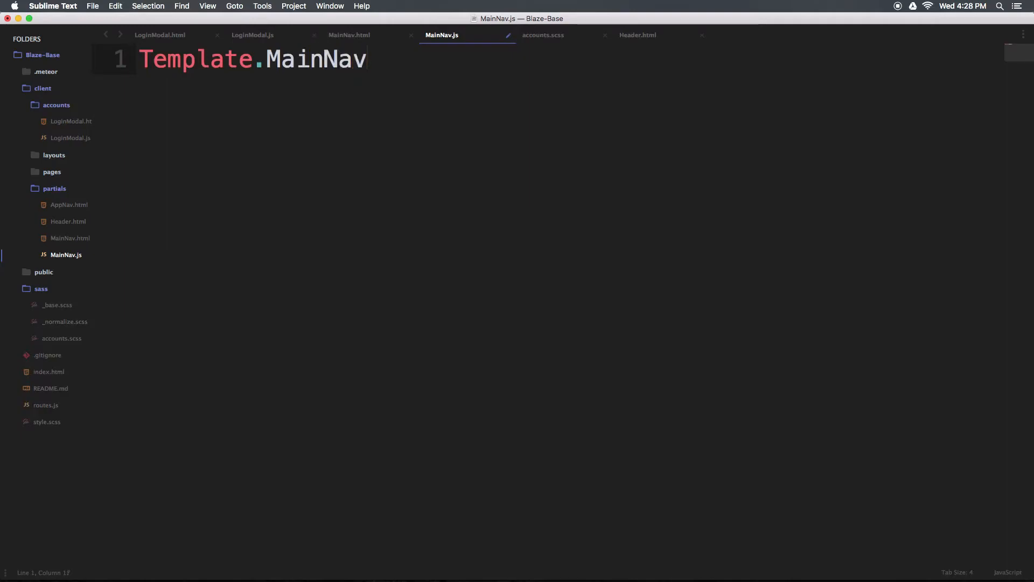
type(".events()")
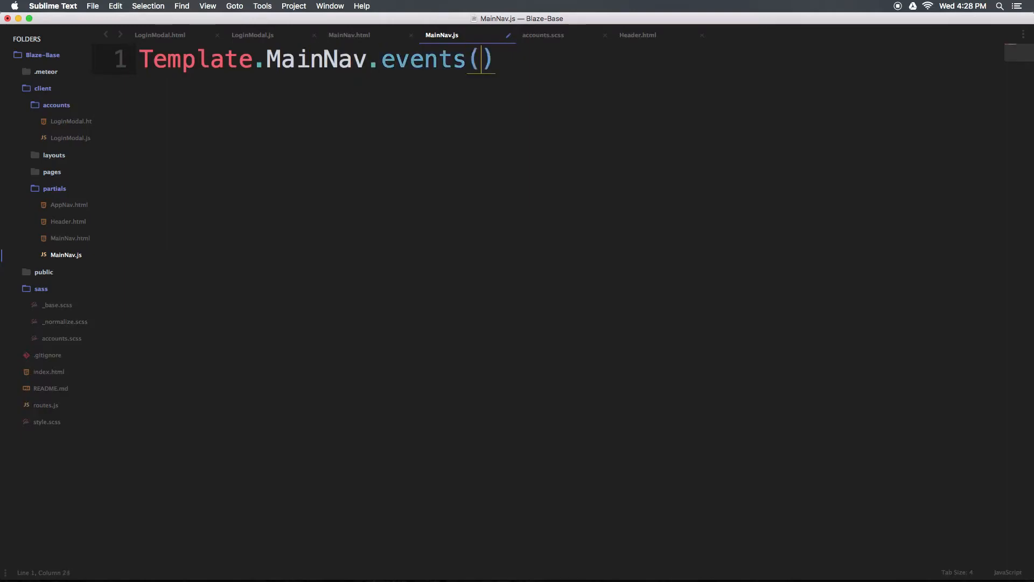
type("{")
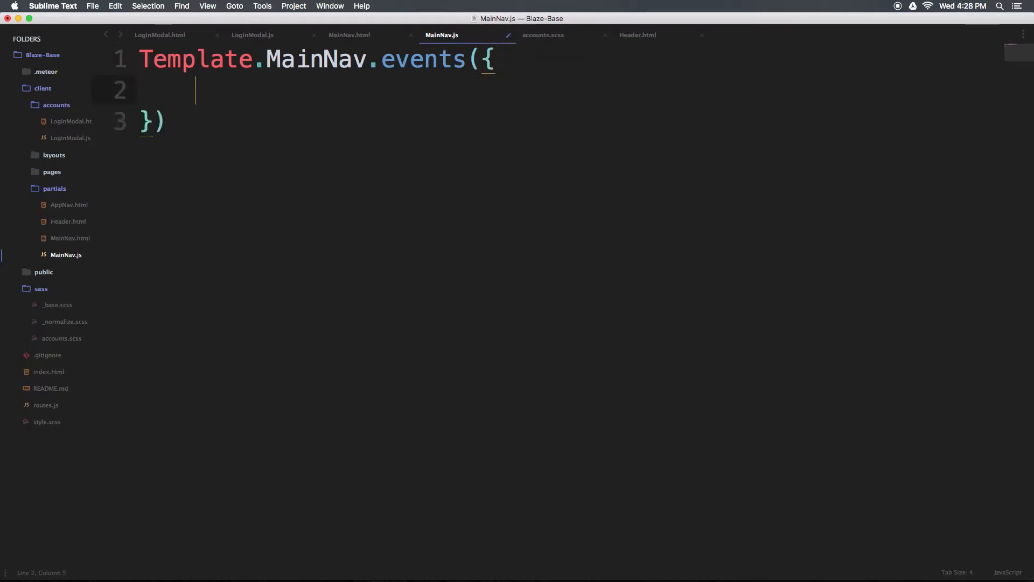
type(";")
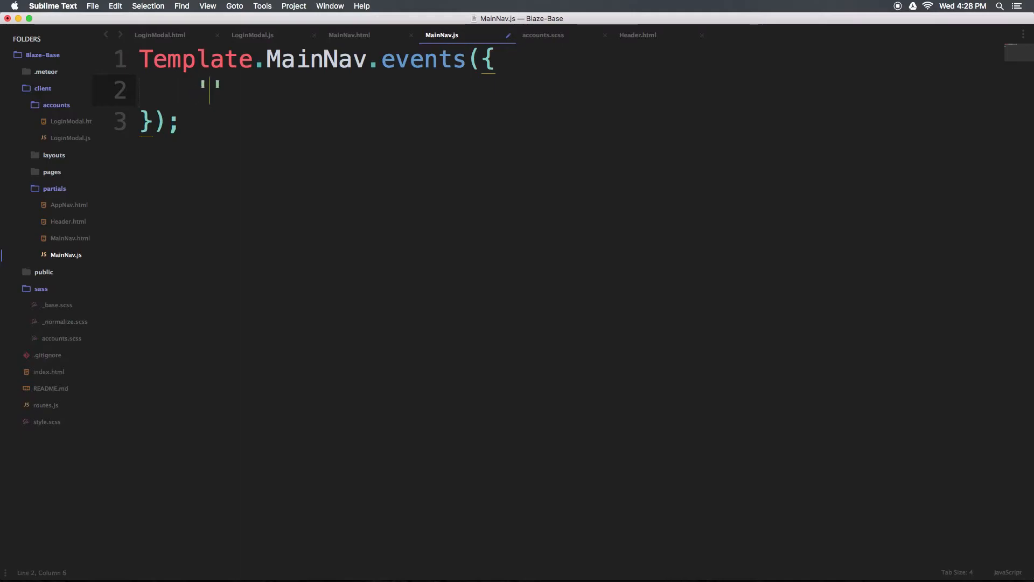
type("'click .")
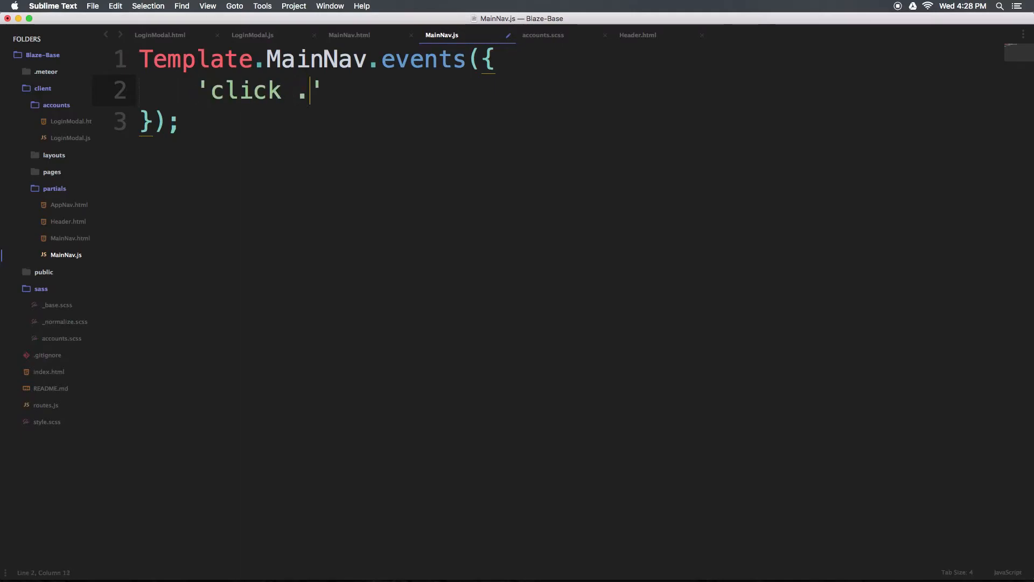
type("login-toggle")
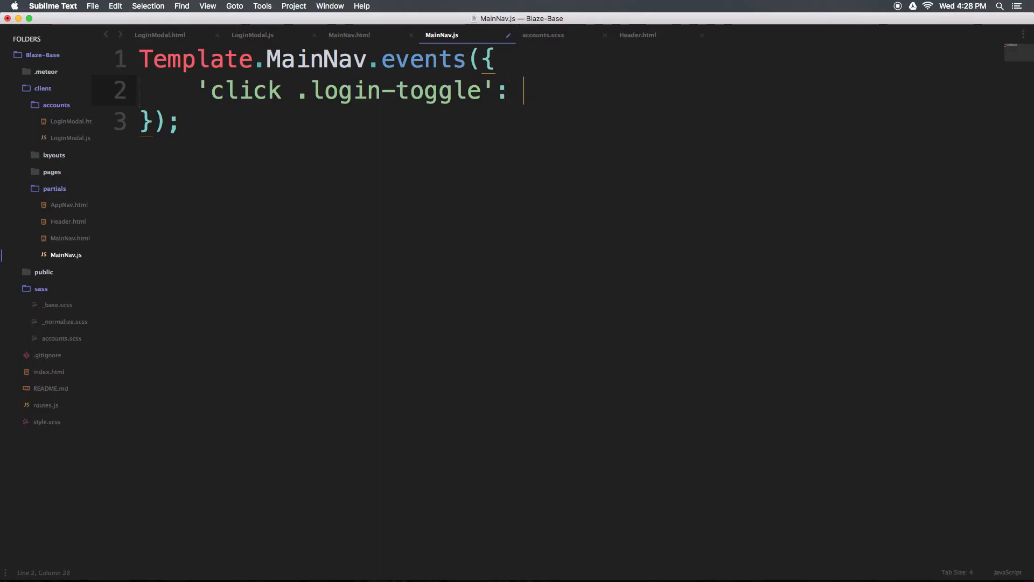
type("()")
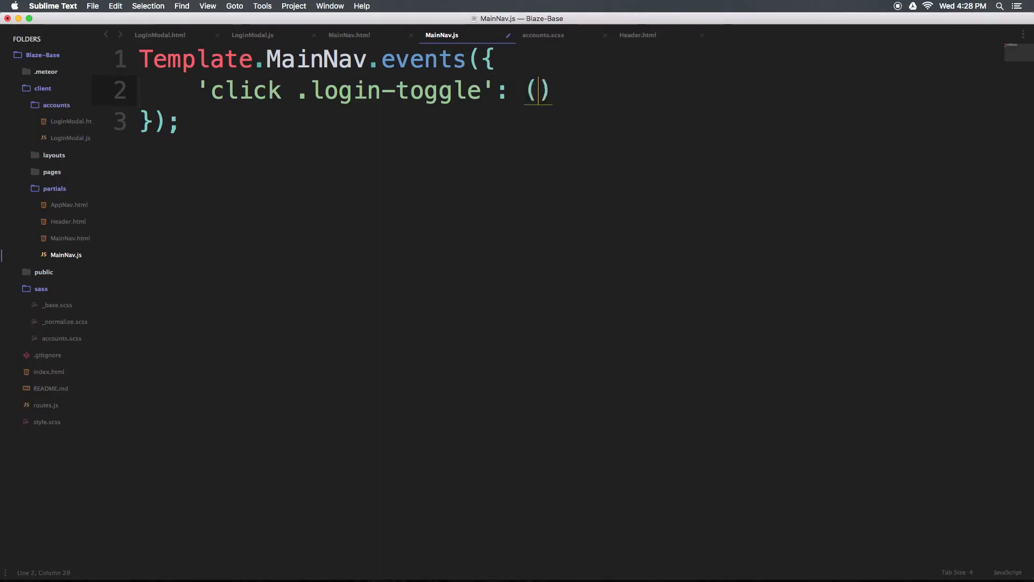
type("=")
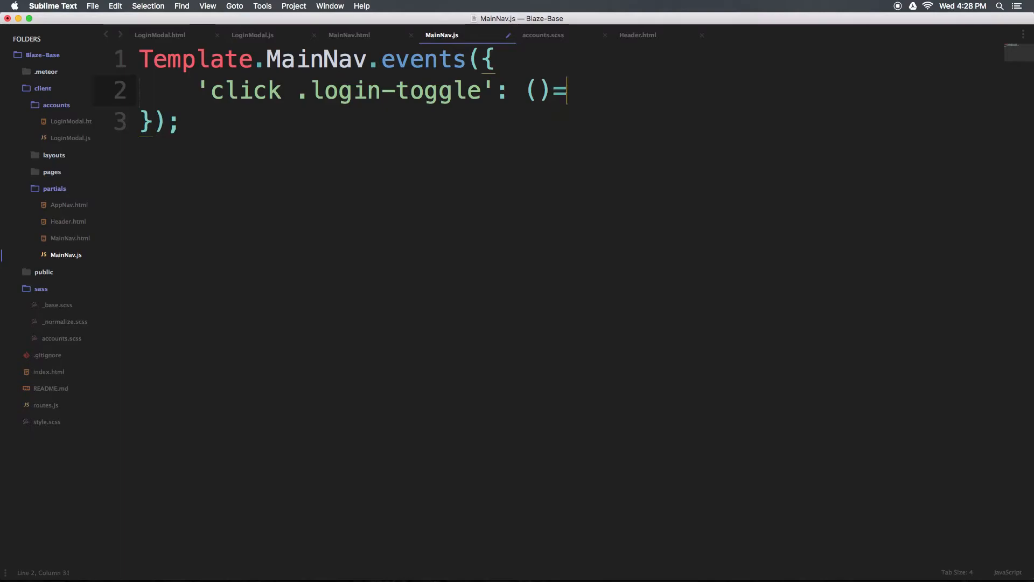
type(">")
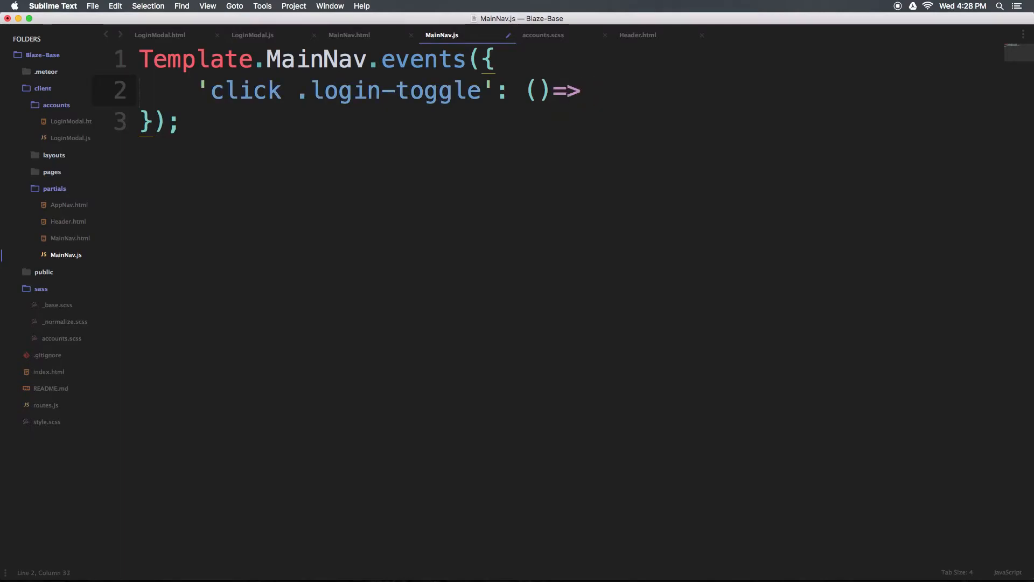
type("{")
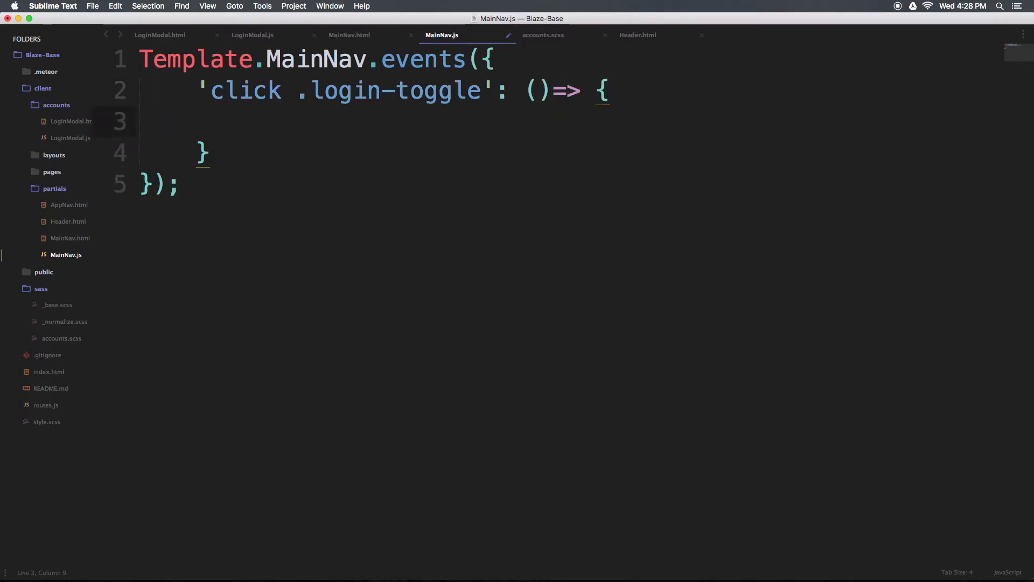
Step: Have the handler call Session.set('nav-toggle', 'open')
left_click(252, 123)
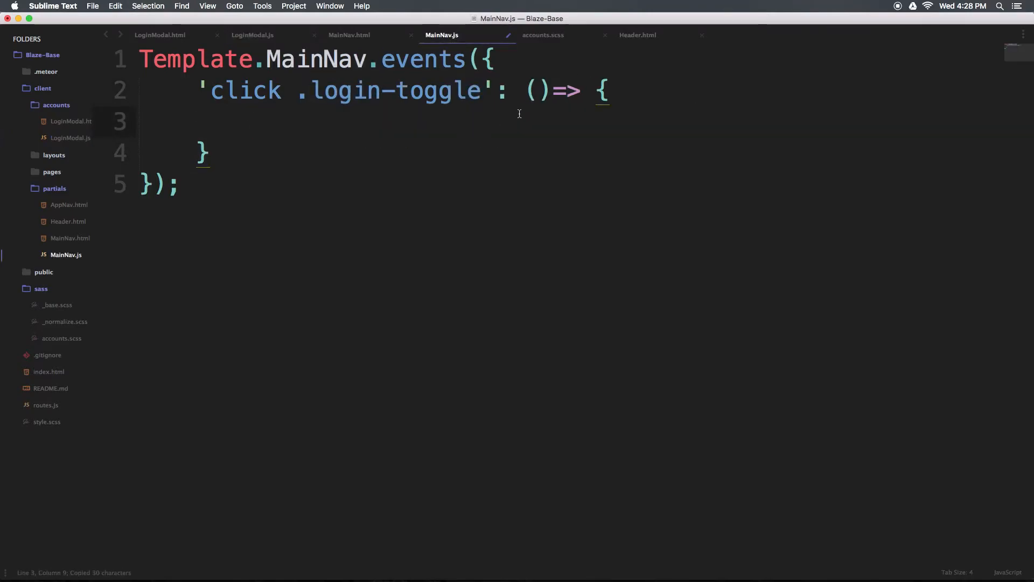
type("Session.set('nav-toggle', '');")
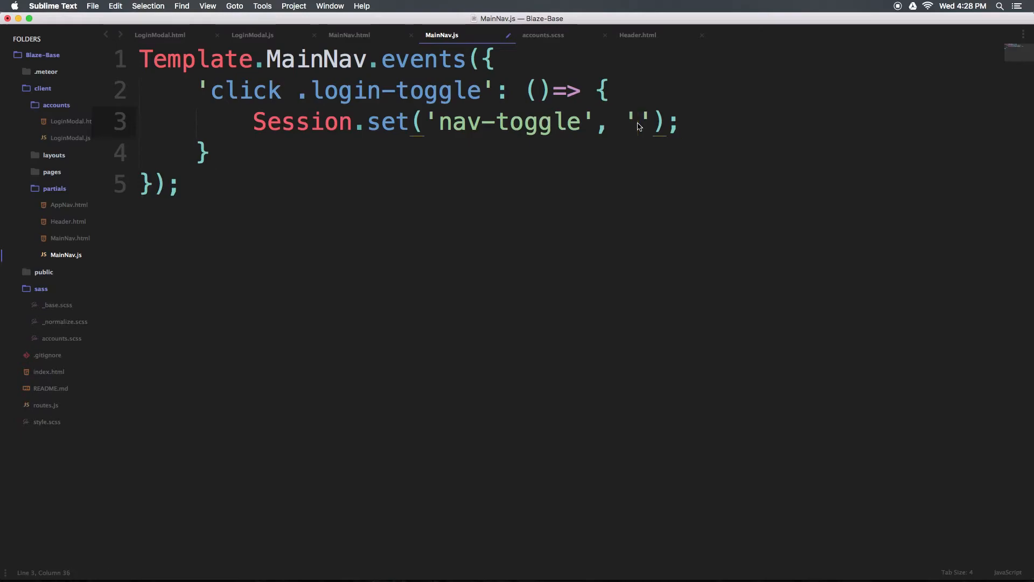
type("open")
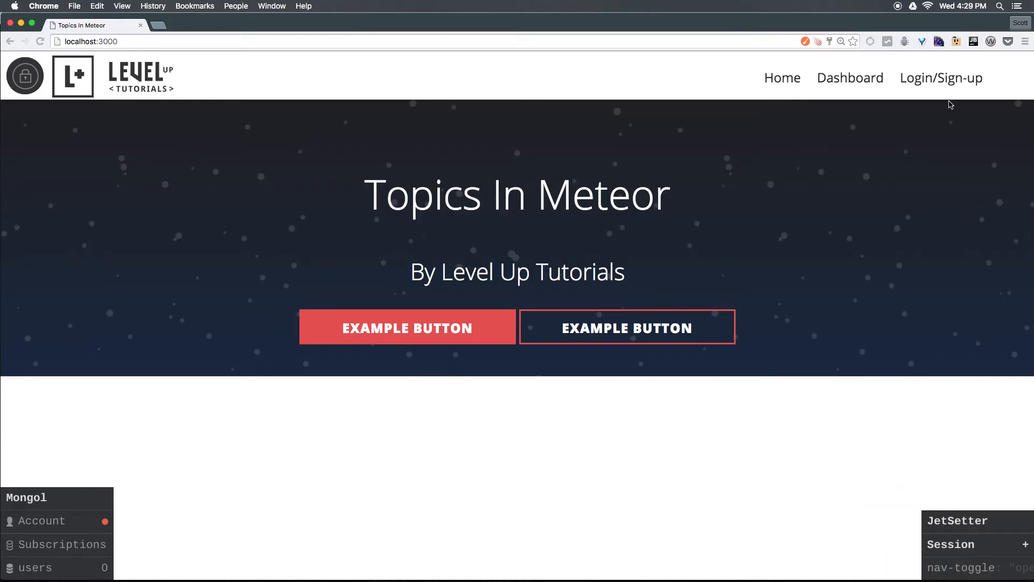
mouse_move(898, 565)
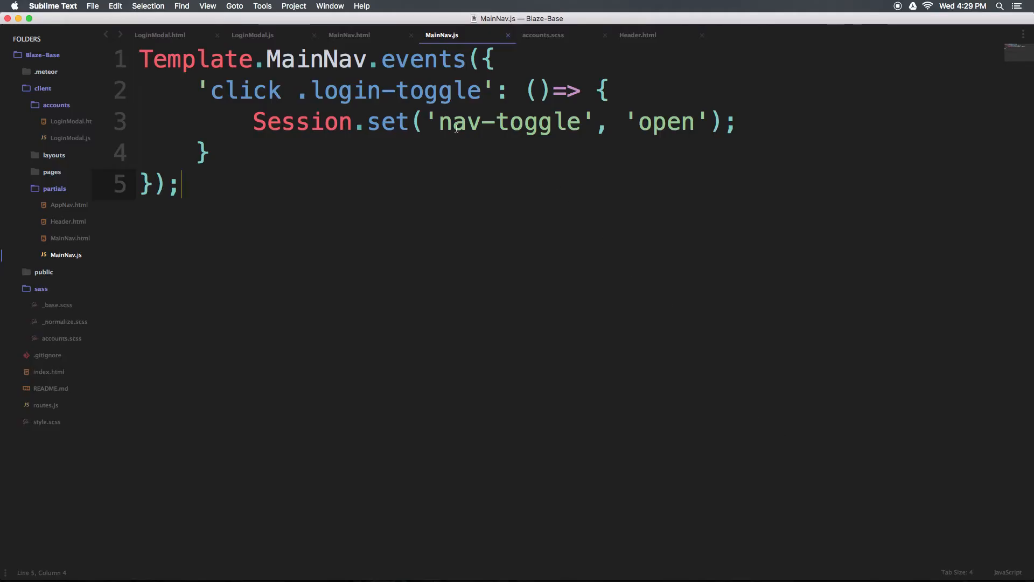
Step: Append {{$.Session.get 'nav-toggle'}} to the login-modal div's class in LoginModal.html
left_click(161, 35)
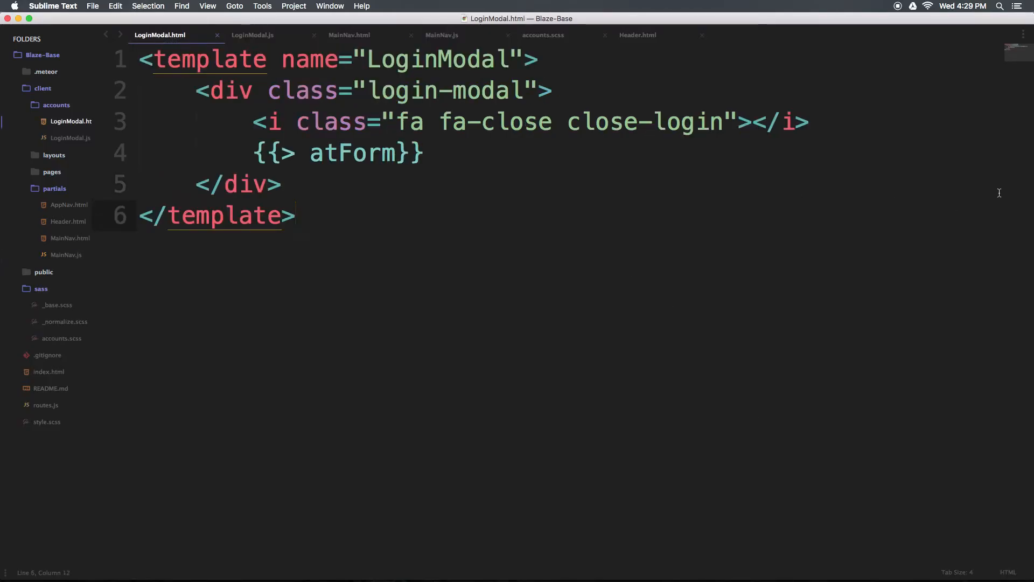
left_click(550, 91)
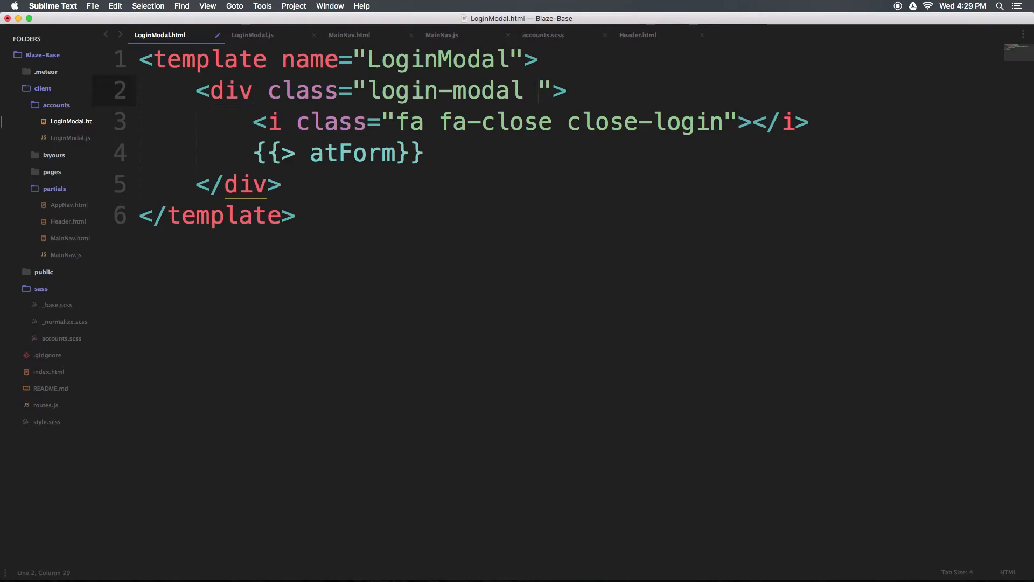
type("{")
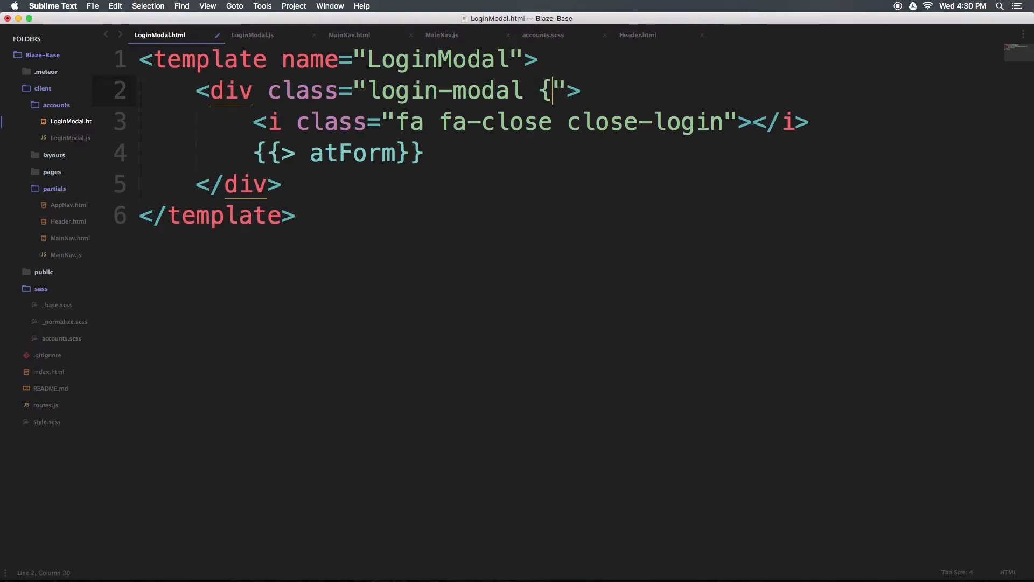
type("{")
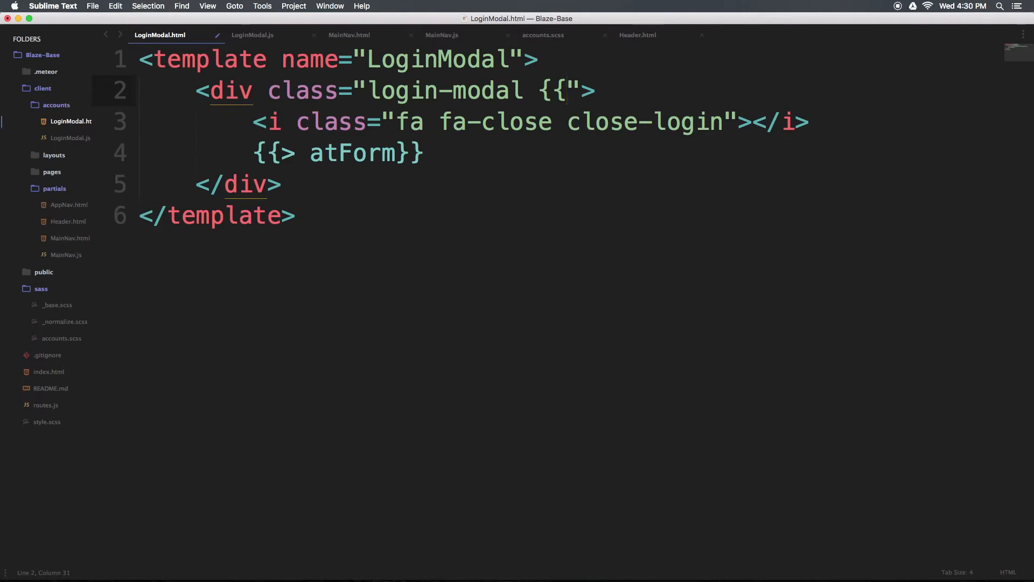
type("$.S")
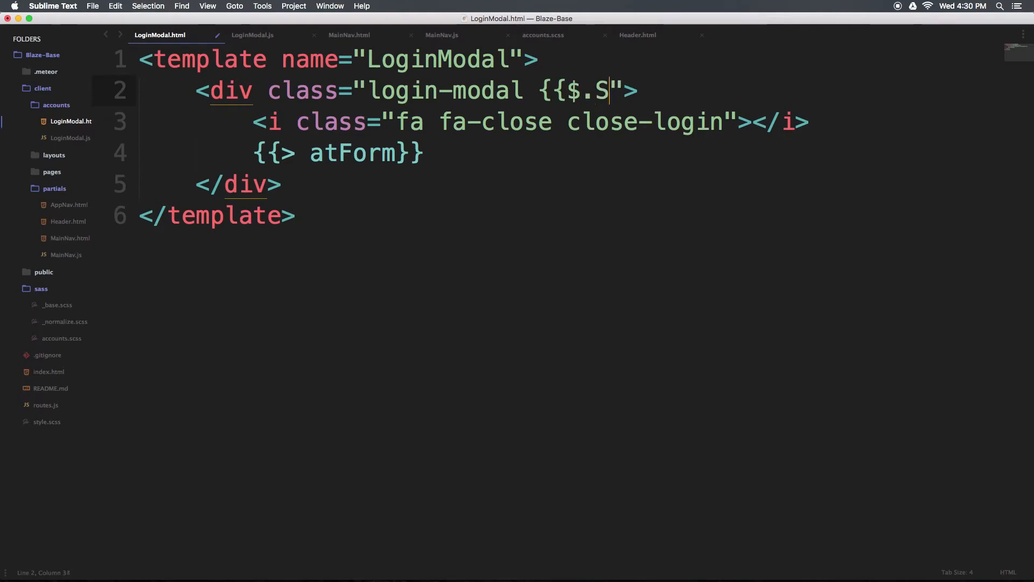
type("ession.get")
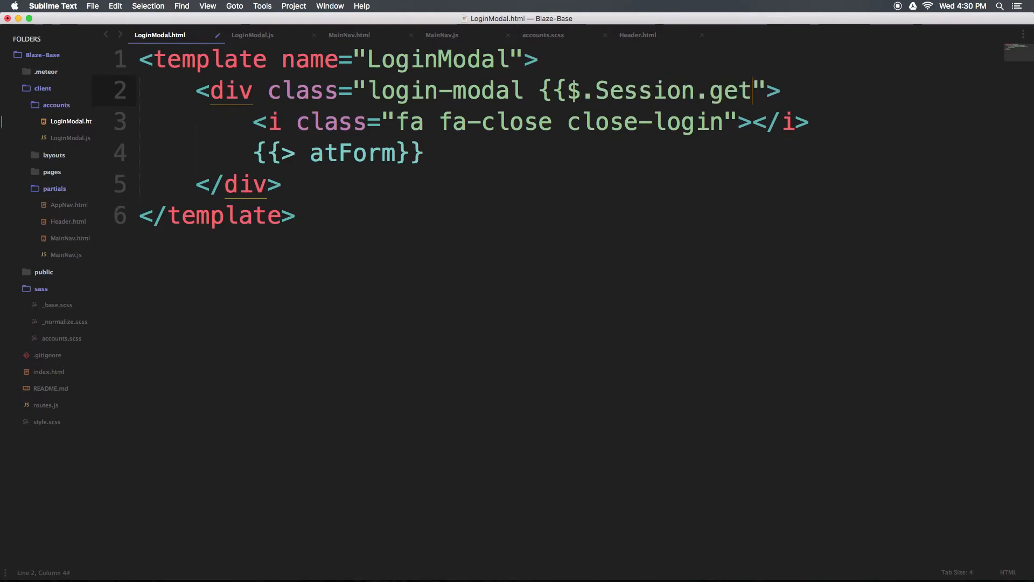
type("''")
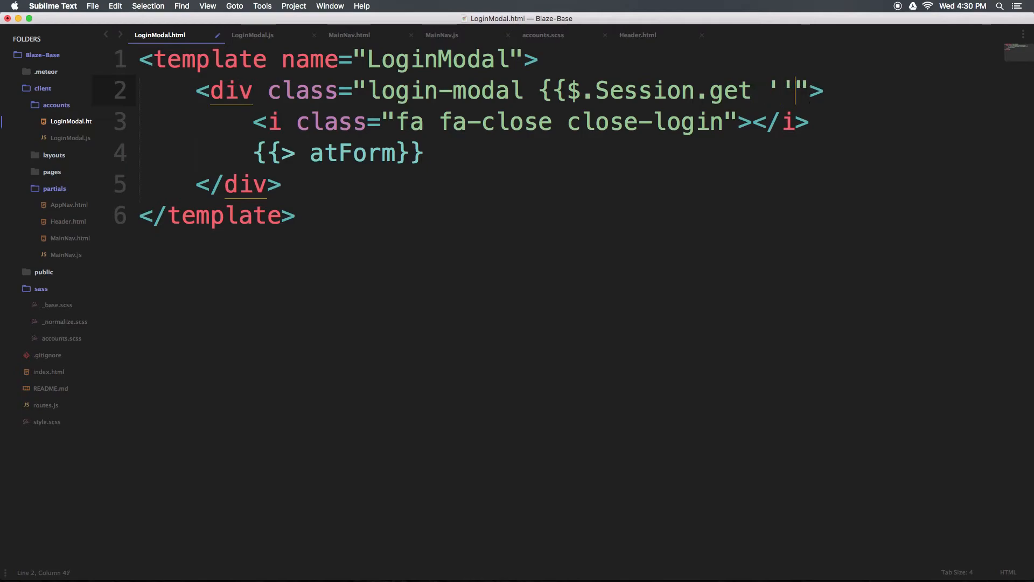
type("nav")
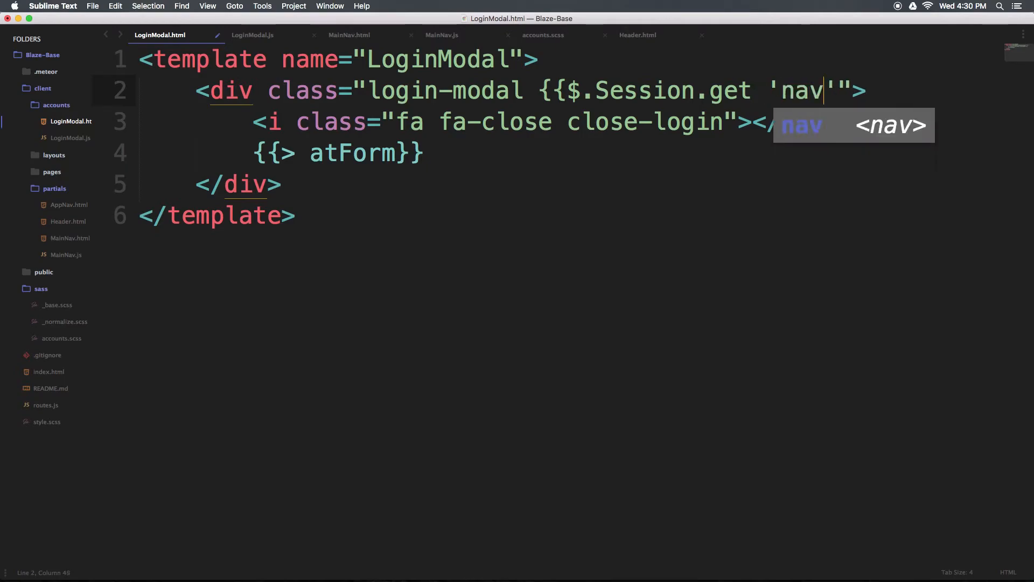
type("-toggle")
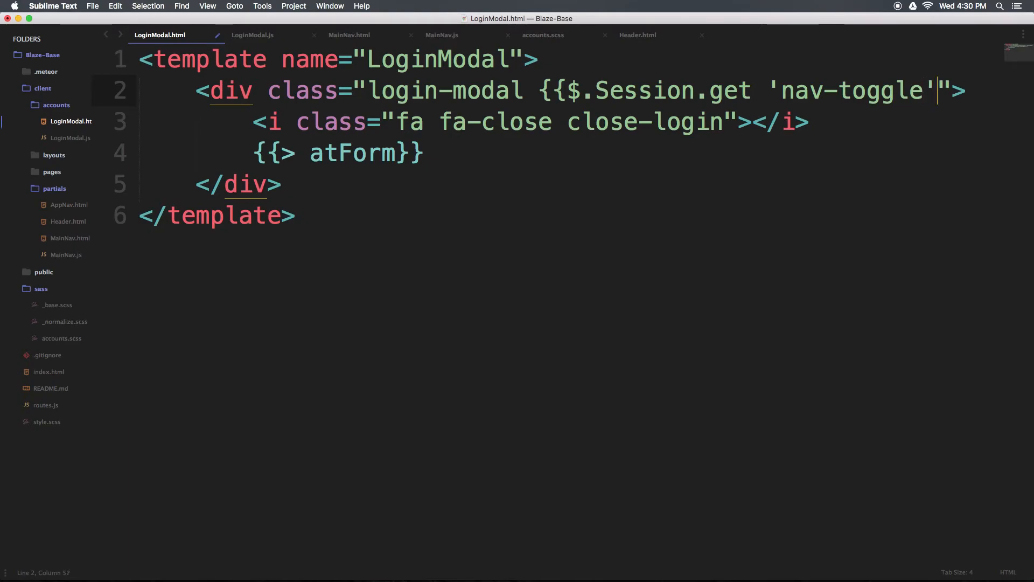
type("}}")
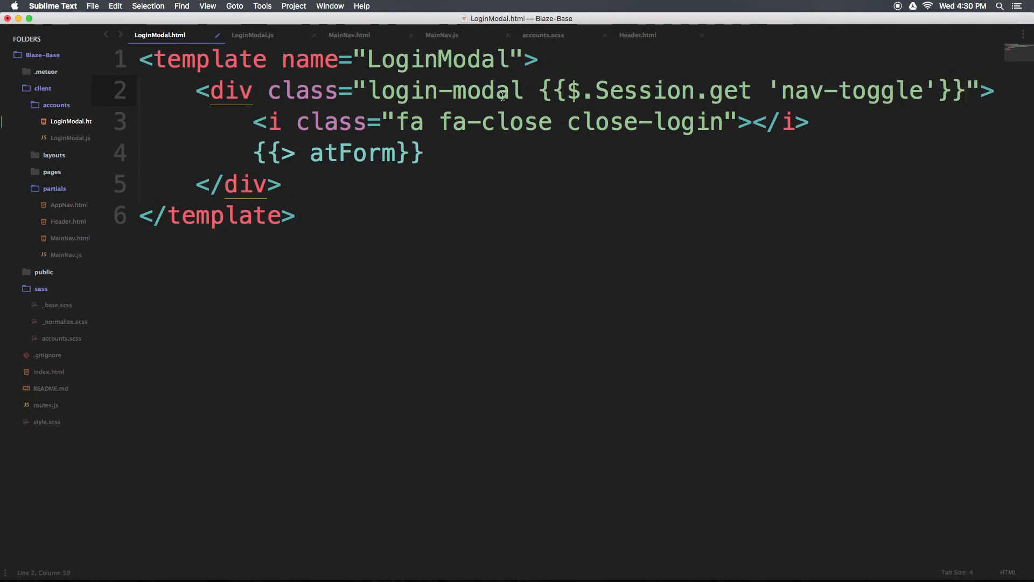
double_click(633, 91)
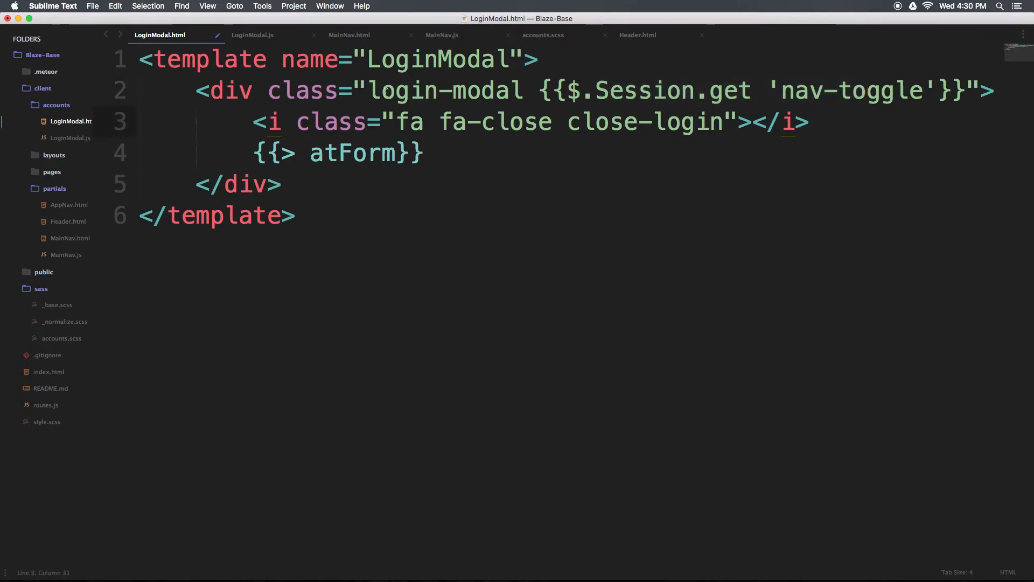
double_click(445, 90)
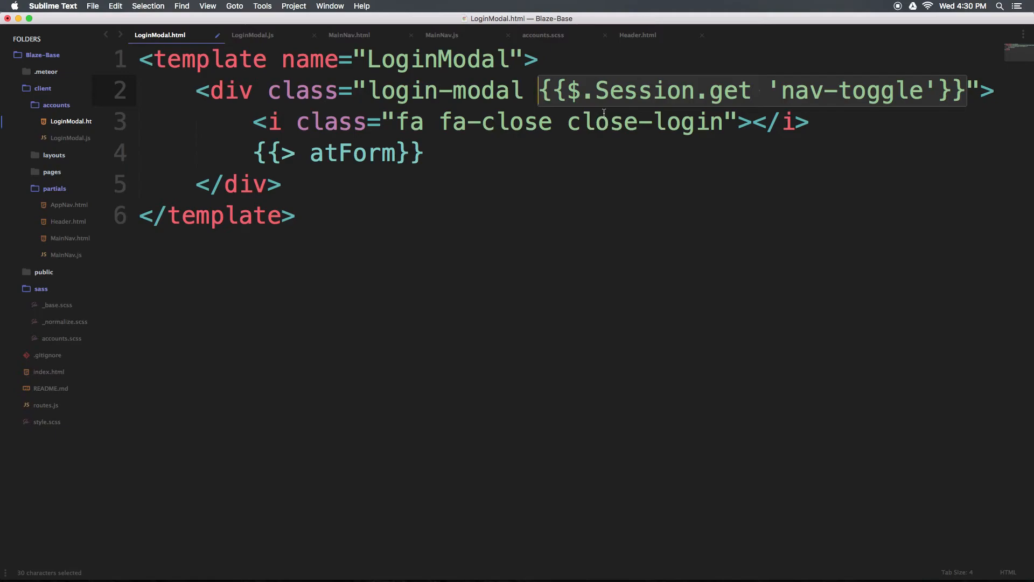
mouse_move(632, 96)
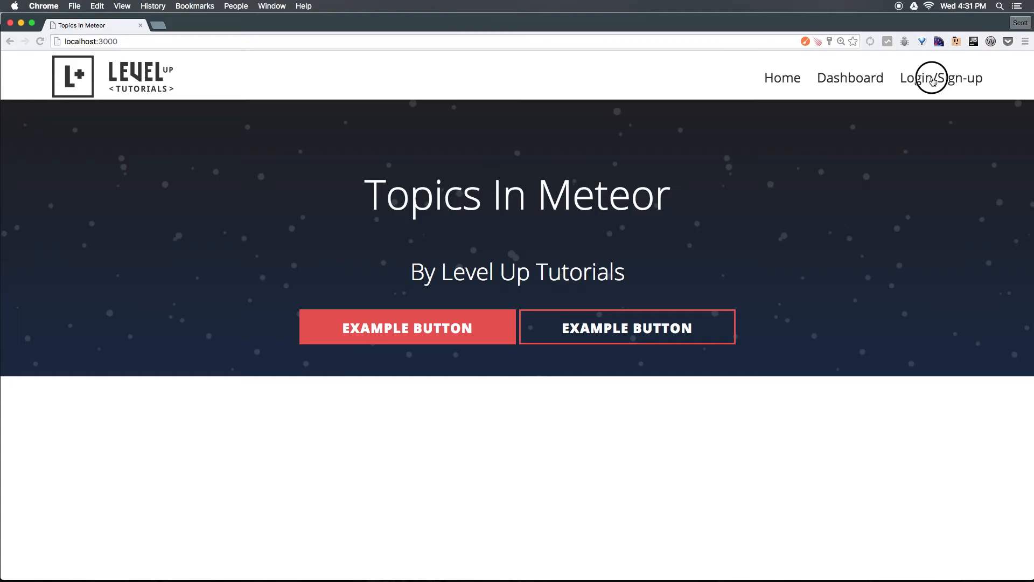
Step: Open Login/Sign-up, switch to Register, enter a password and submit the new account
left_click(941, 78)
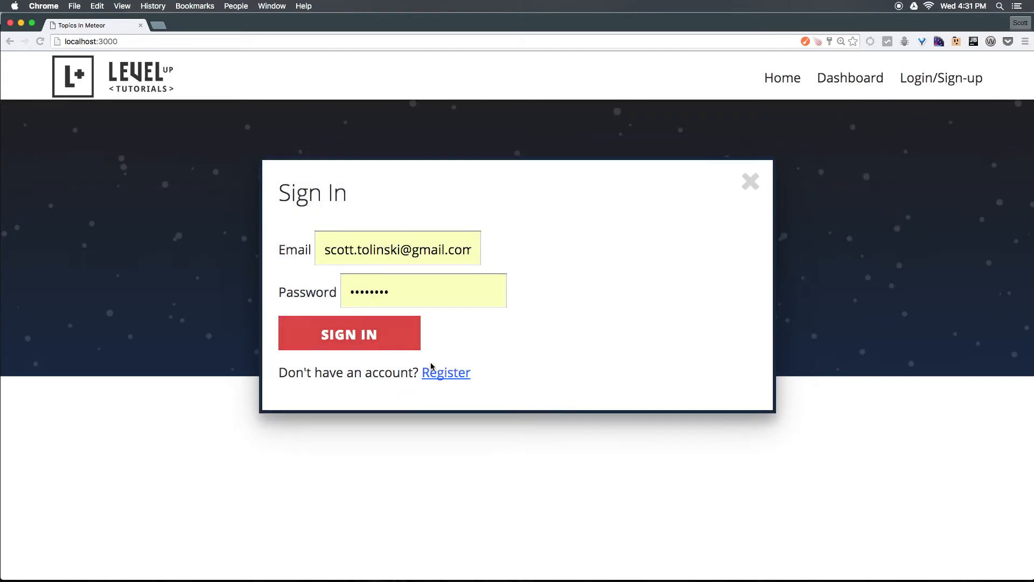
left_click(446, 372)
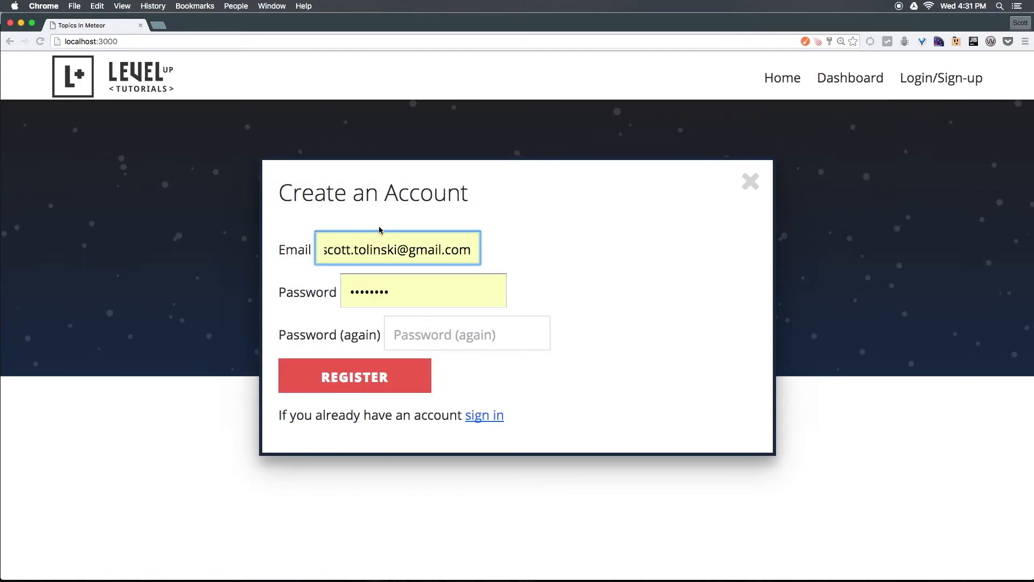
left_click(423, 291)
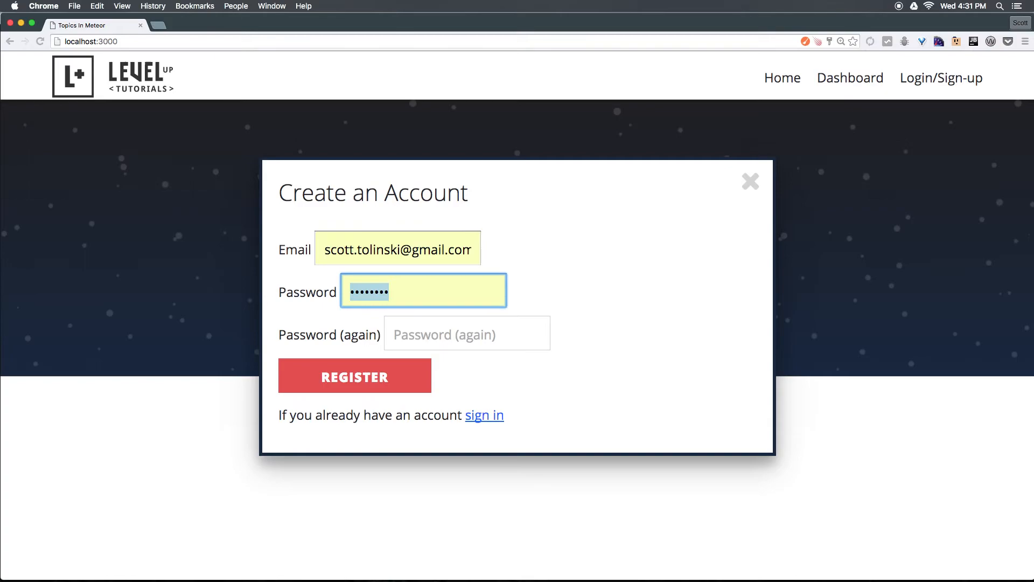
type("•••••")
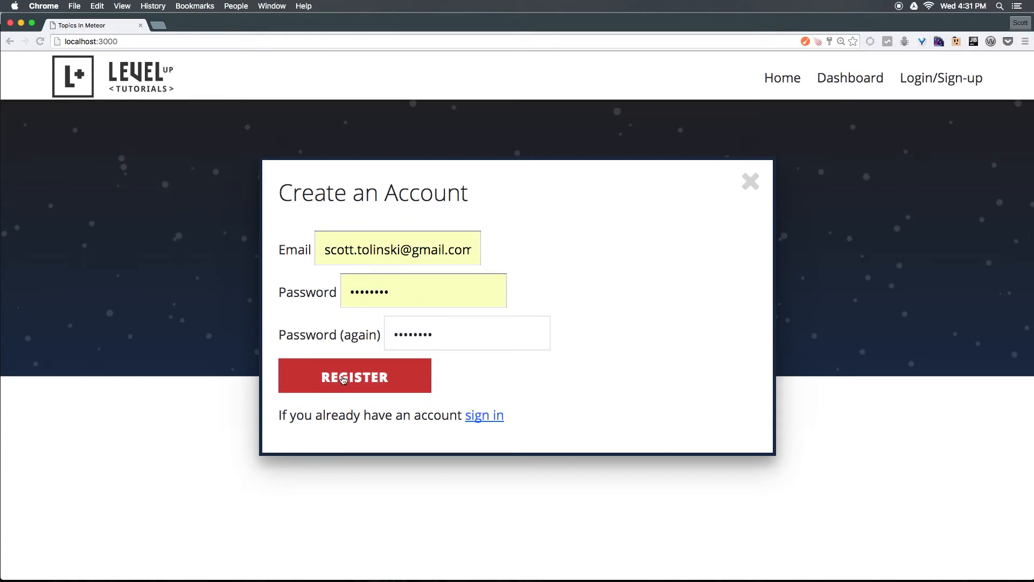
left_click(355, 377)
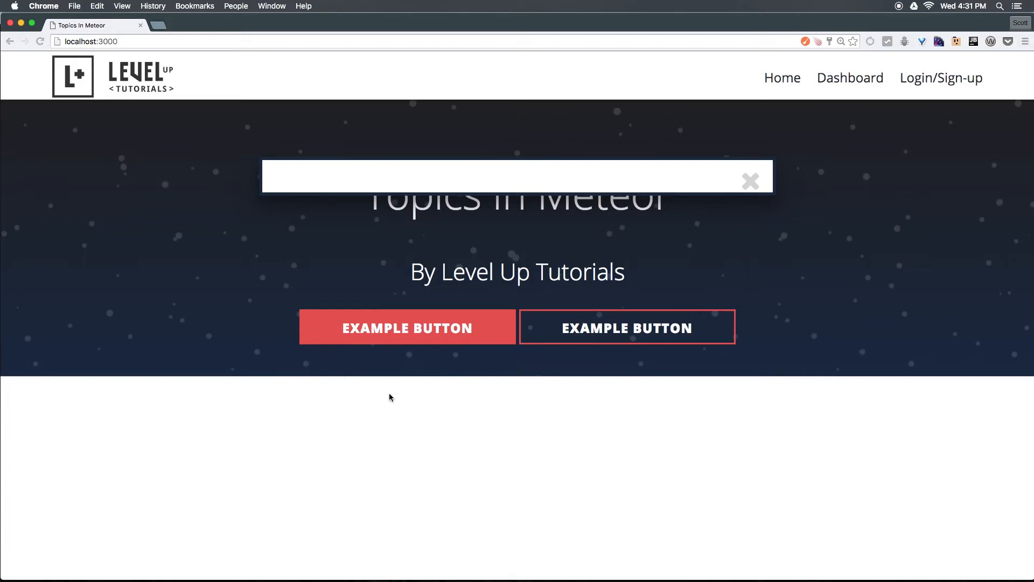
mouse_move(632, 178)
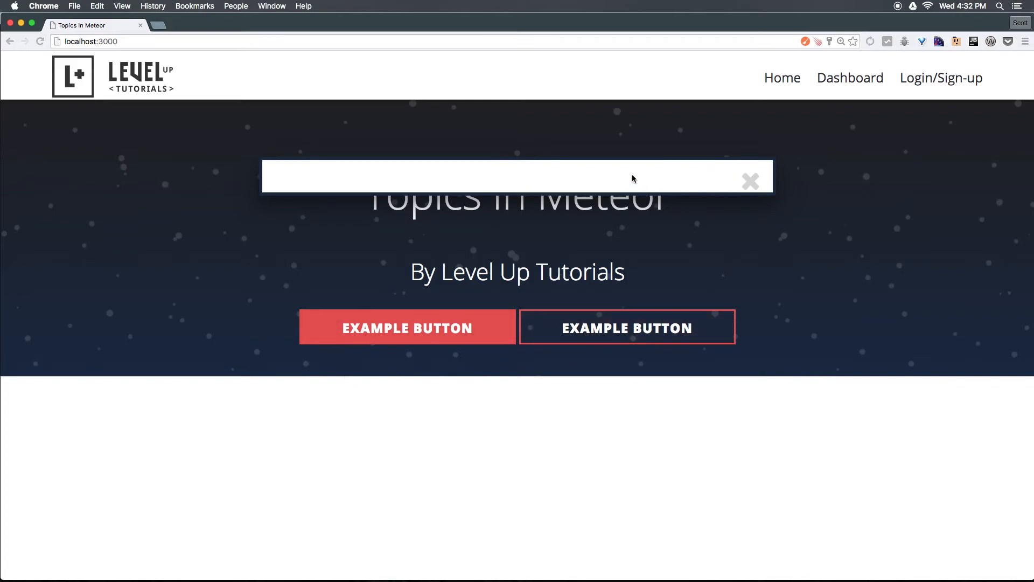
mouse_move(664, 191)
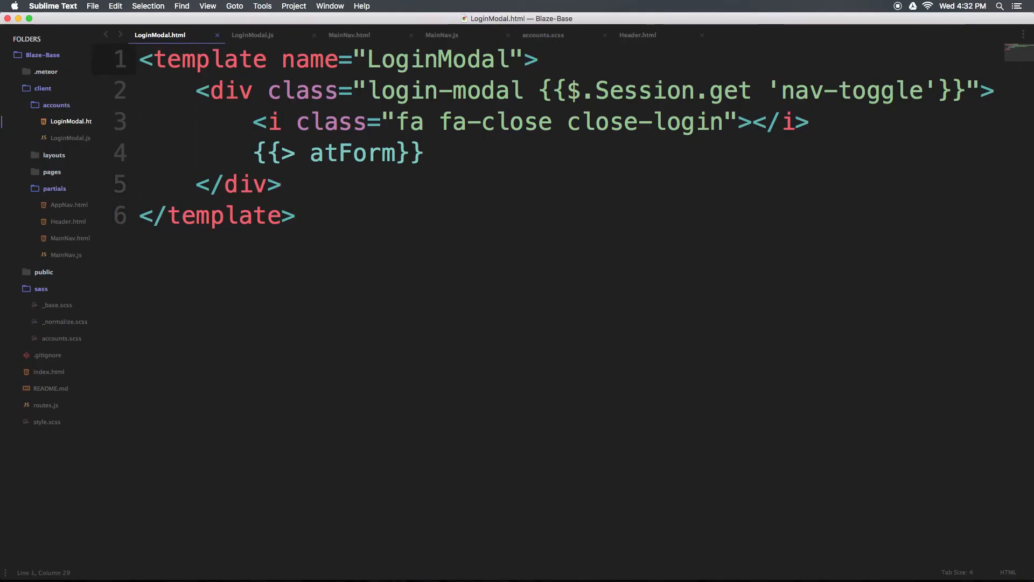
Step: Wrap the login-modal div in {{#if $not currentUser}} … {{/if}} and save
key("enter")
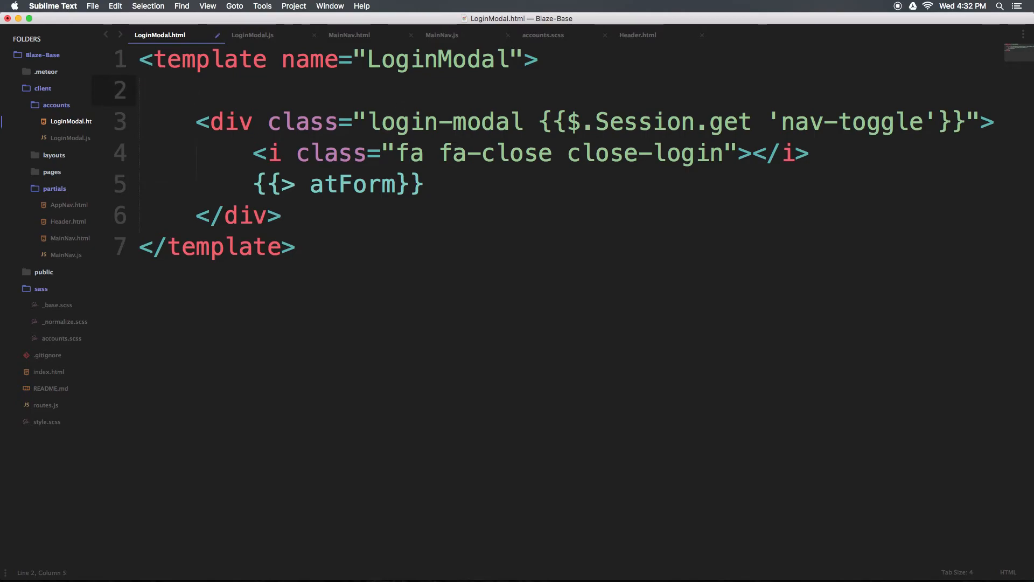
type("{{}}")
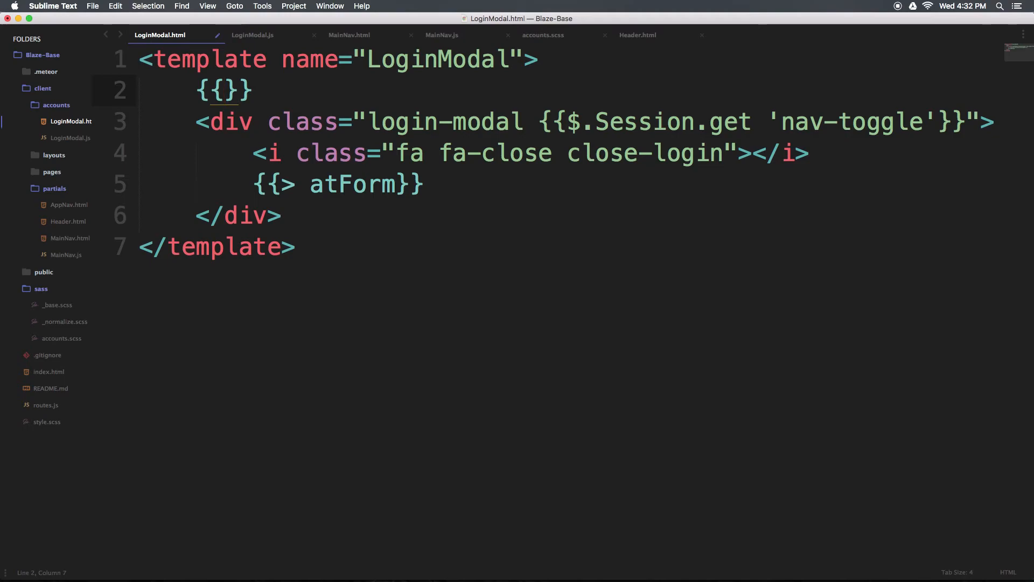
type("#")
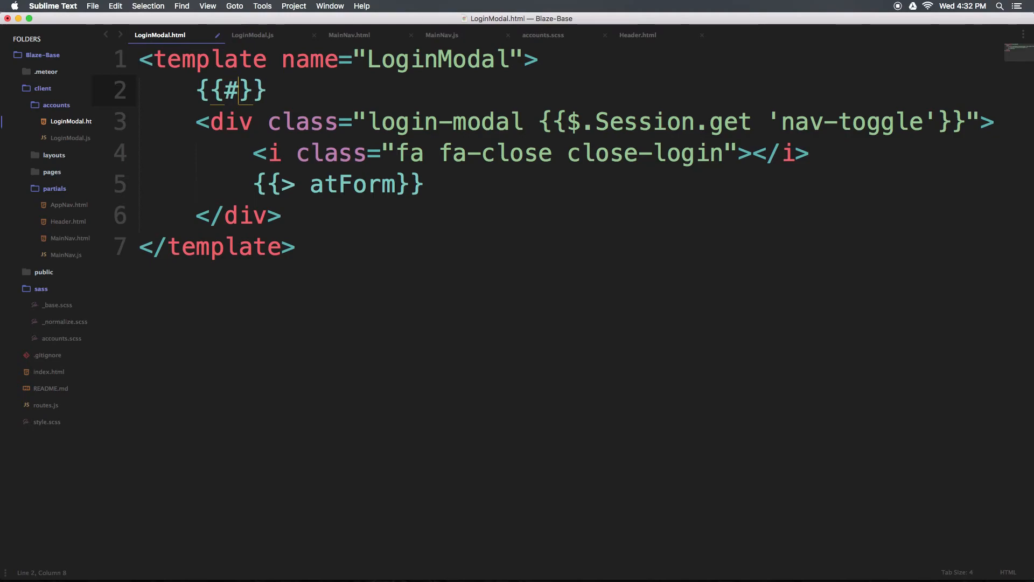
type("if")
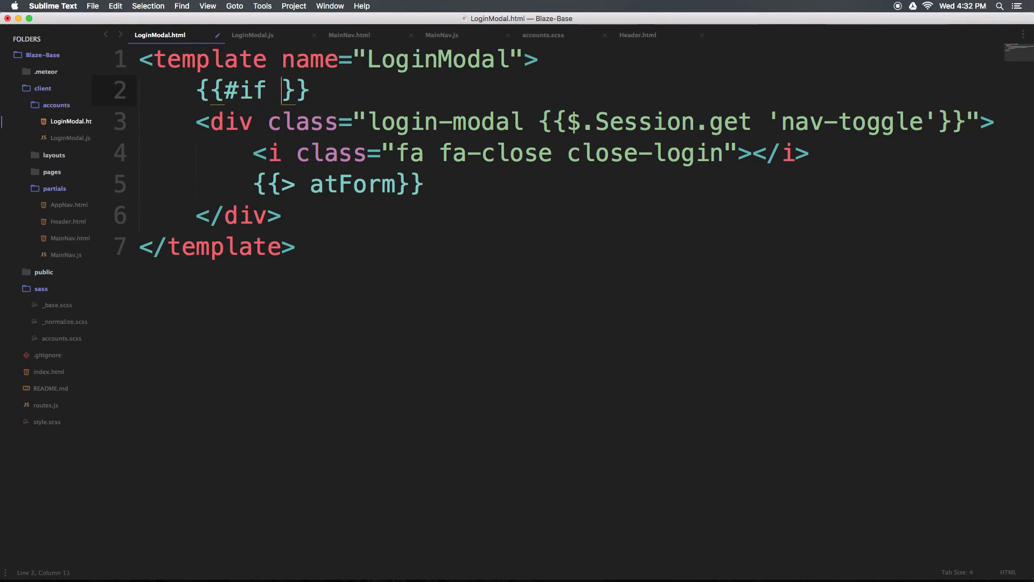
type("$")
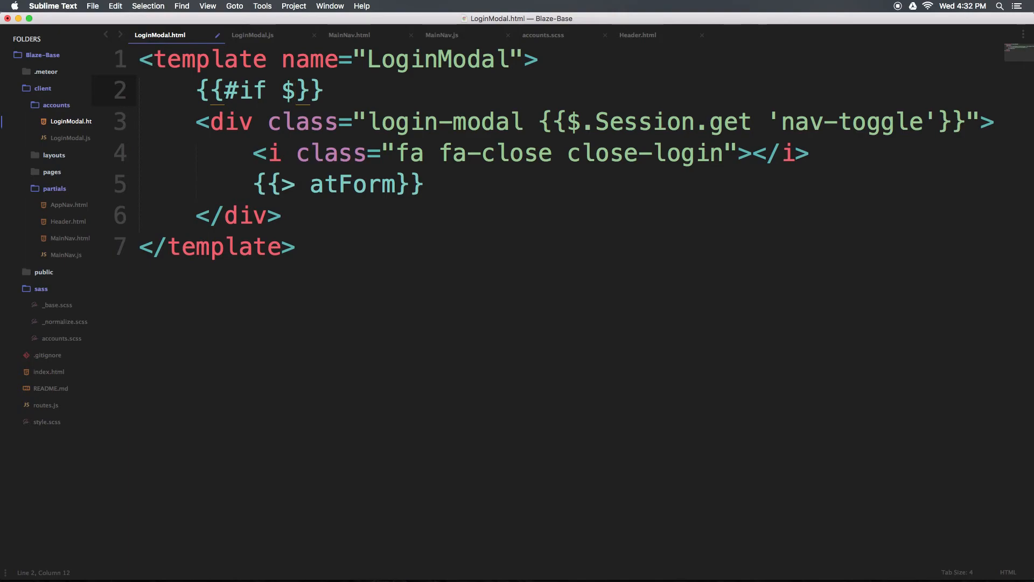
type("not c")
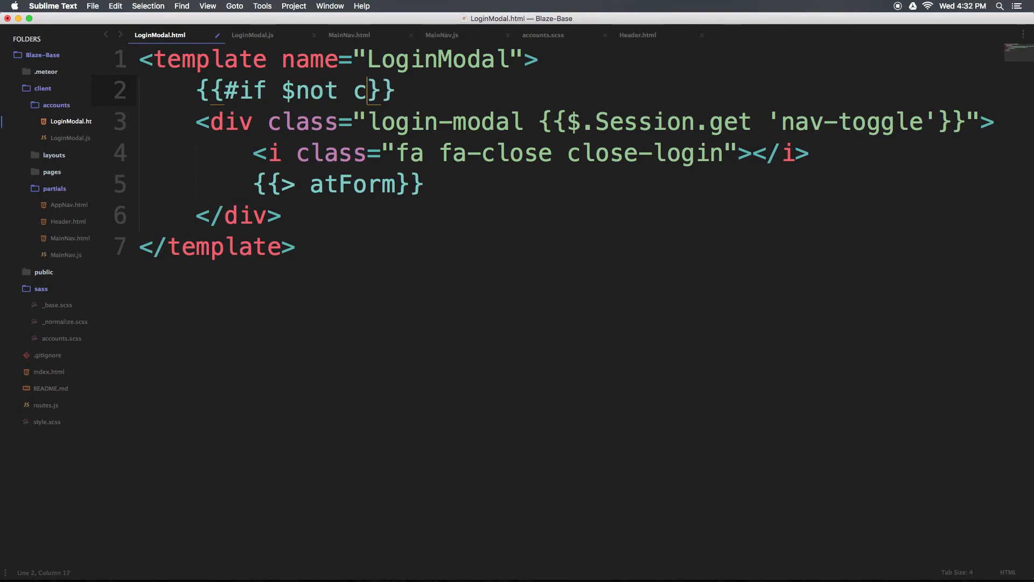
type("urrentUser")
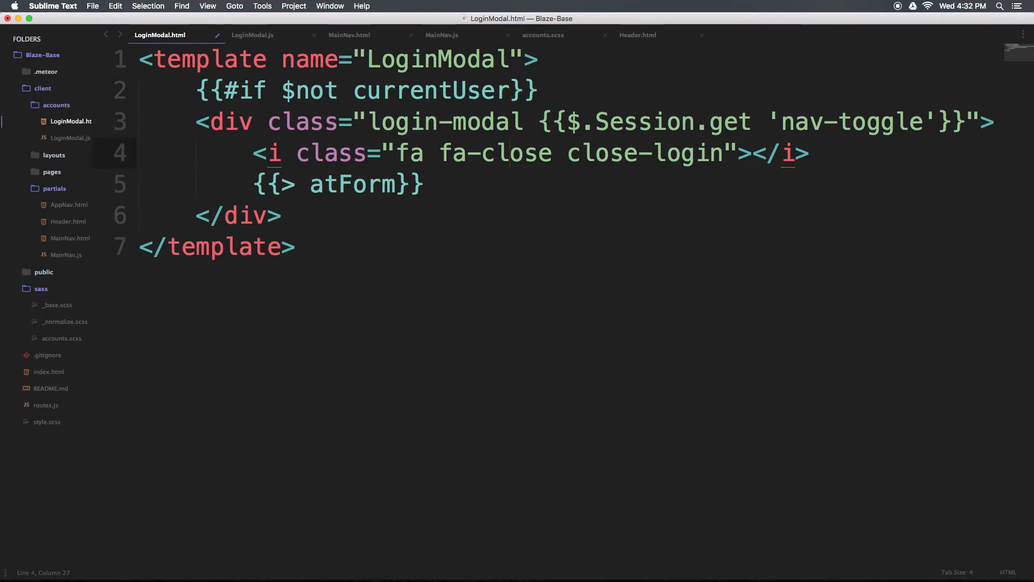
key("enter")
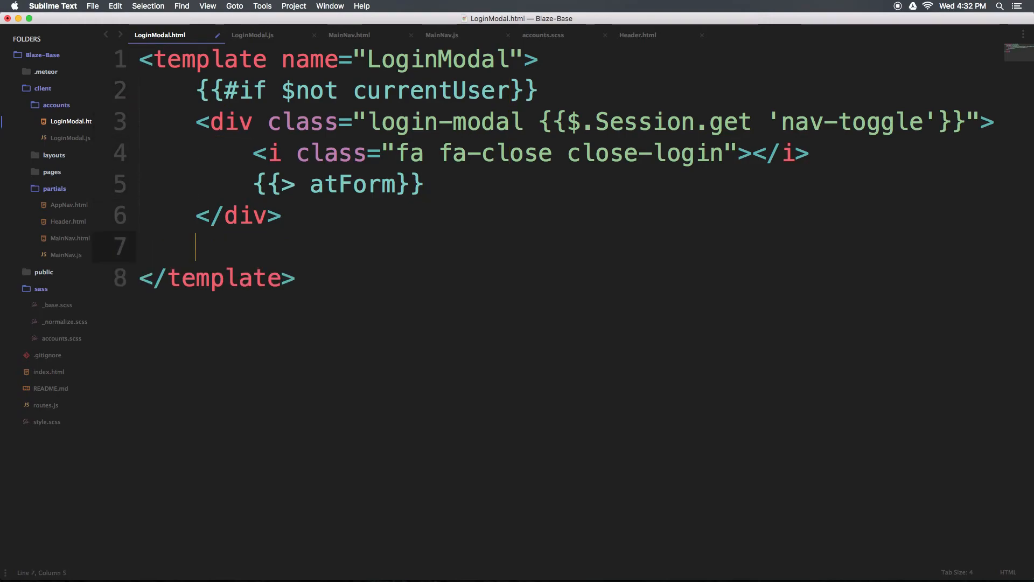
type("{{}}")
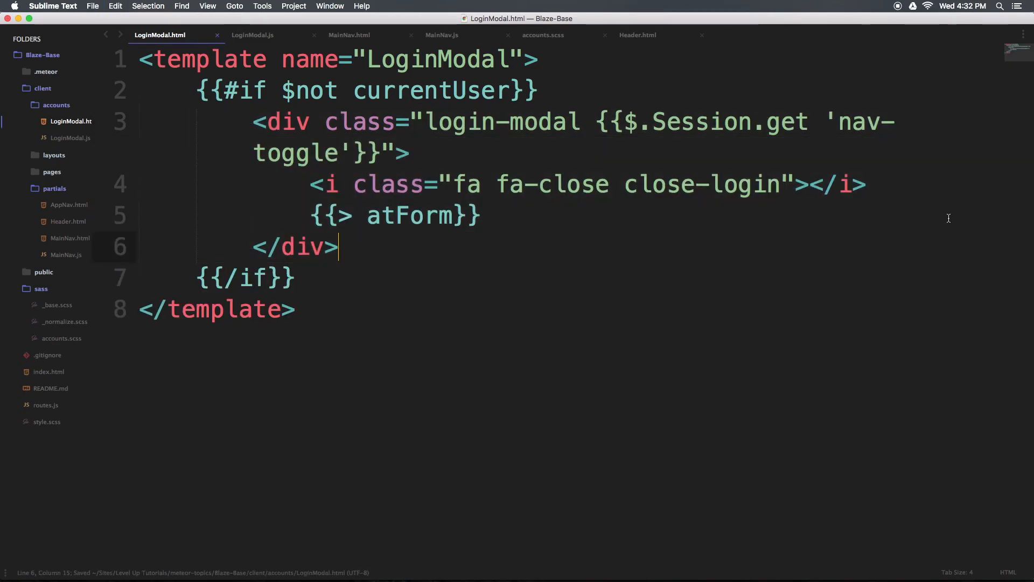
double_click(430, 91)
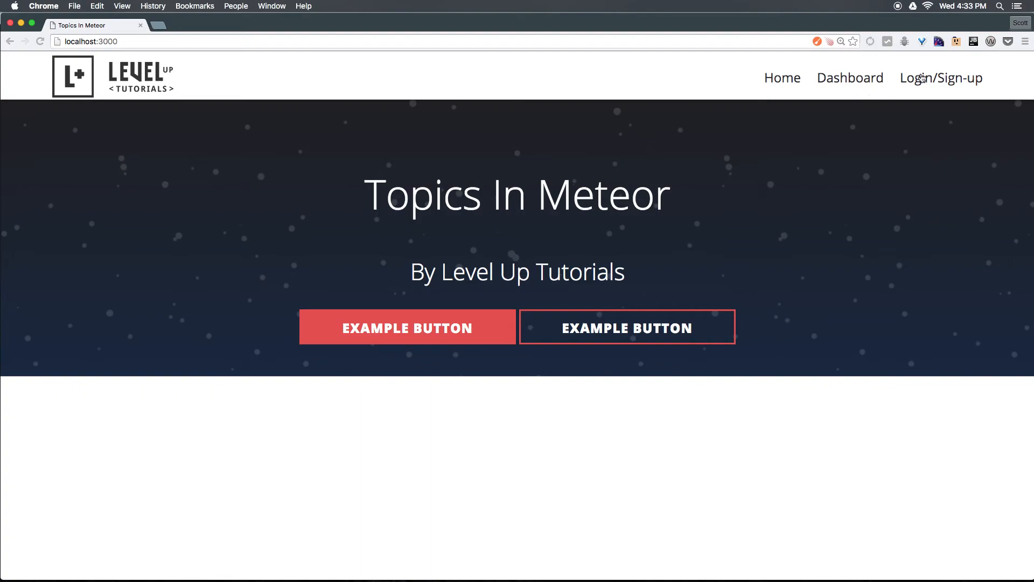
mouse_move(931, 90)
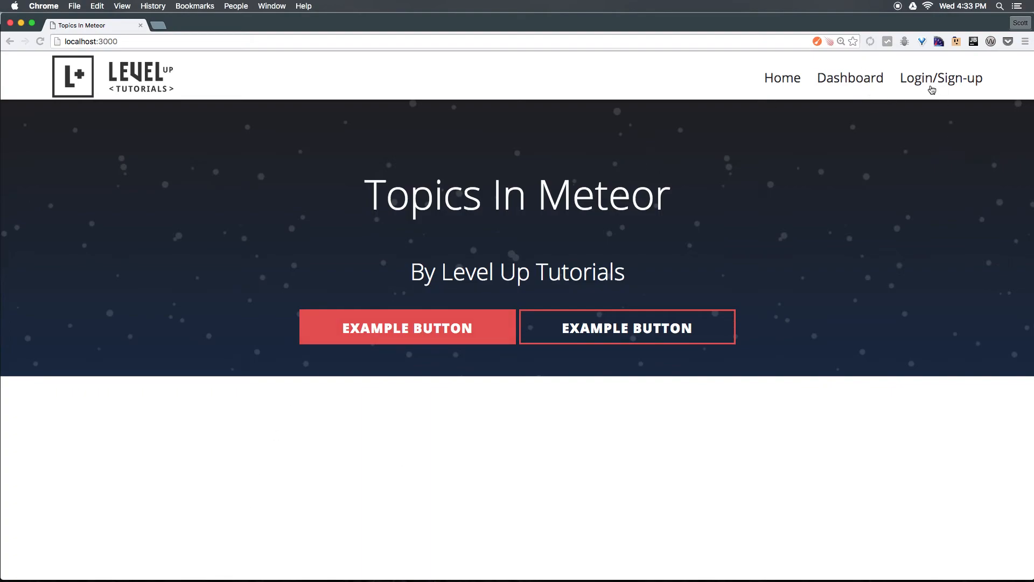
mouse_move(927, 91)
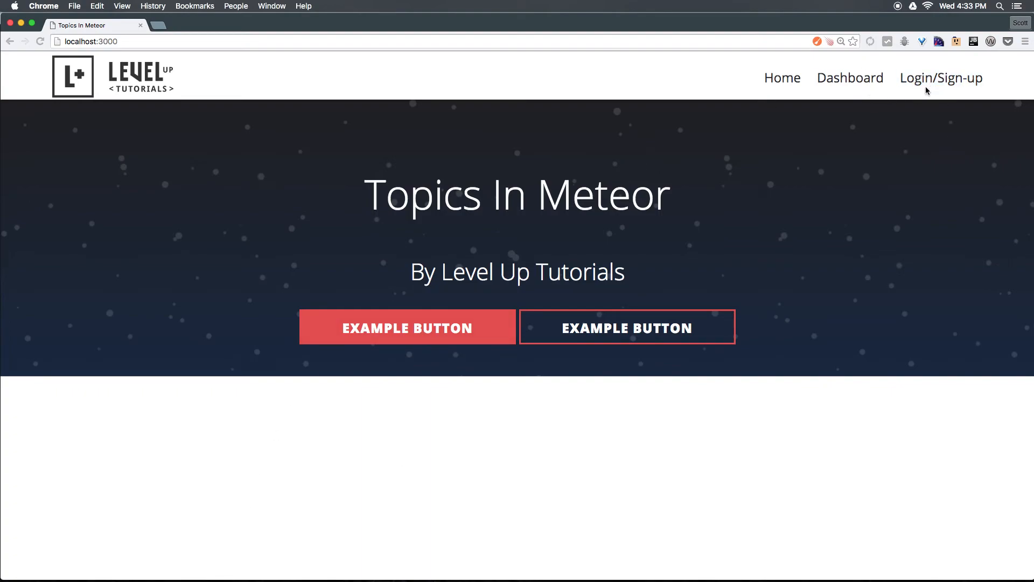
mouse_move(989, 89)
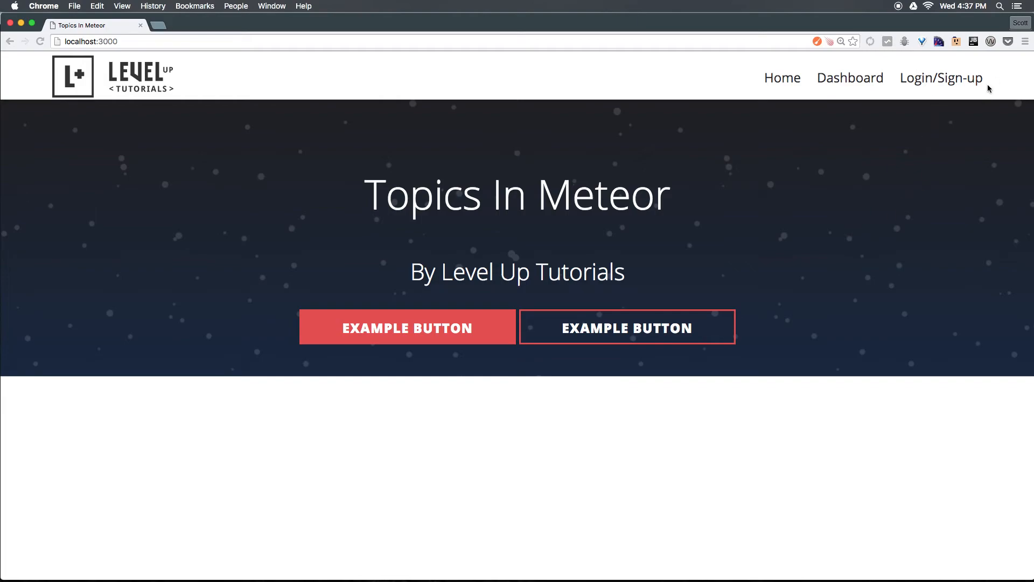
Step: Confirm the home page still shows Login/Sign-up, then return to Sublime Text
double_click(941, 77)
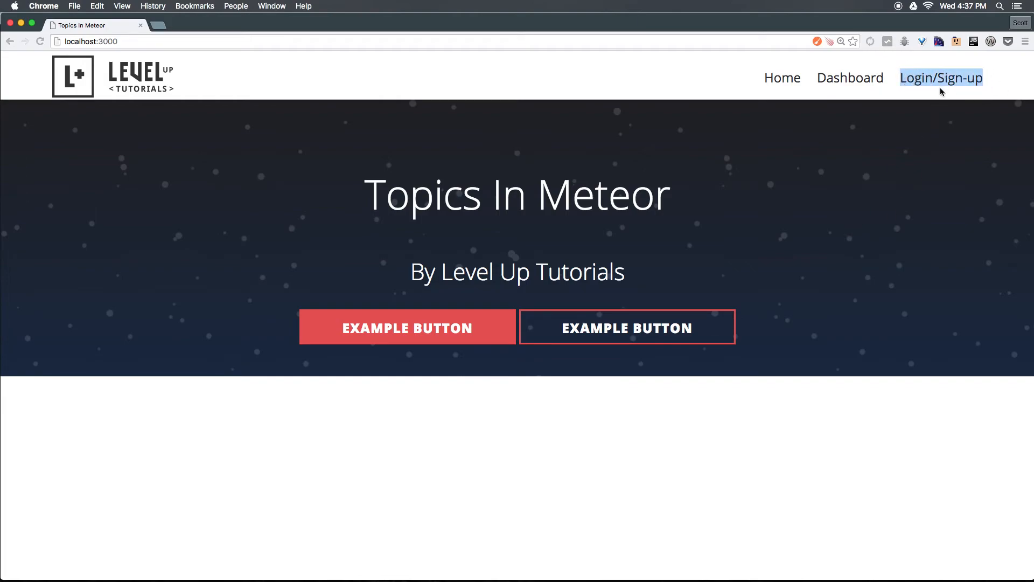
key("cmd+tab")
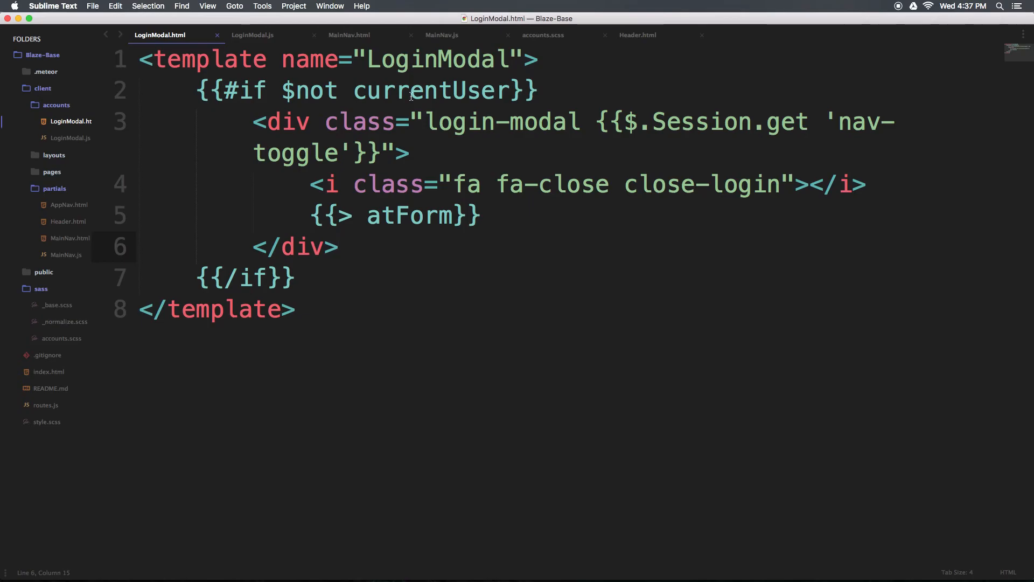
Step: In MainNav.html add {{#if currentUser}} with a <li class="logout">Logout</li> item for signed-in users
left_click(350, 35)
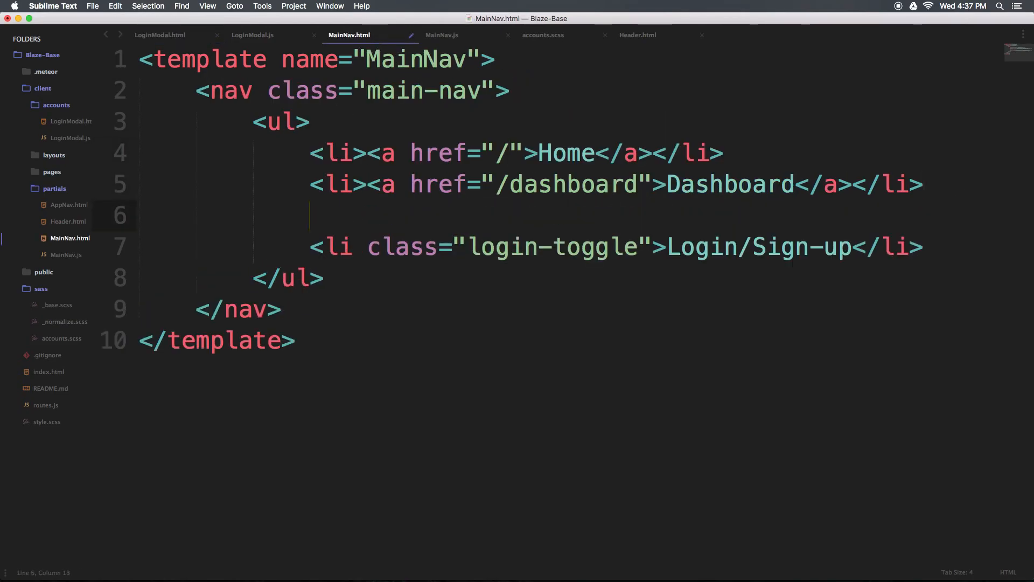
type("{{#if}}")
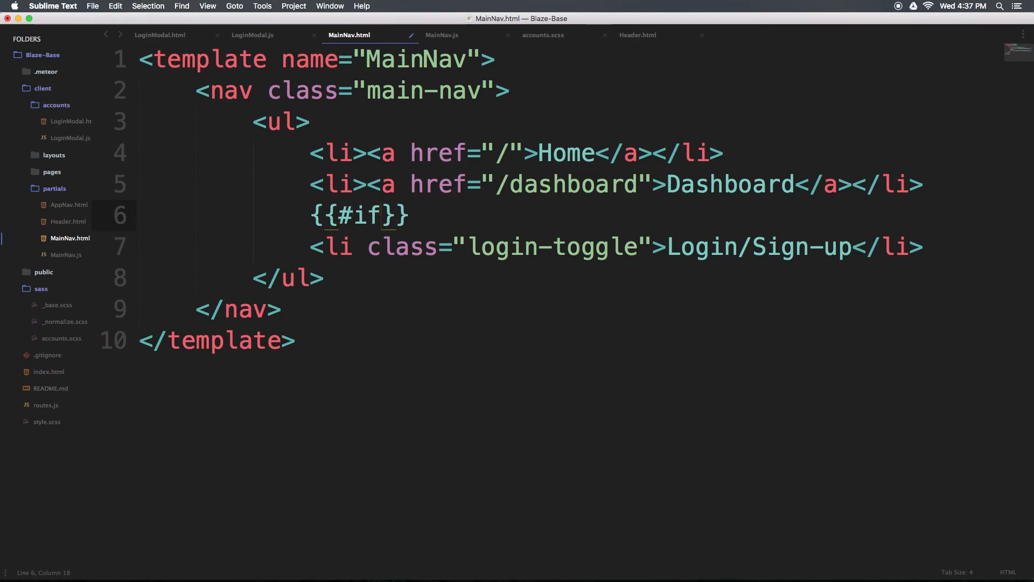
type("current")
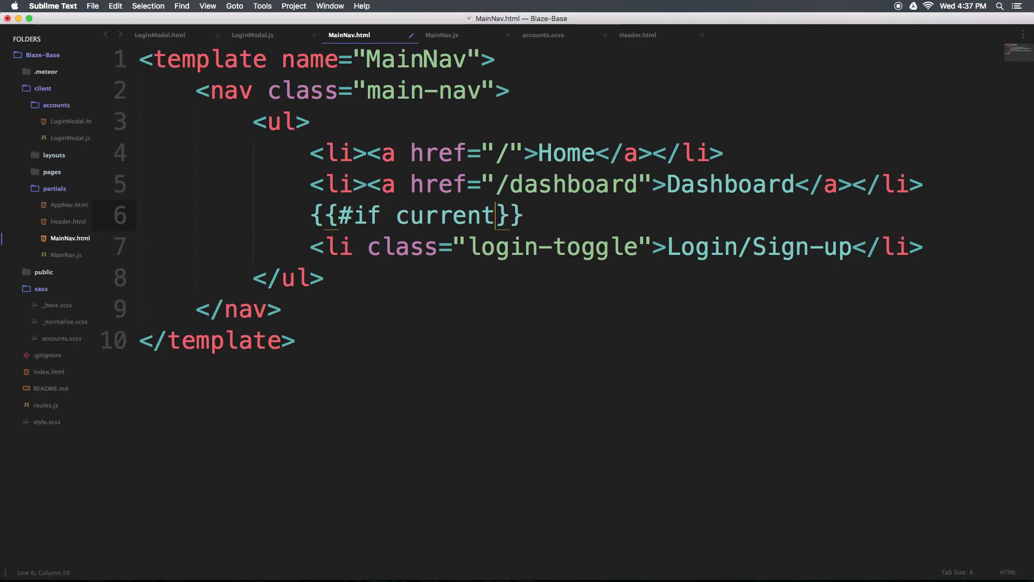
type("User")
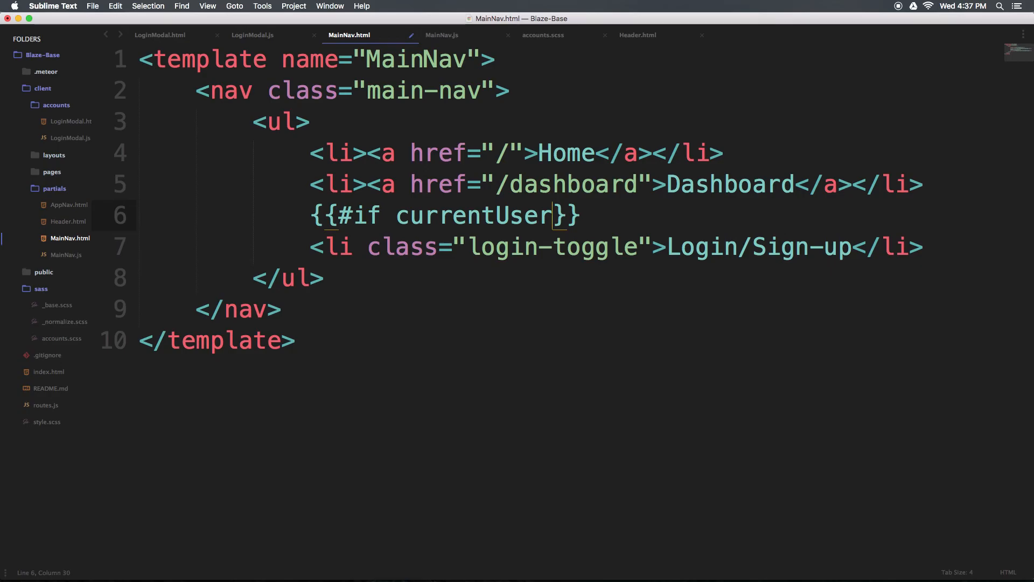
key("enter")
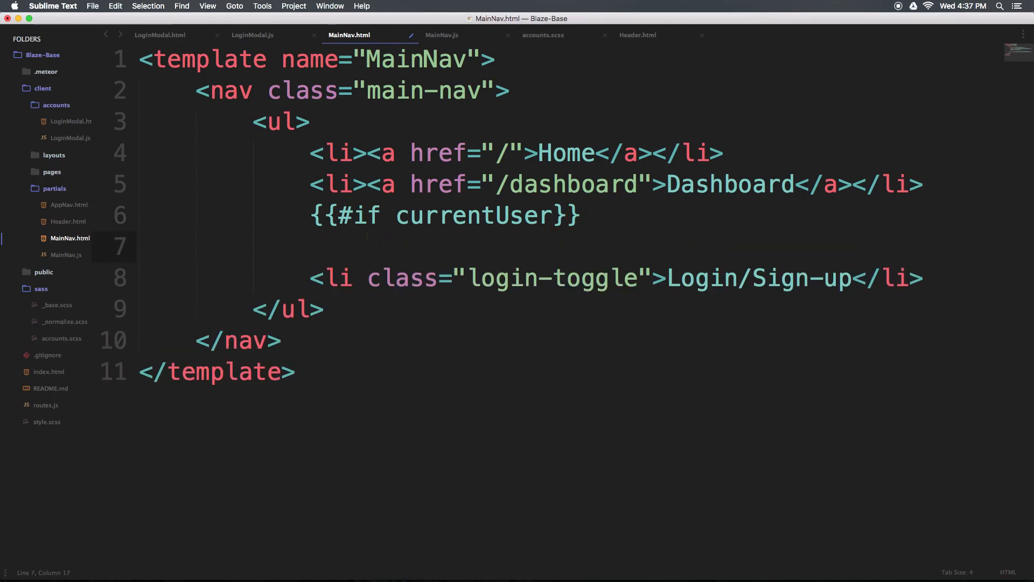
type("<li>")
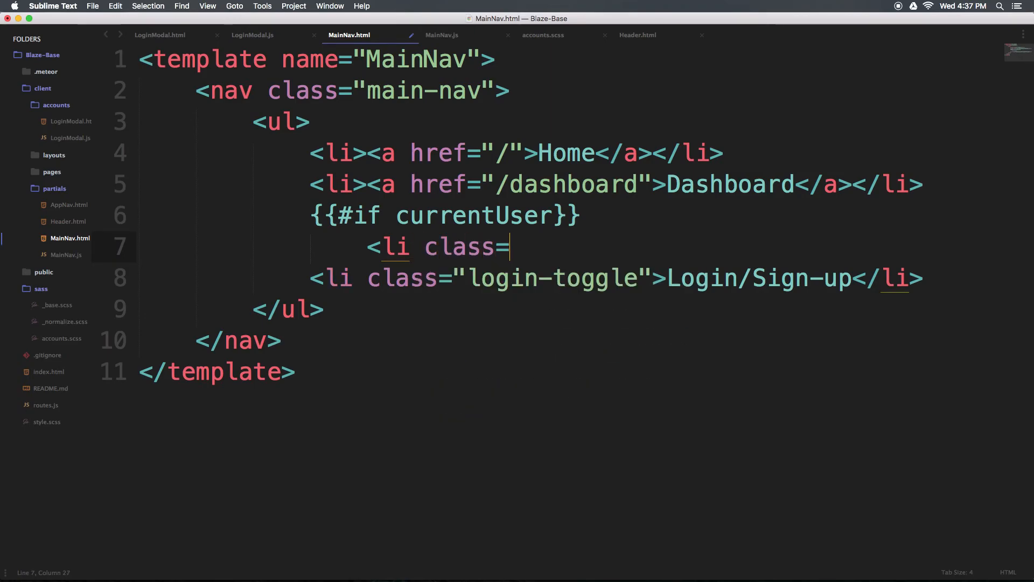
type("\"logout\">")
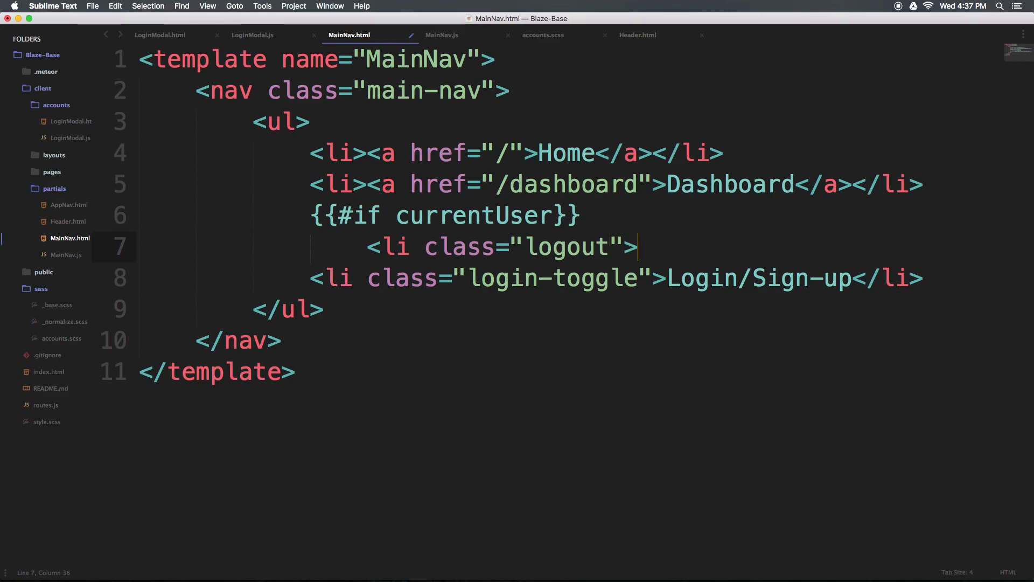
type("Log")
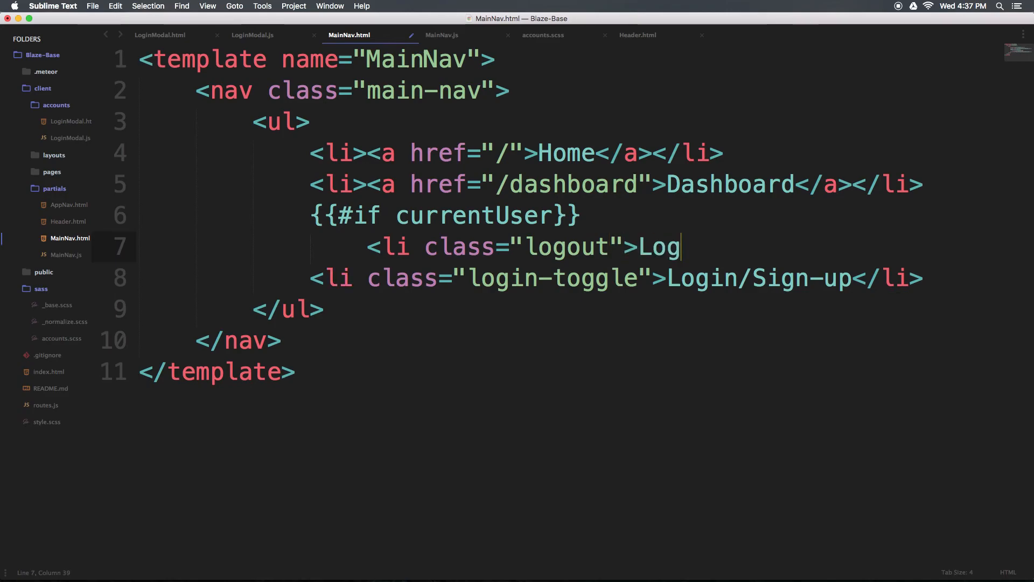
type("out</li>")
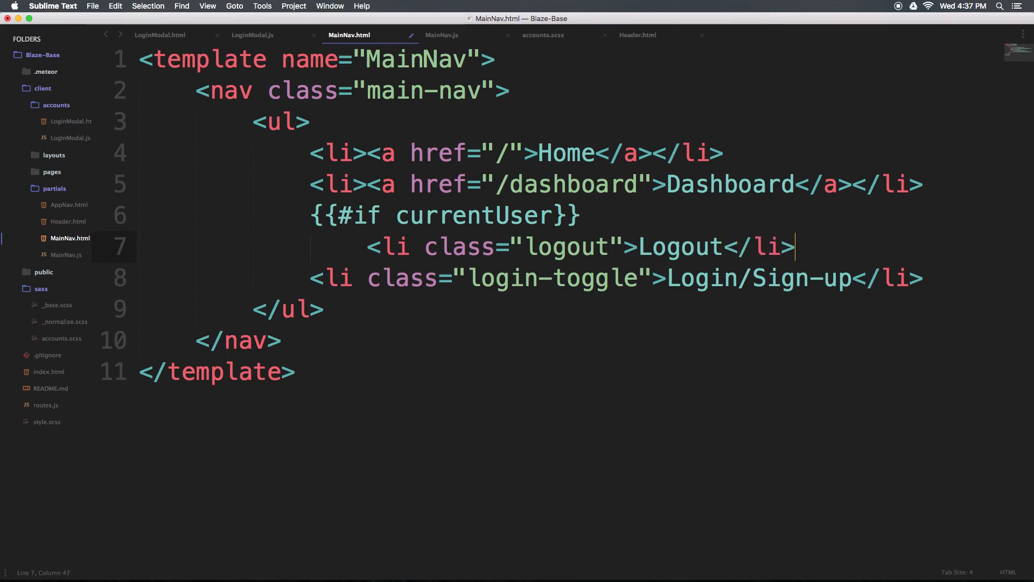
Step: Add {{else}} before the Login/Sign-up item and close the block with {{/if}}
key("enter")
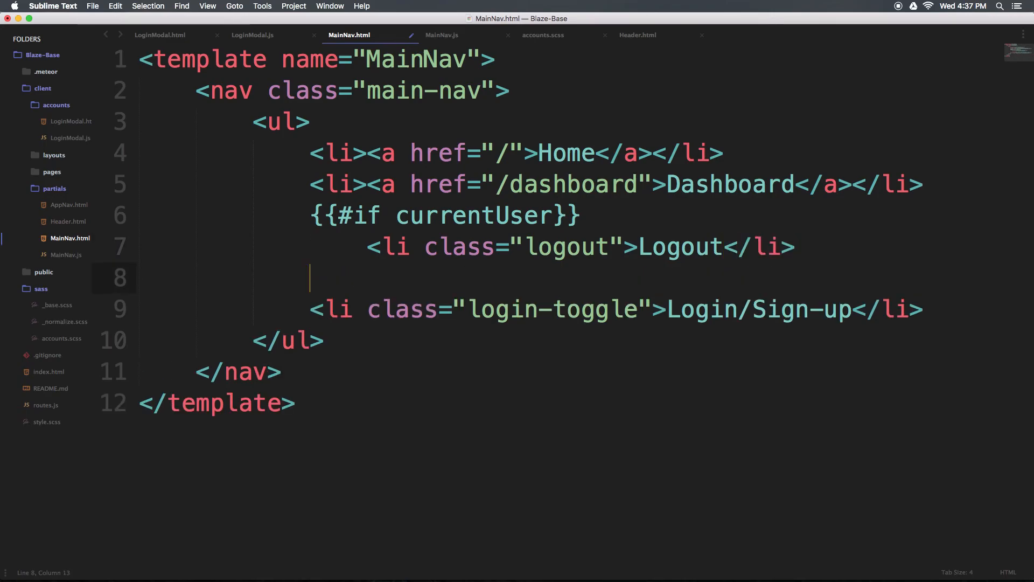
type("{{}}")
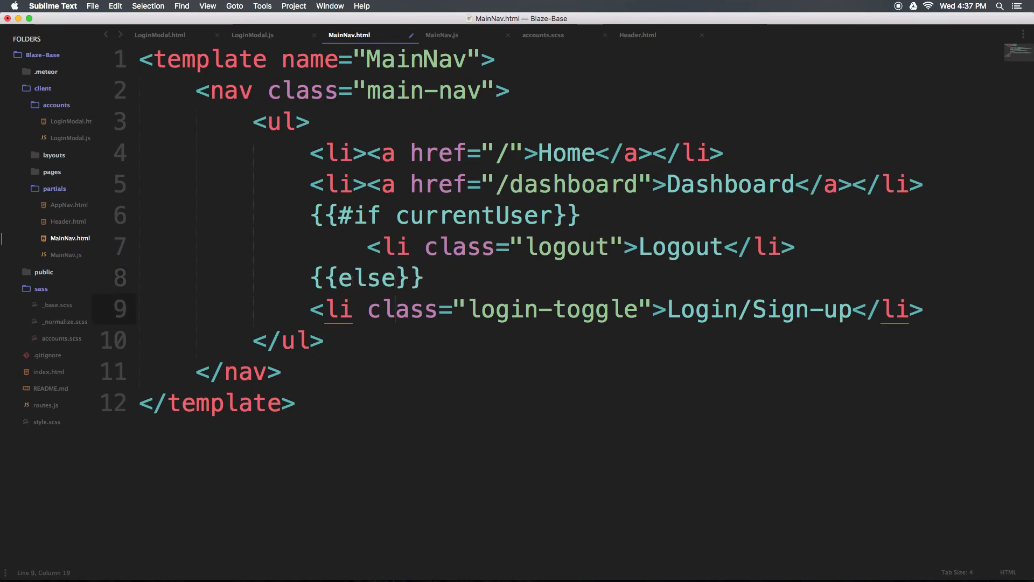
key("enter")
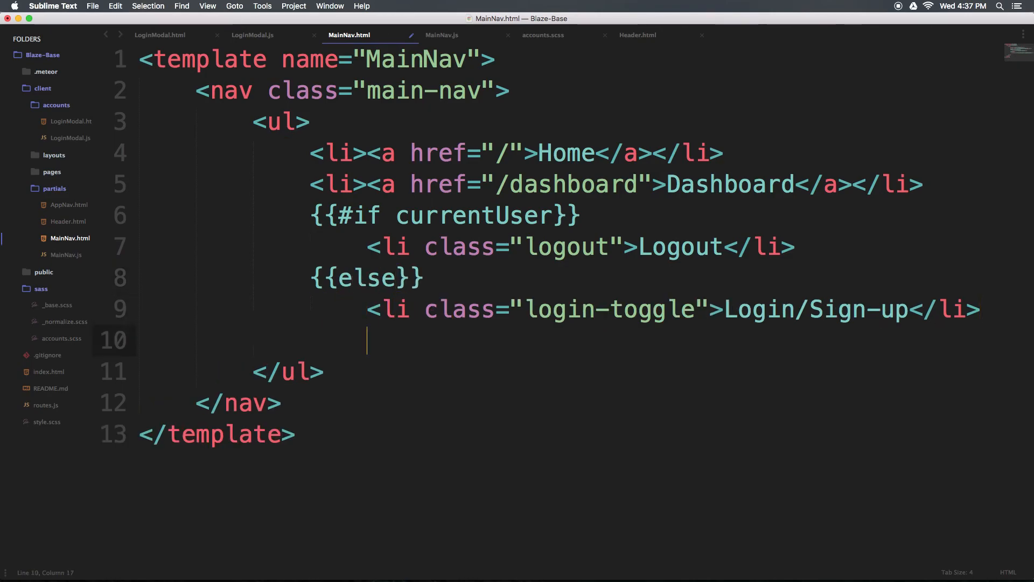
type("{{/if")
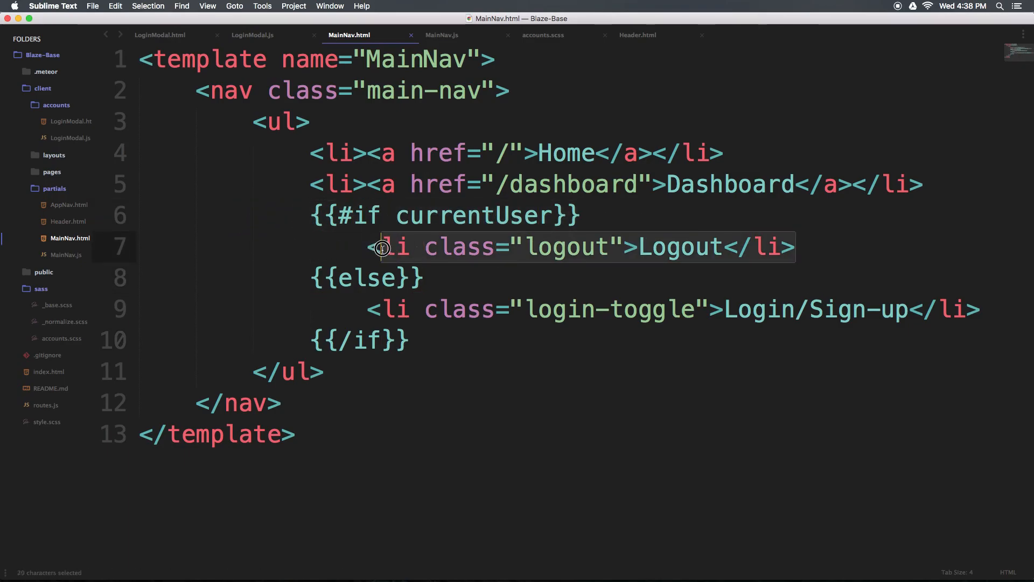
left_click(597, 309)
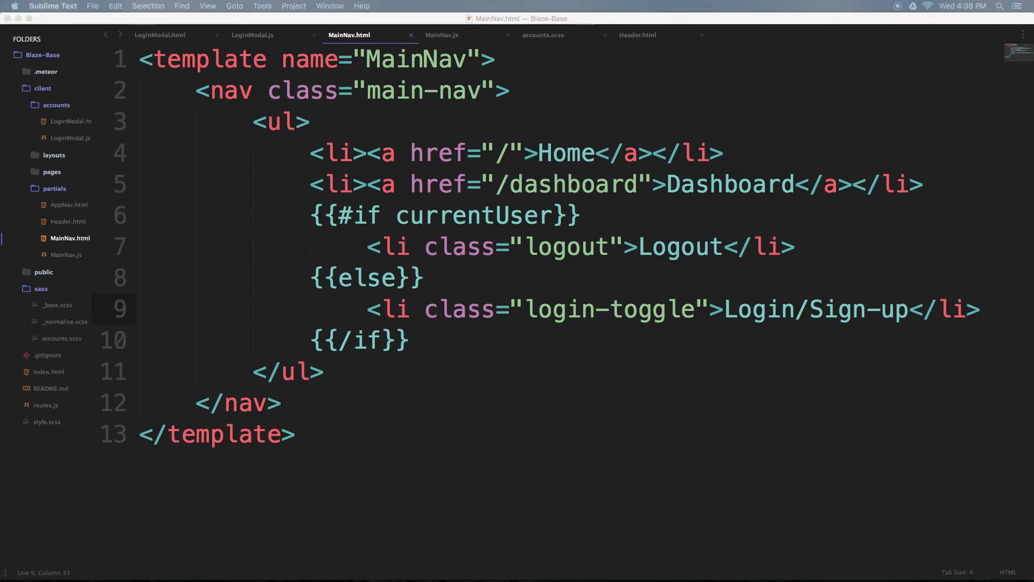
left_click(442, 35)
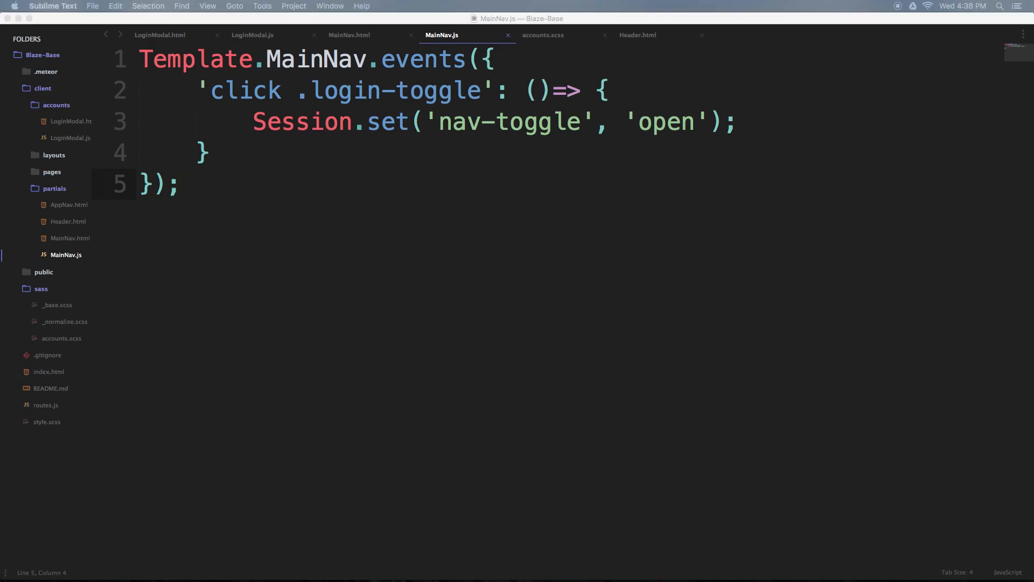
Step: Add a 'click .logout' handler in MainNav.js that calls Meteor.logout(), then switch to the browser to test
type(",")
type("'click .")
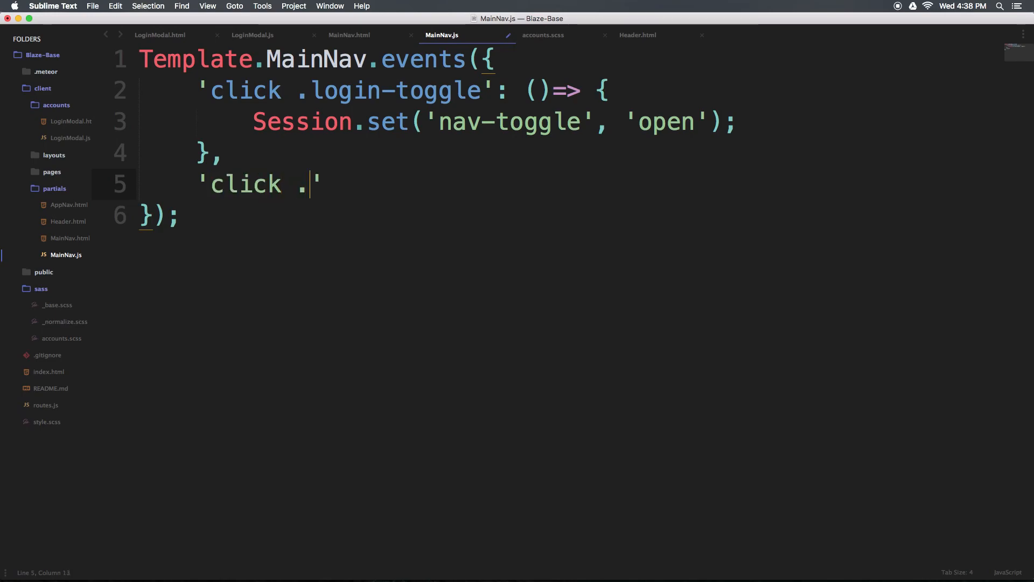
type("logou")
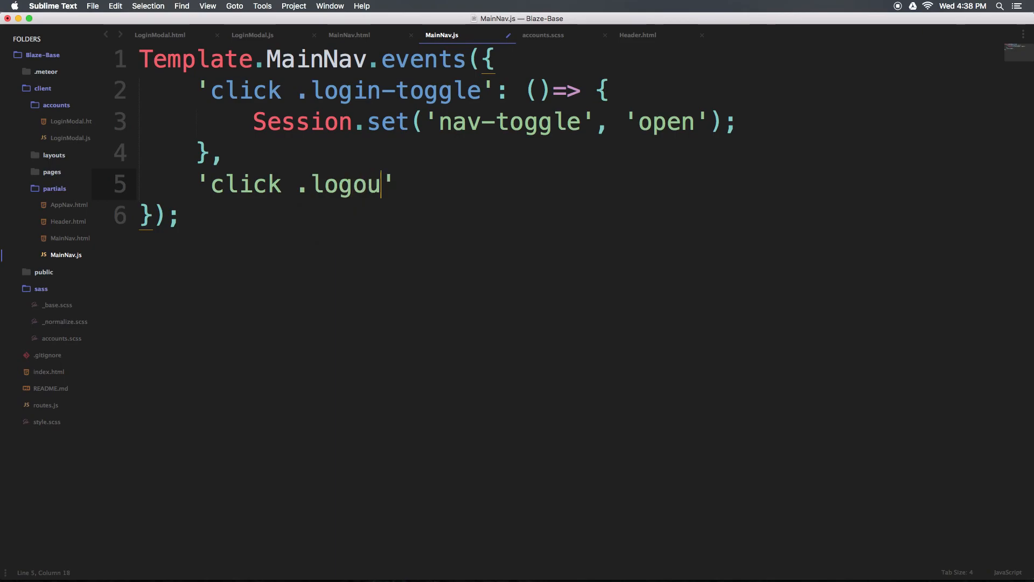
type("t'")
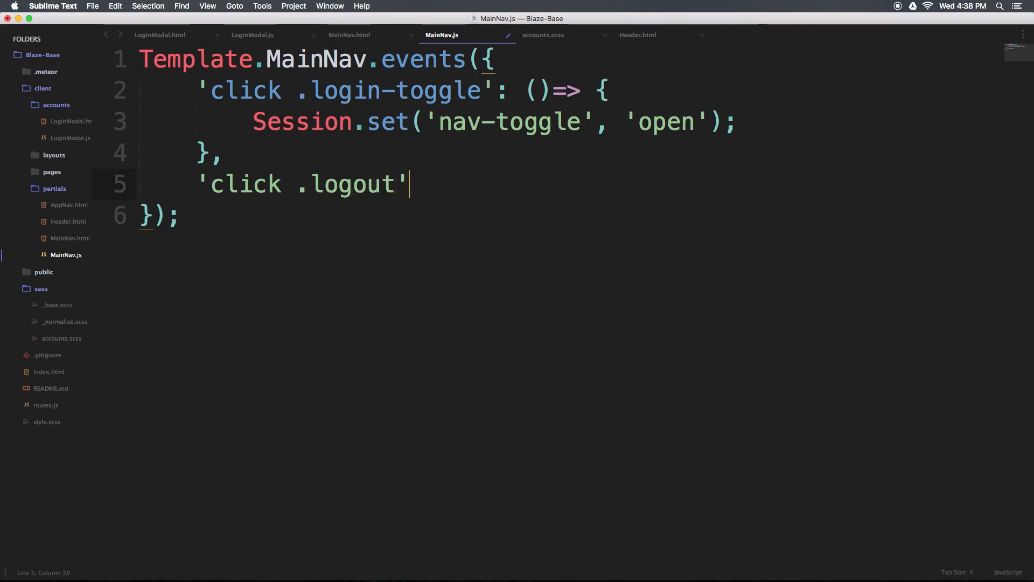
type(":")
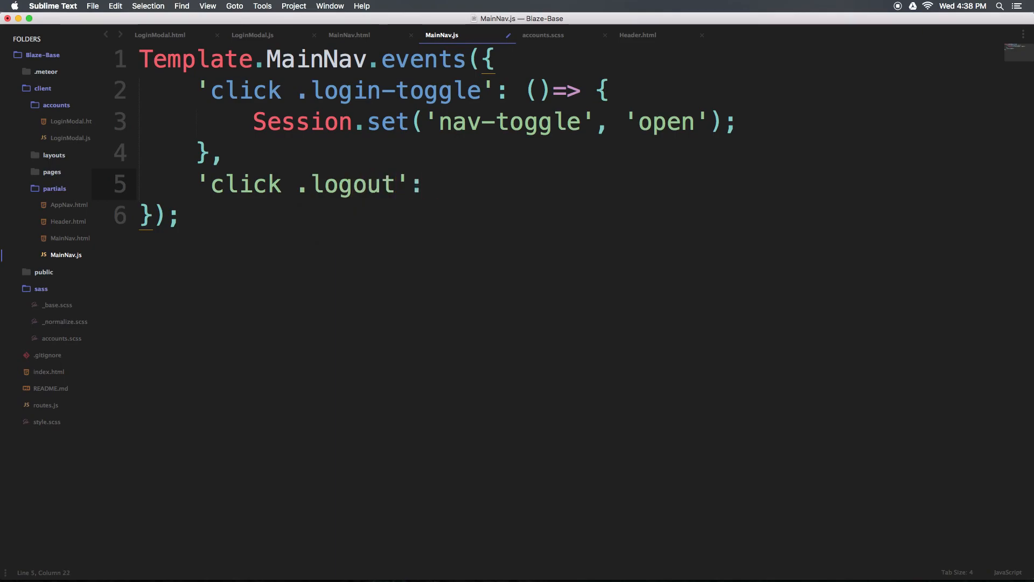
type("()=")
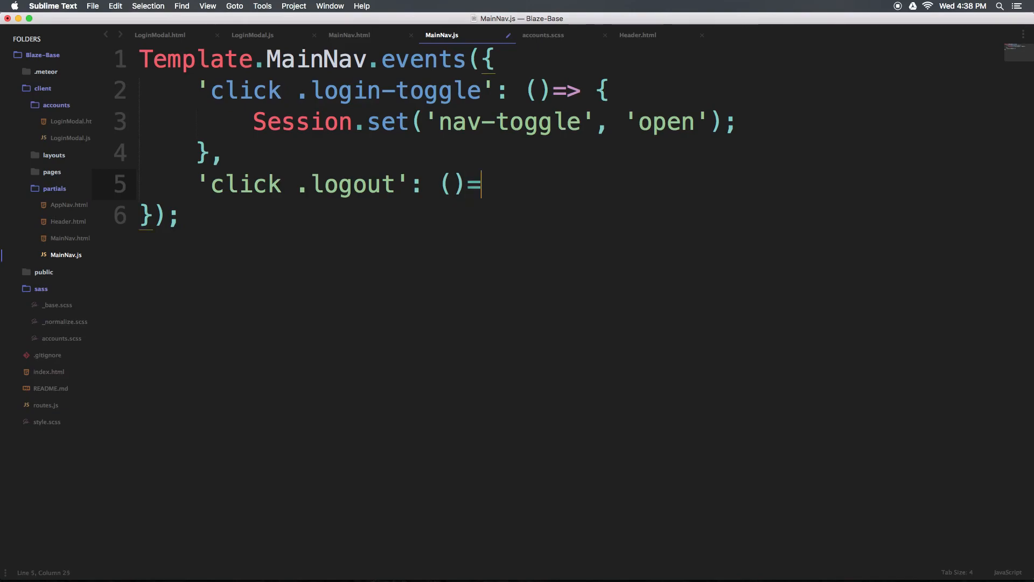
type(">")
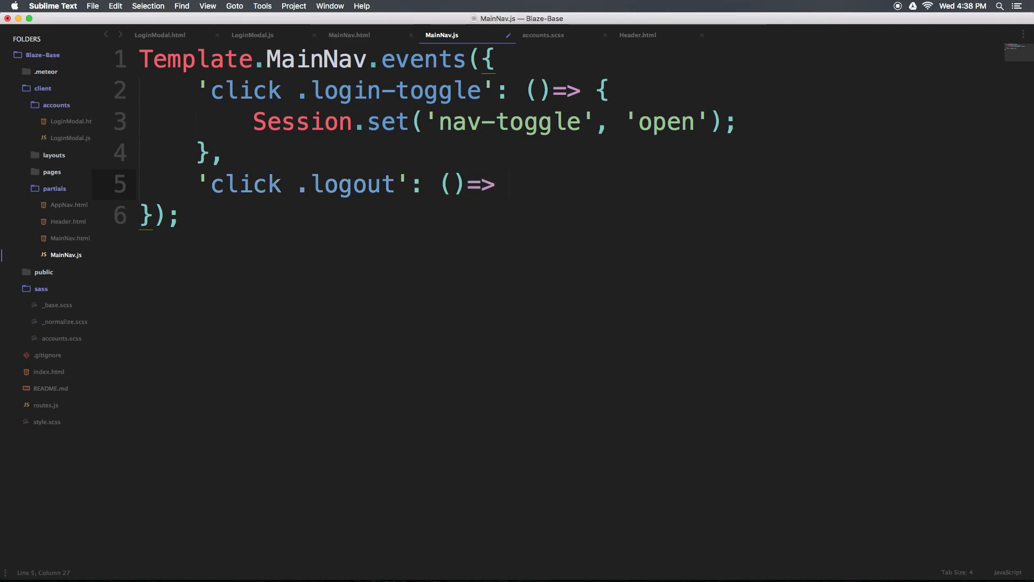
type("{")
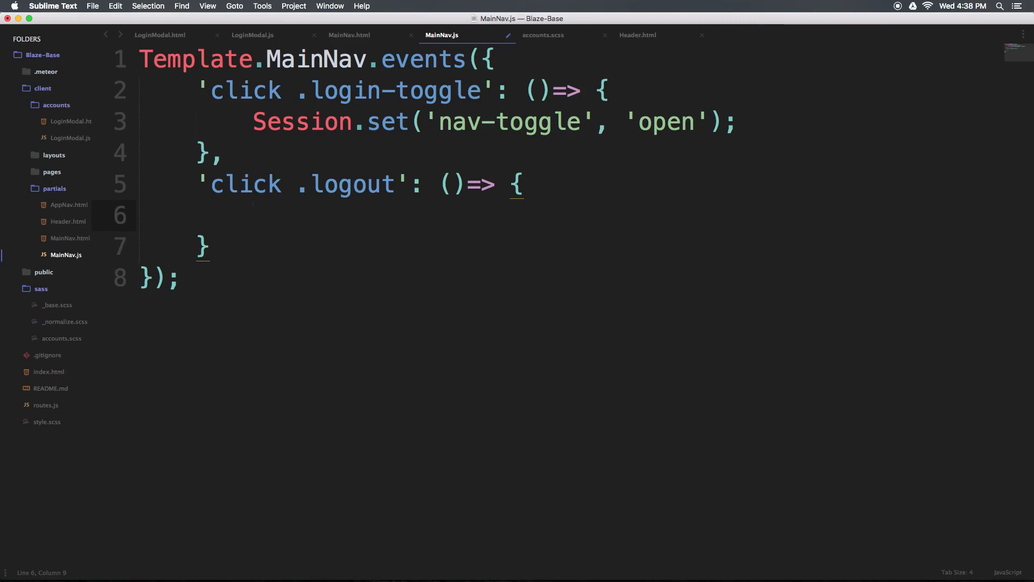
type("Me")
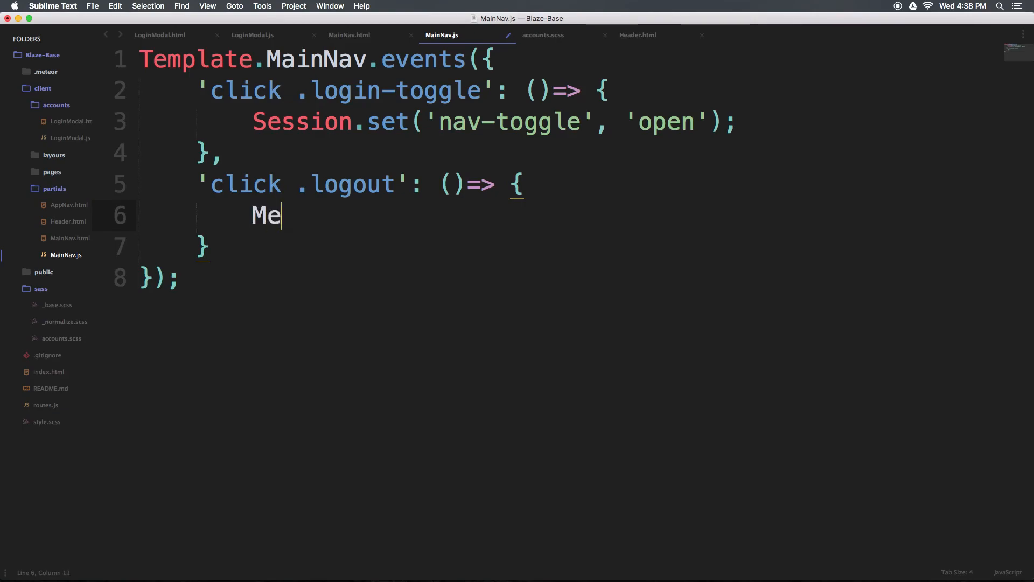
type("teor")
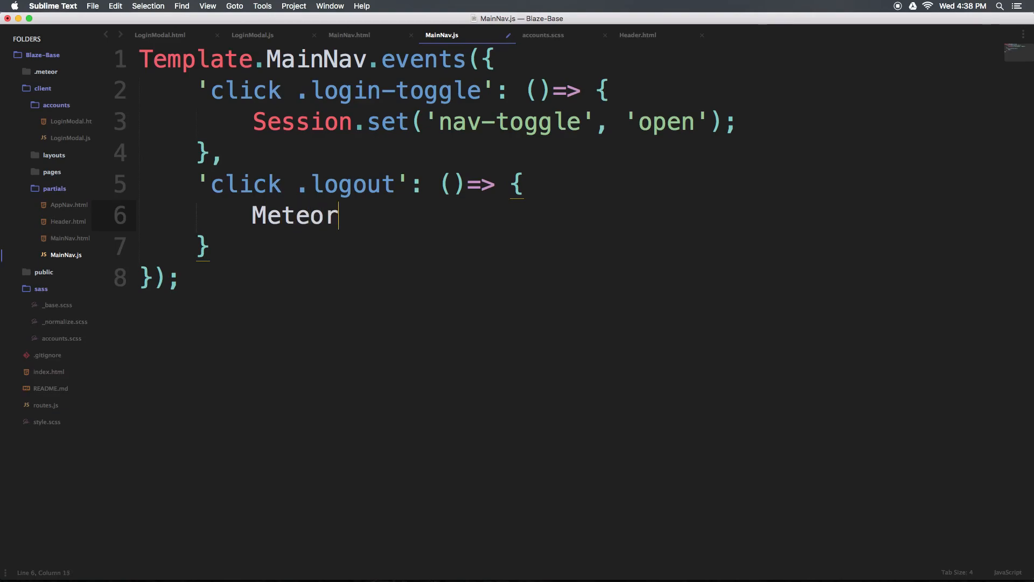
type(".logu")
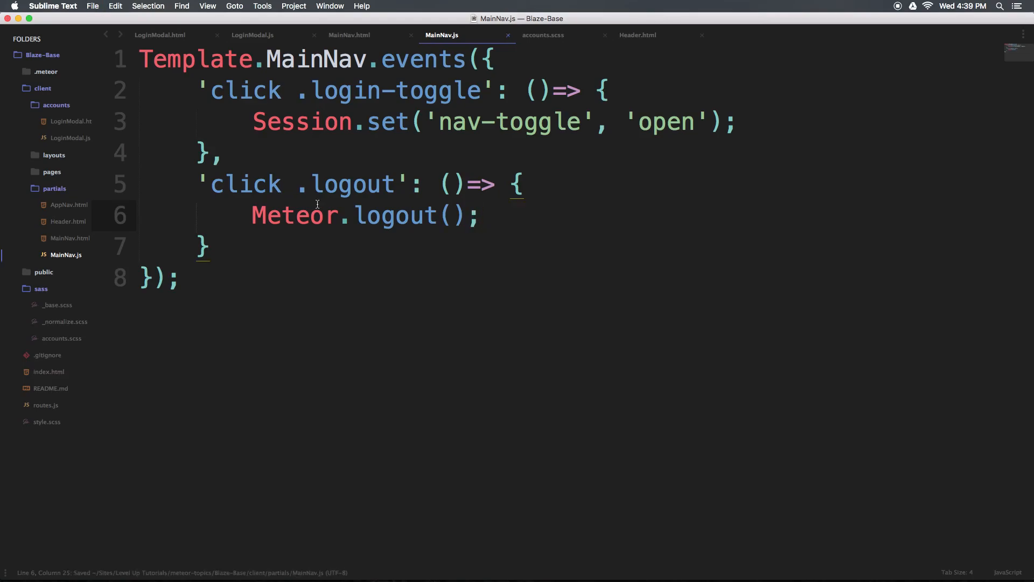
left_click_drag(201, 183, 201, 249)
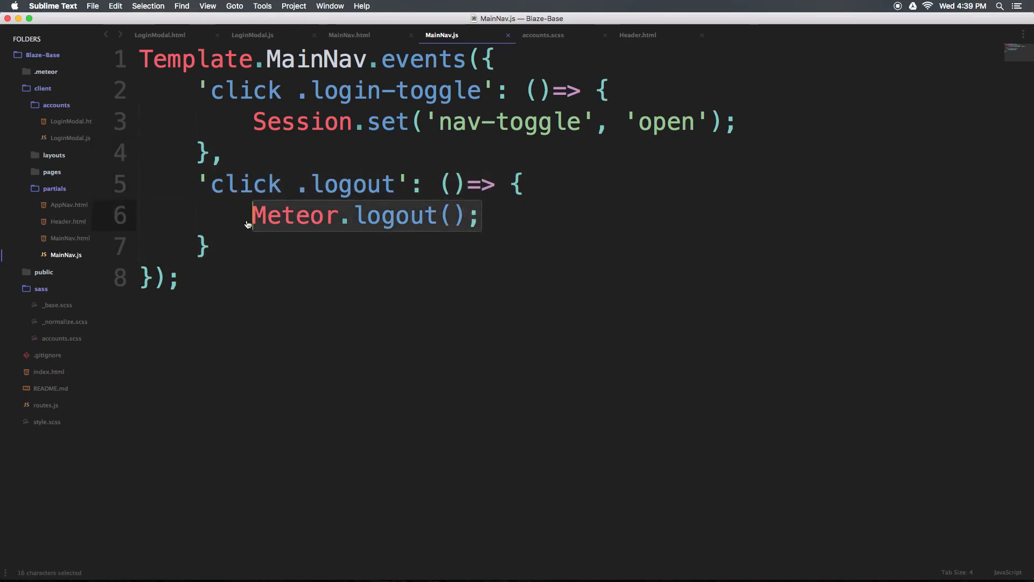
key("cmd+tab")
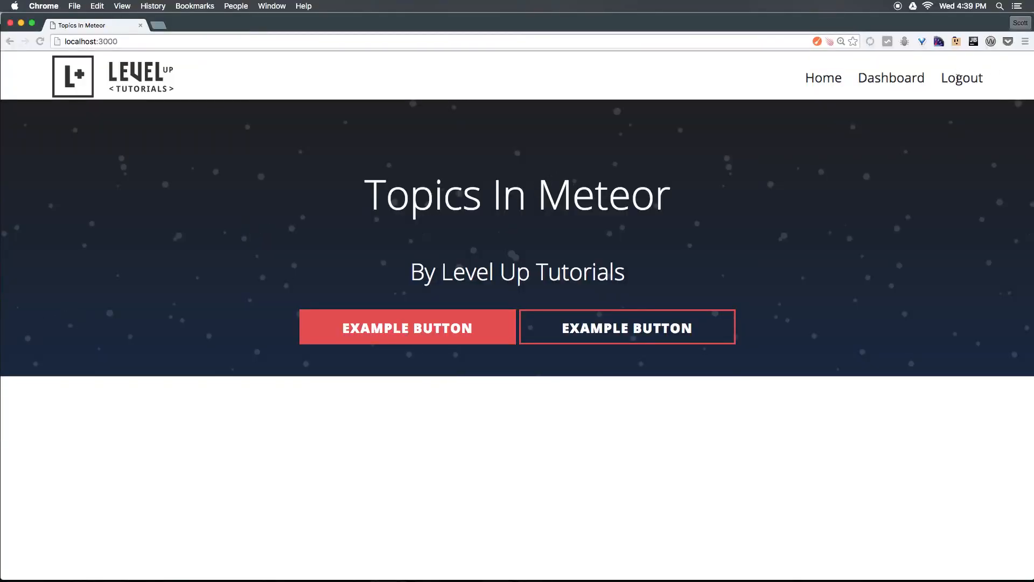
Step: Log out, reopen the modal and sign in, then switch the modal to the Create an Account form
left_click(960, 78)
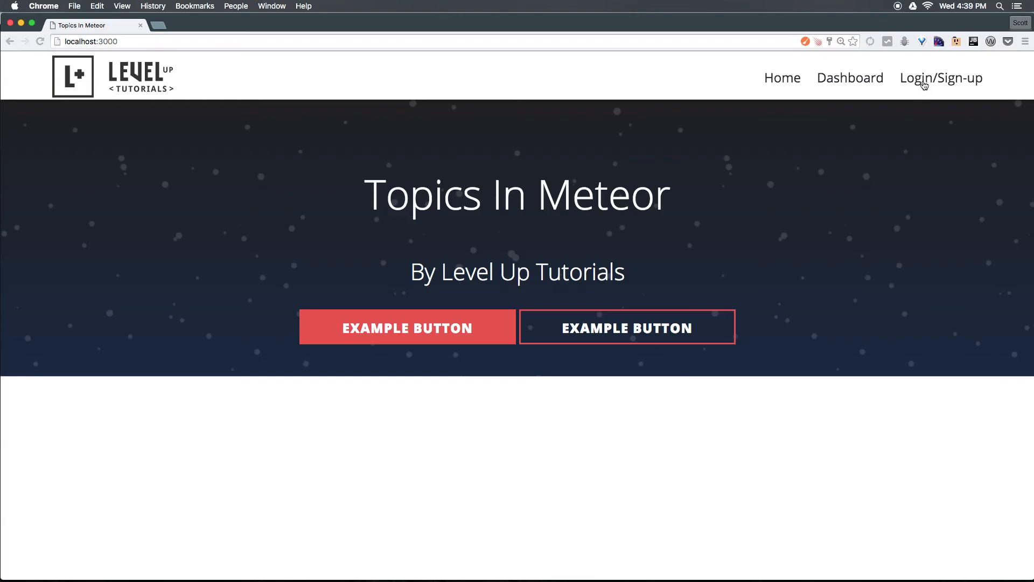
left_click(941, 77)
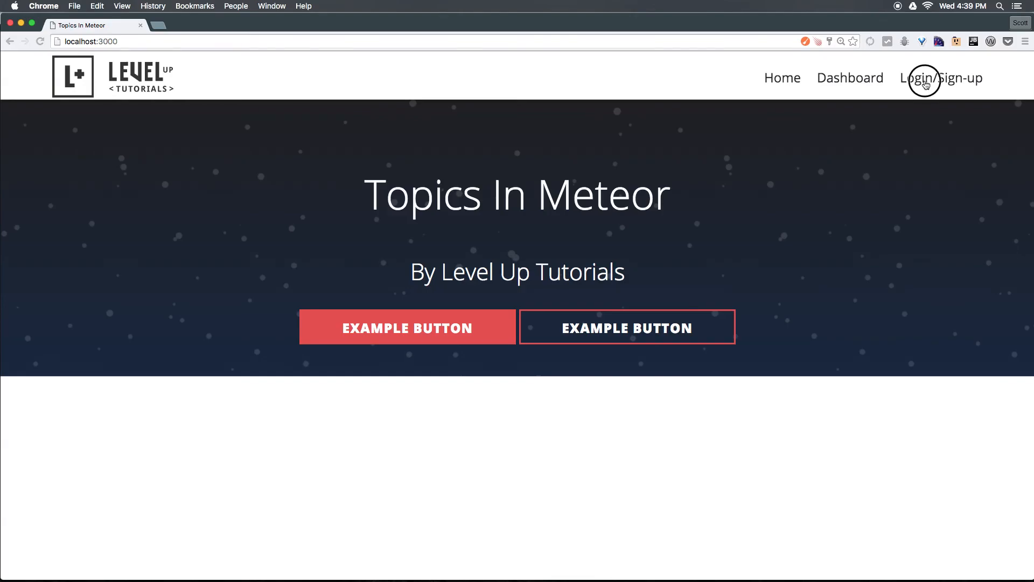
left_click(941, 77)
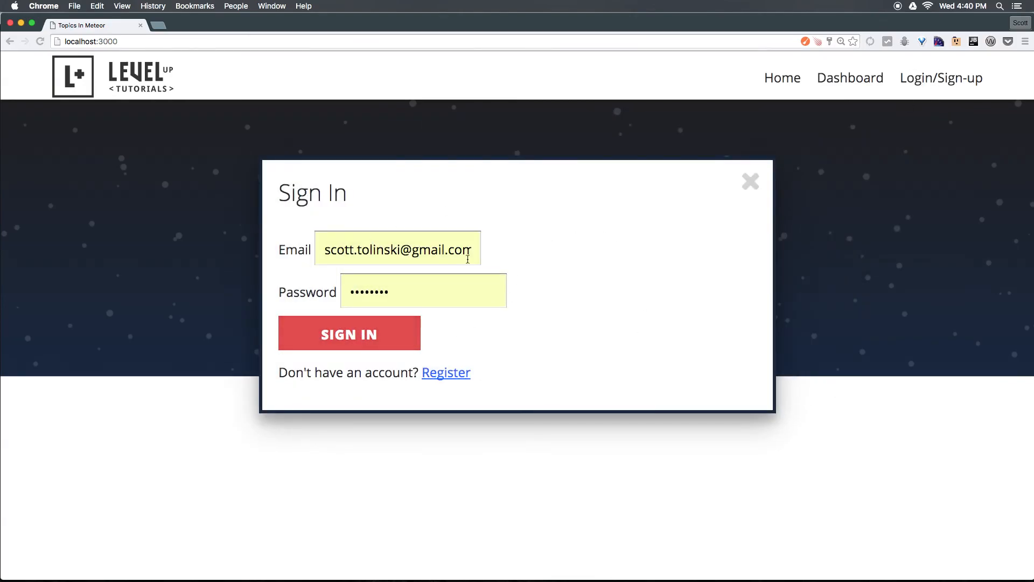
left_click(350, 333)
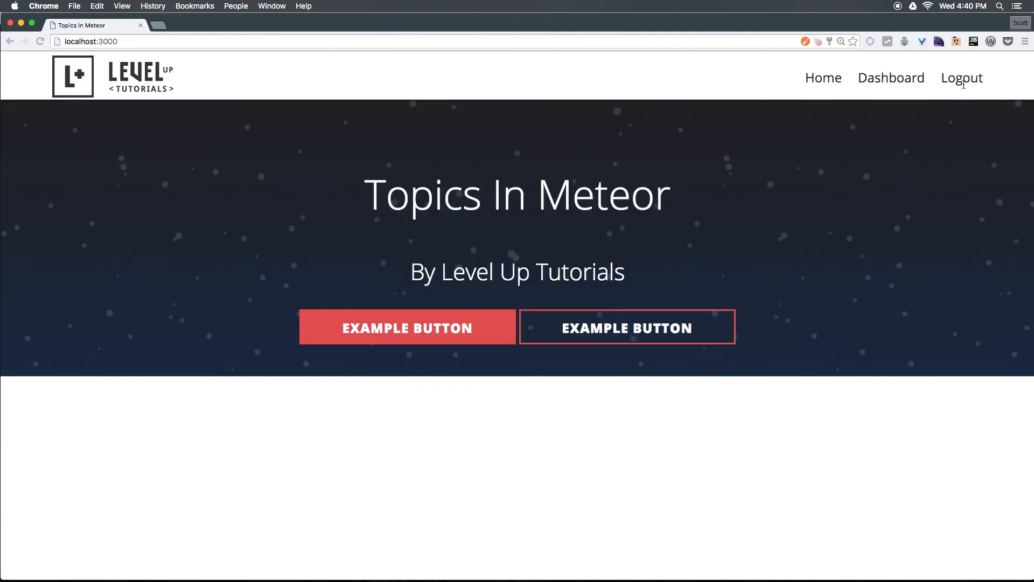
mouse_move(954, 100)
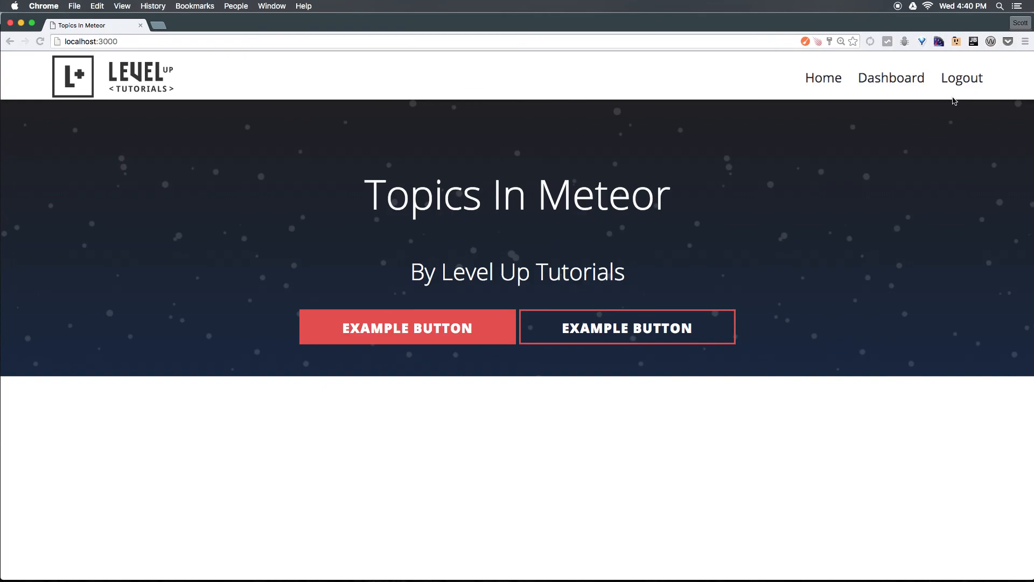
mouse_move(613, 151)
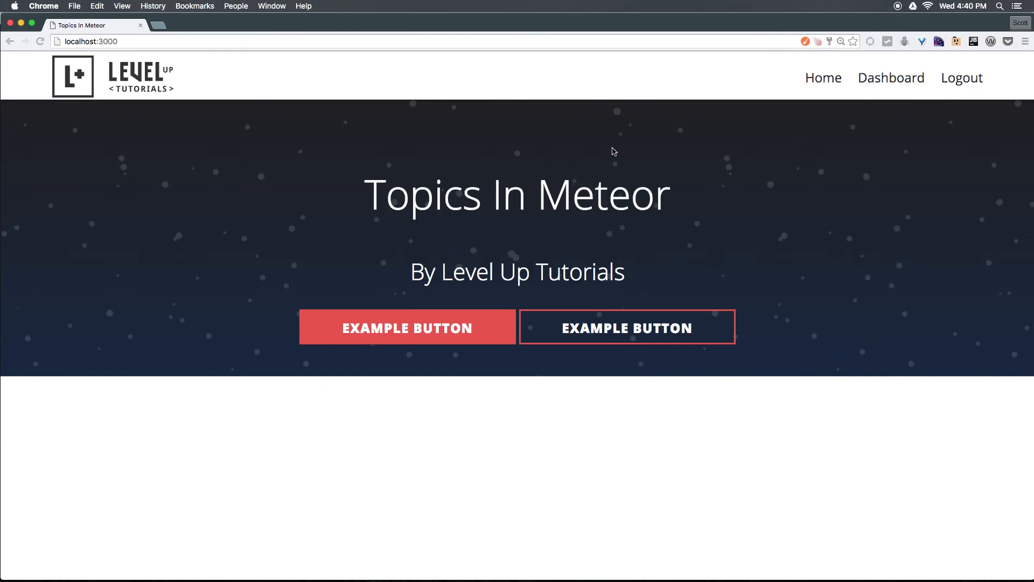
mouse_move(932, 121)
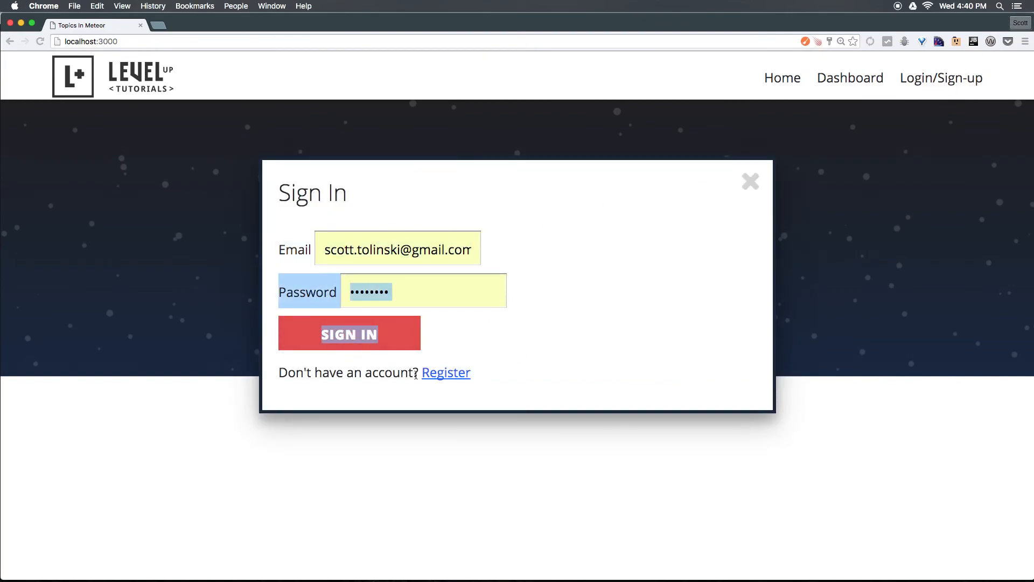
left_click(446, 372)
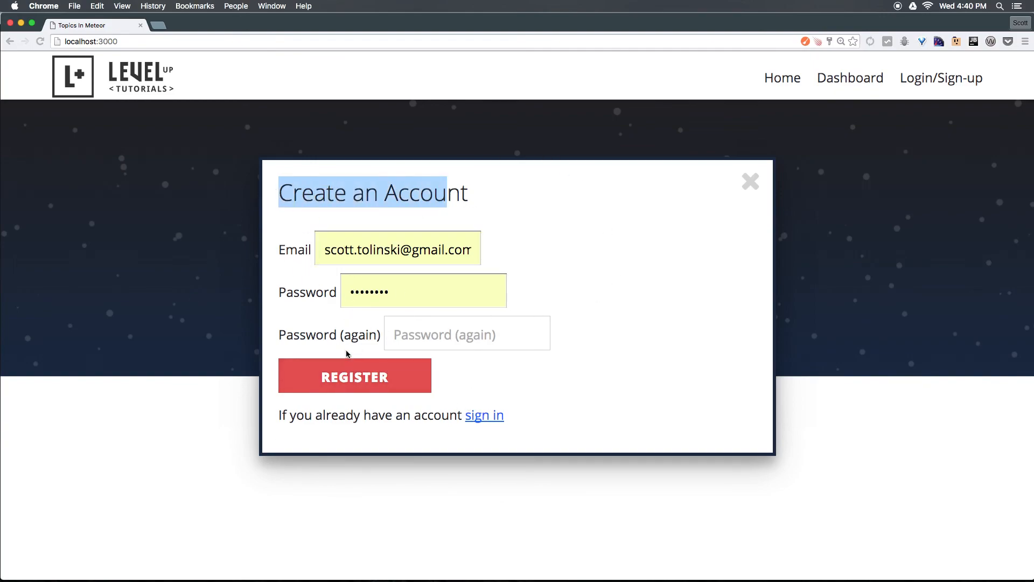
left_click(710, 317)
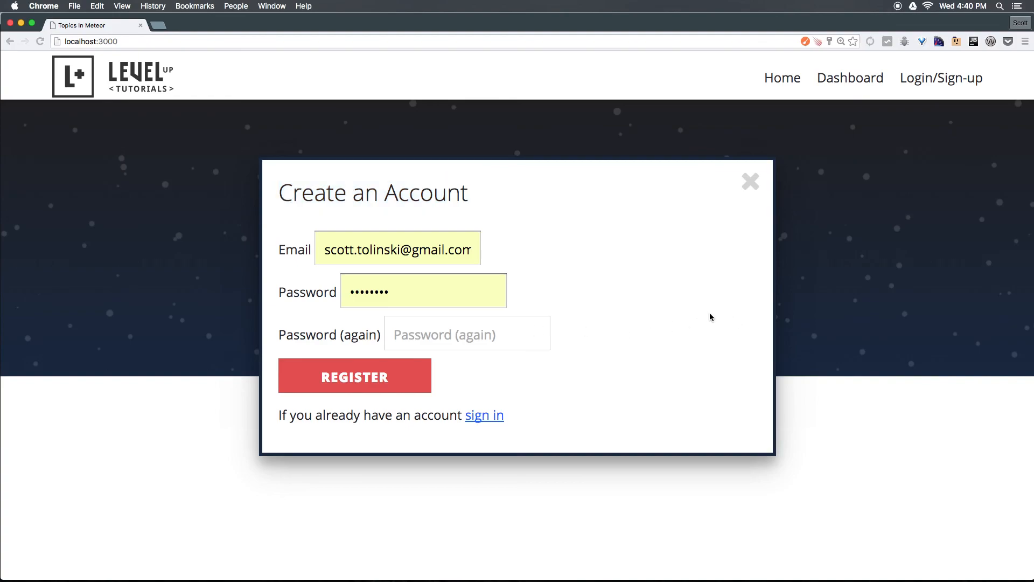
mouse_move(530, 423)
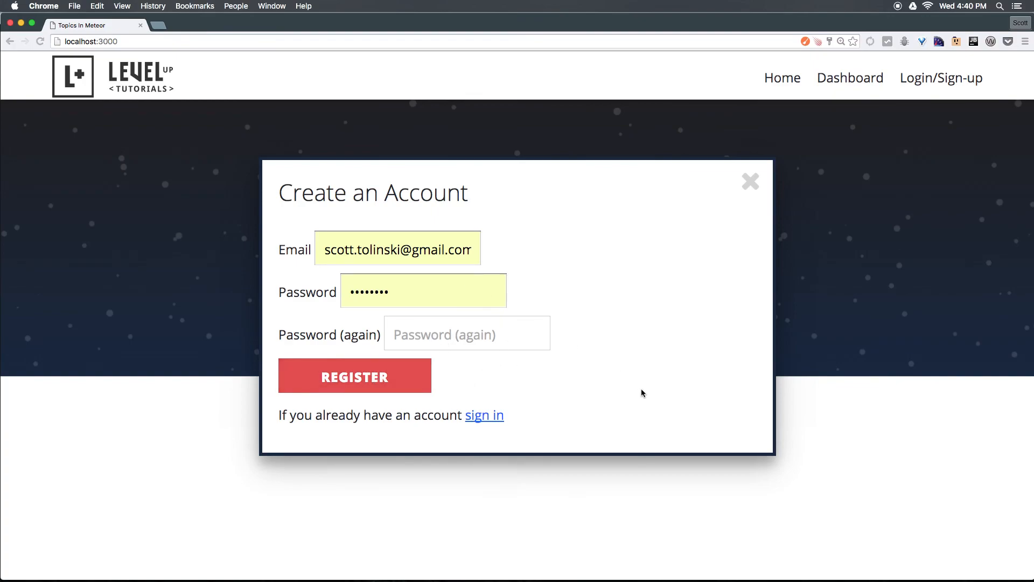
mouse_move(435, 575)
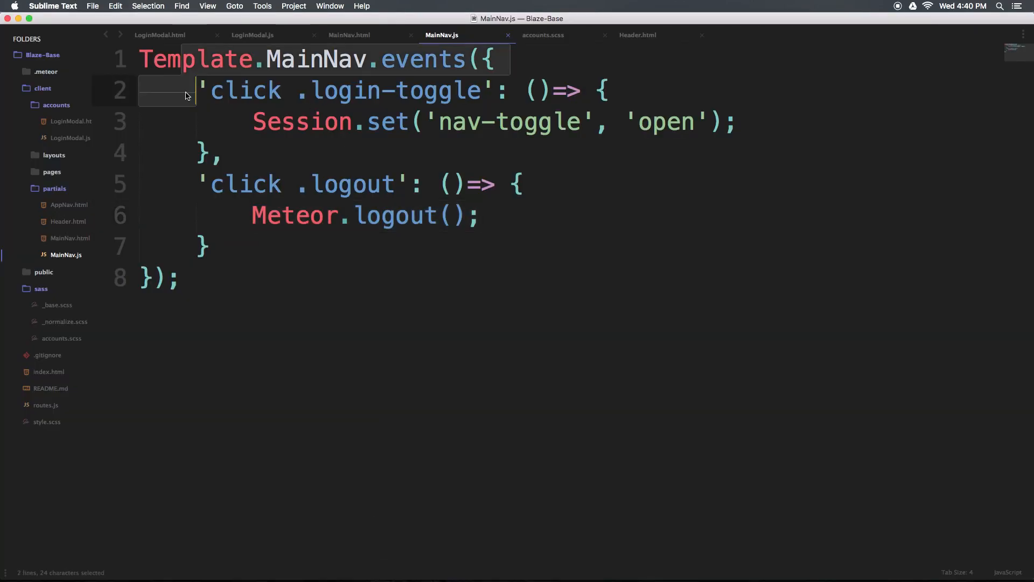
Step: Return to LoginModal.html and highlight the atForm template inclusion
left_click(159, 35)
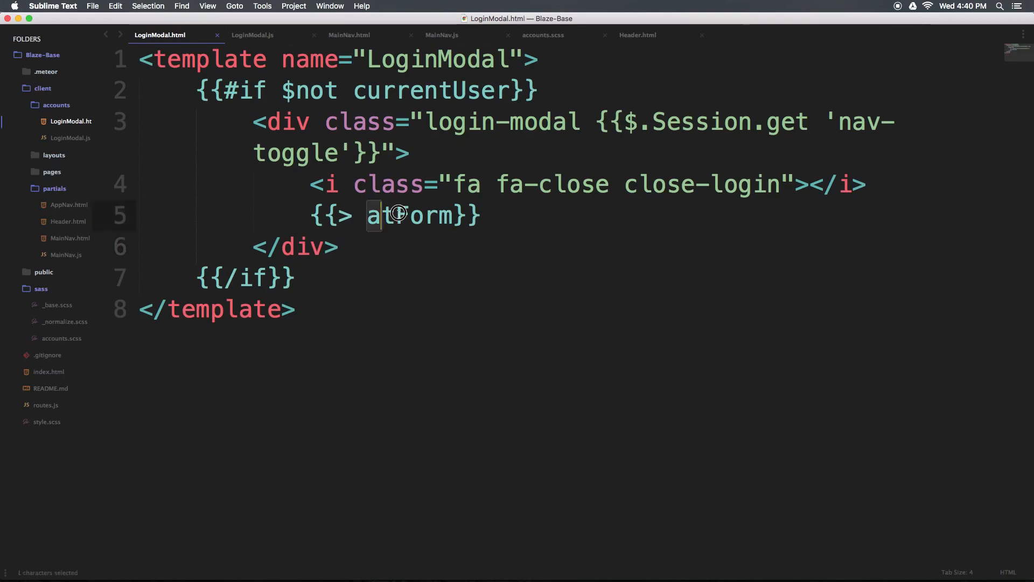
double_click(409, 214)
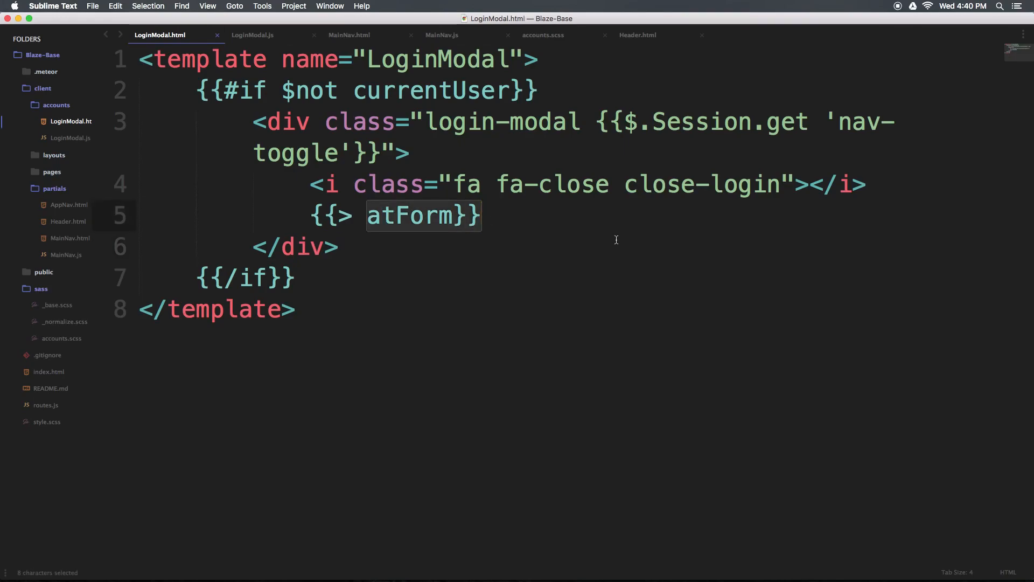
mouse_move(618, 238)
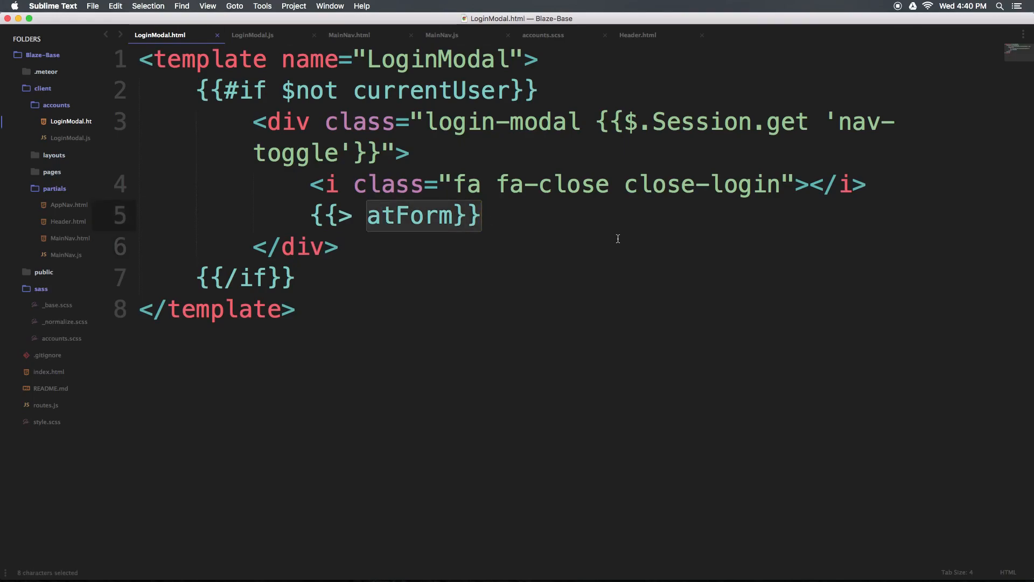
mouse_move(661, 235)
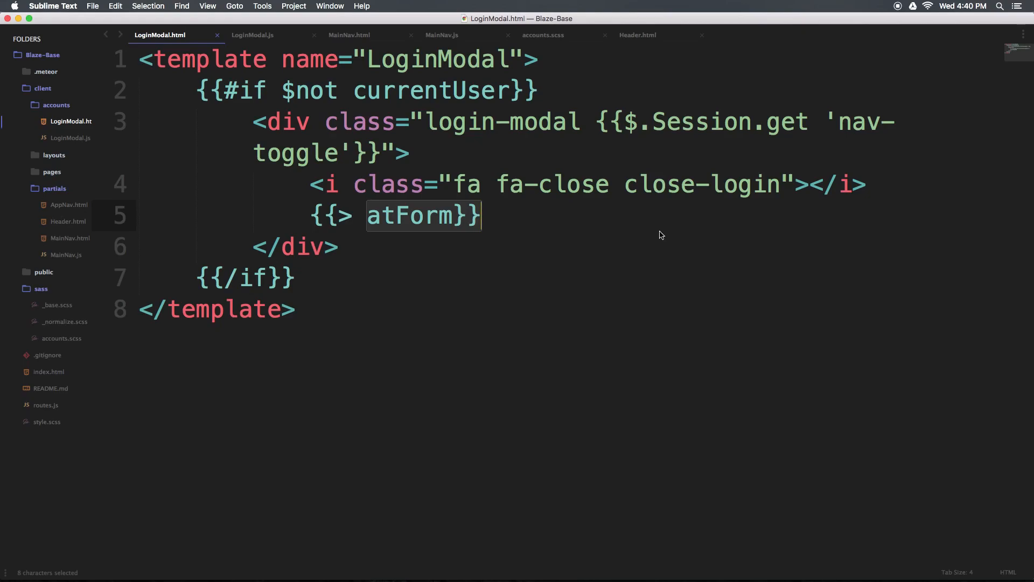
mouse_move(673, 239)
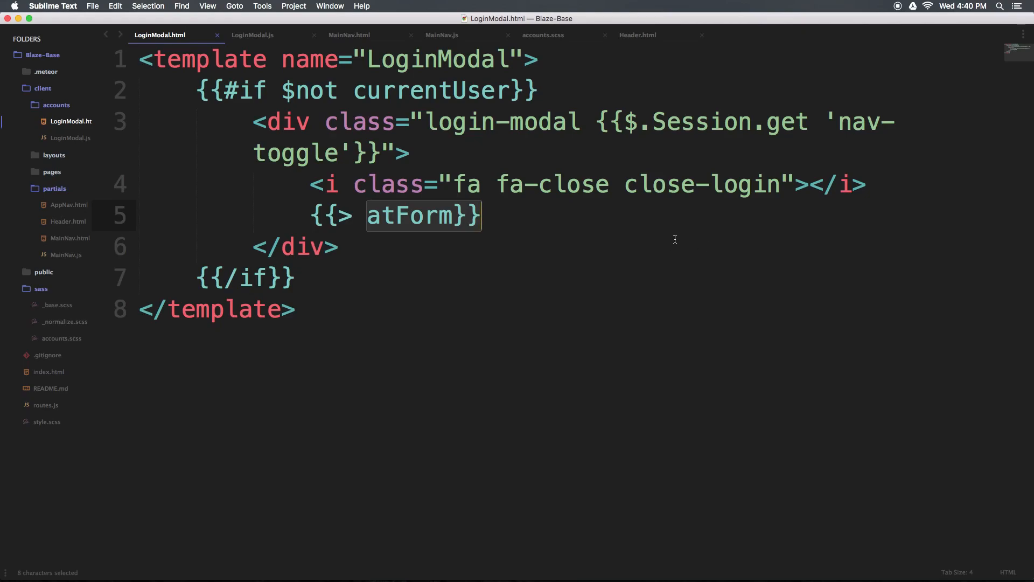
mouse_move(699, 275)
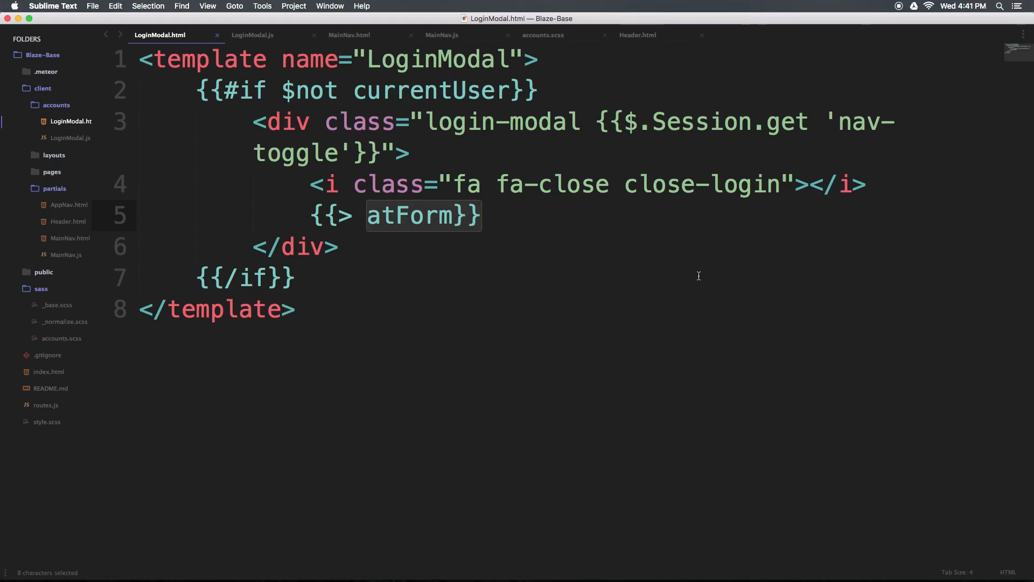
mouse_move(661, 242)
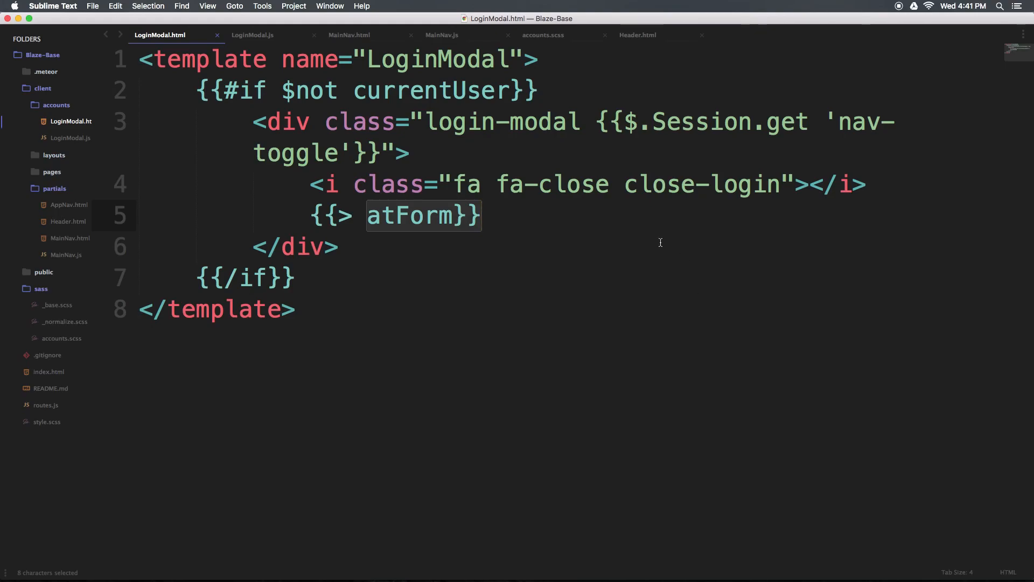